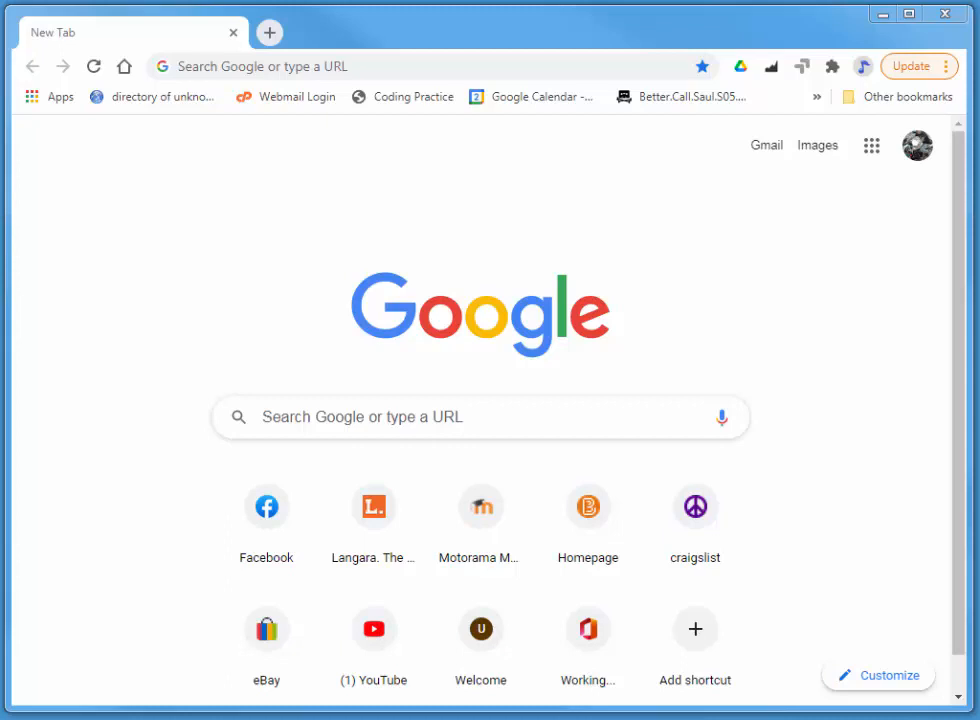
{"action": "mouse_move", "coordinate": [372, 508]}
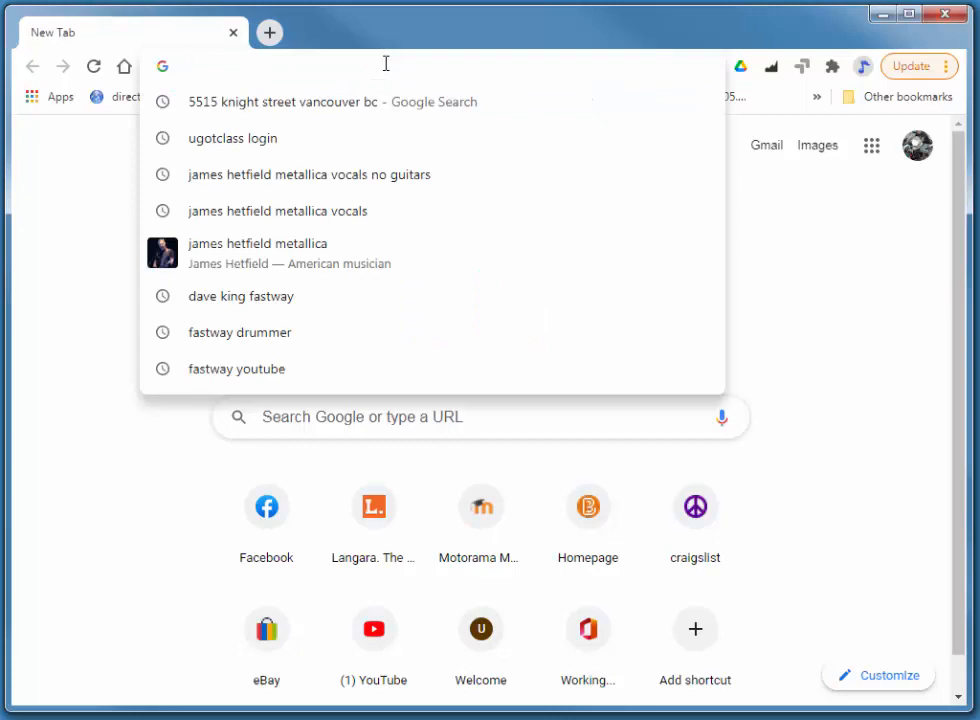
Step: Search the web for 'Audacity' from a new Chrome tab
{"action": "type", "text": "Audacity fr"}
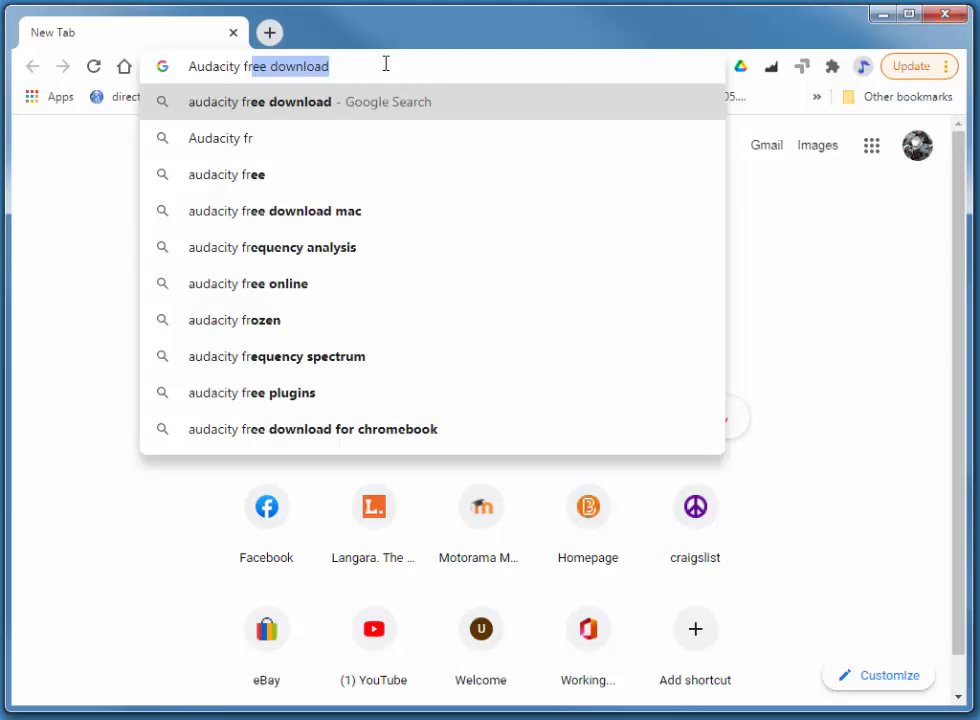
{"action": "mouse_move", "coordinate": [354, 76]}
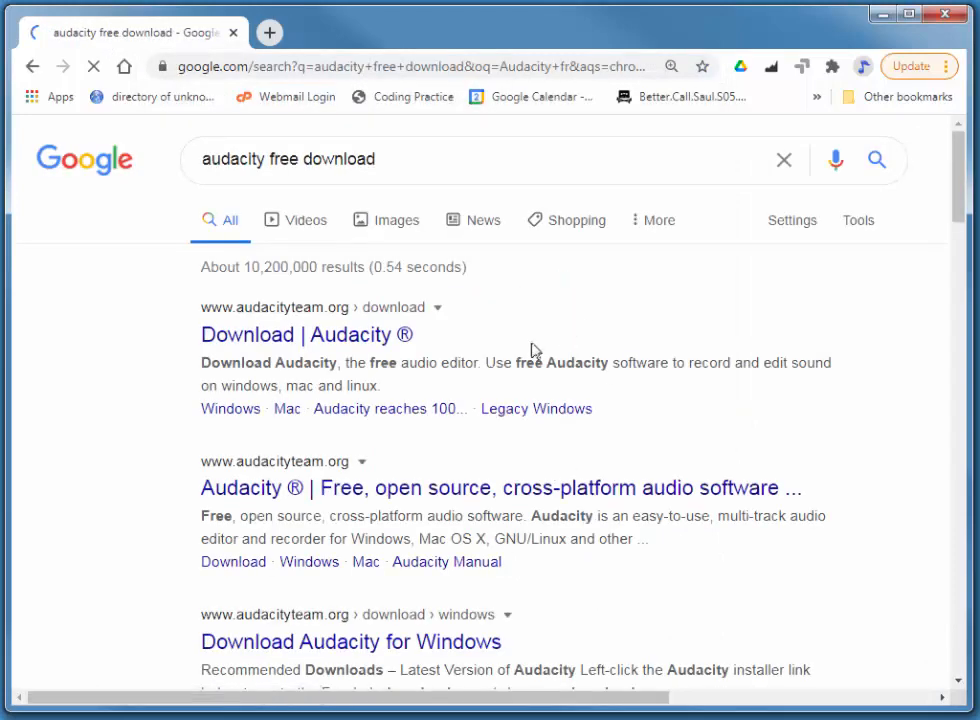
{"action": "mouse_move", "coordinate": [280, 318]}
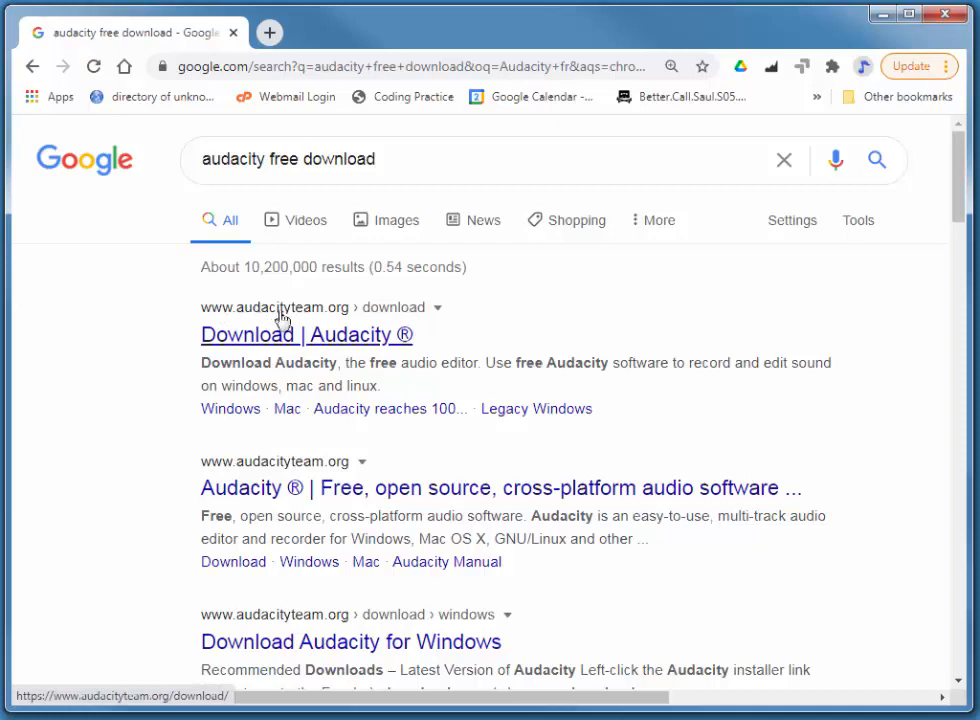
{"action": "mouse_move", "coordinate": [364, 324]}
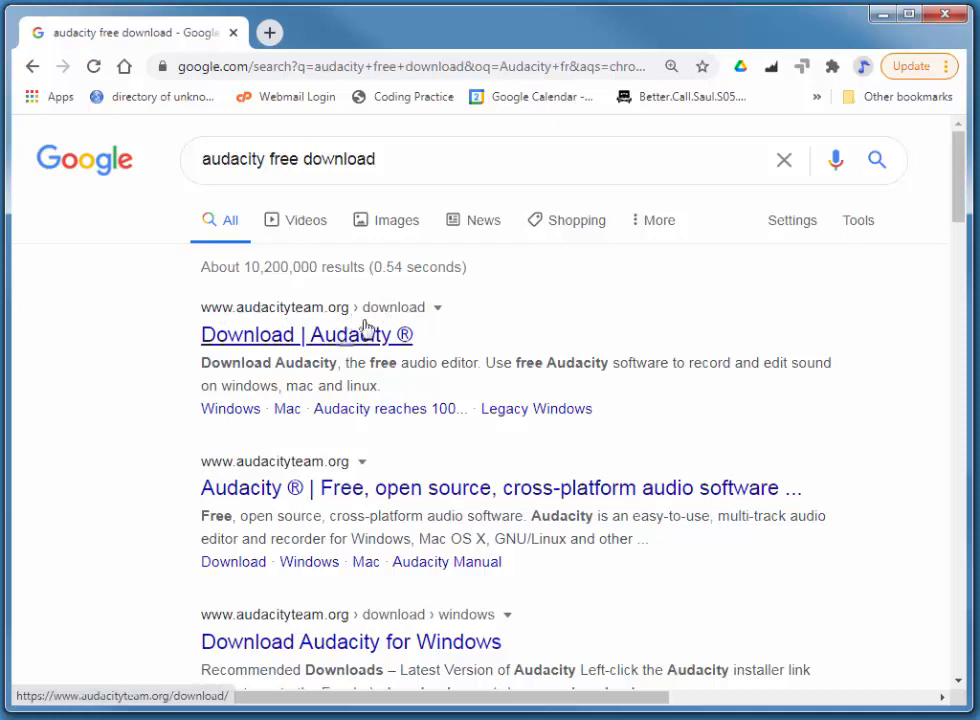
Step: Follow the official Audacity download links to the Windows 2.4.2 installer page on Fosshub
{"action": "left_click", "coordinate": [306, 334]}
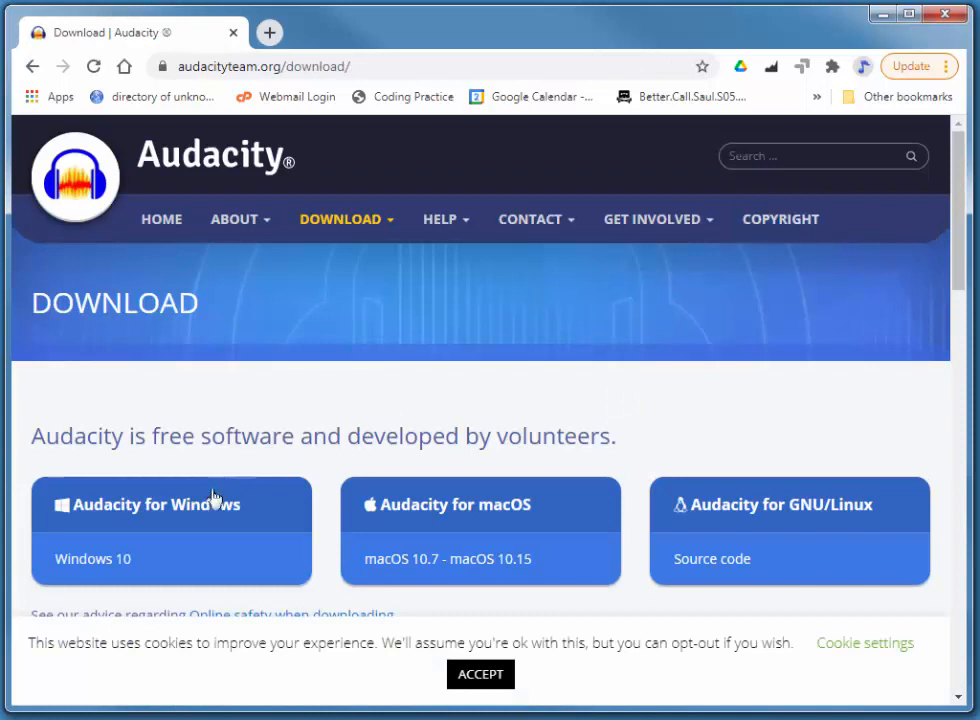
{"action": "mouse_move", "coordinate": [136, 516]}
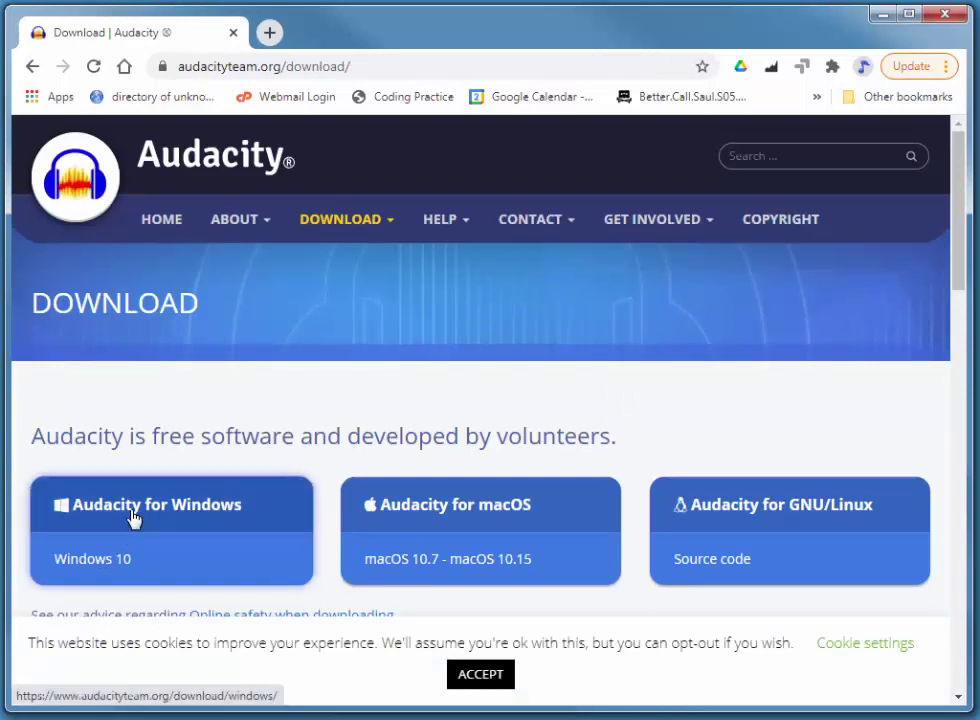
{"action": "left_click", "coordinate": [170, 504]}
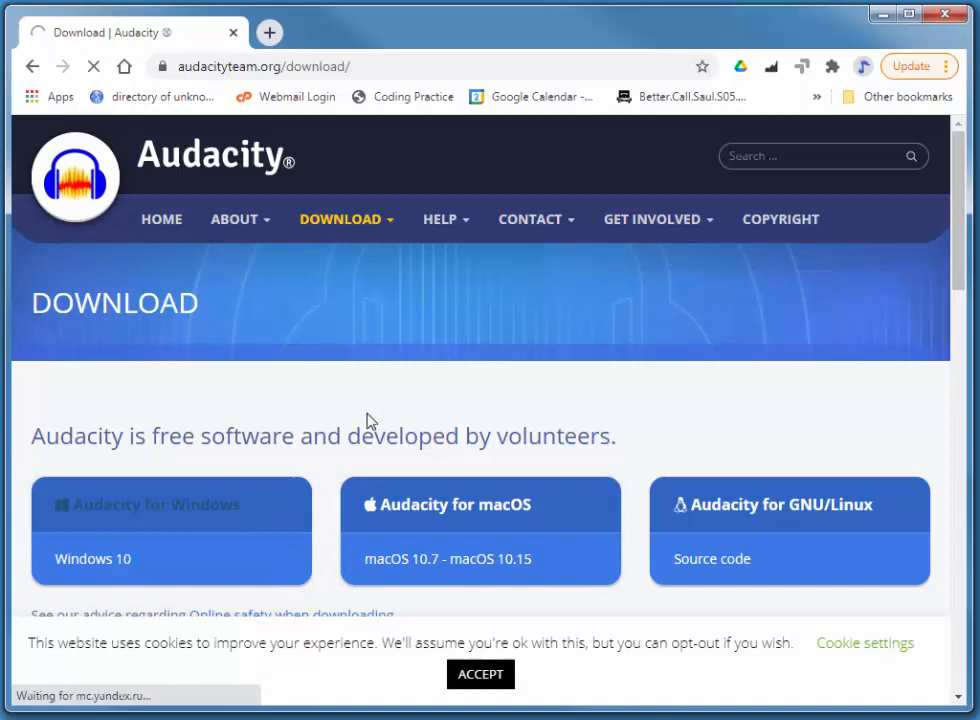
{"action": "left_click", "coordinate": [172, 532]}
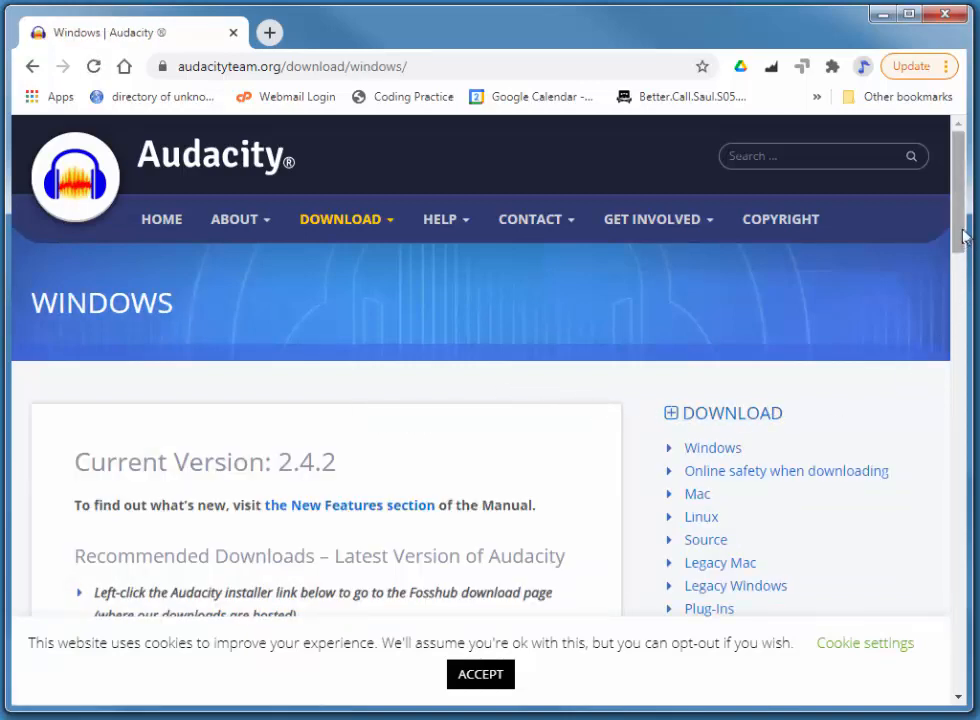
{"action": "scroll", "scroll_direction": "down", "scroll_amount": 3}
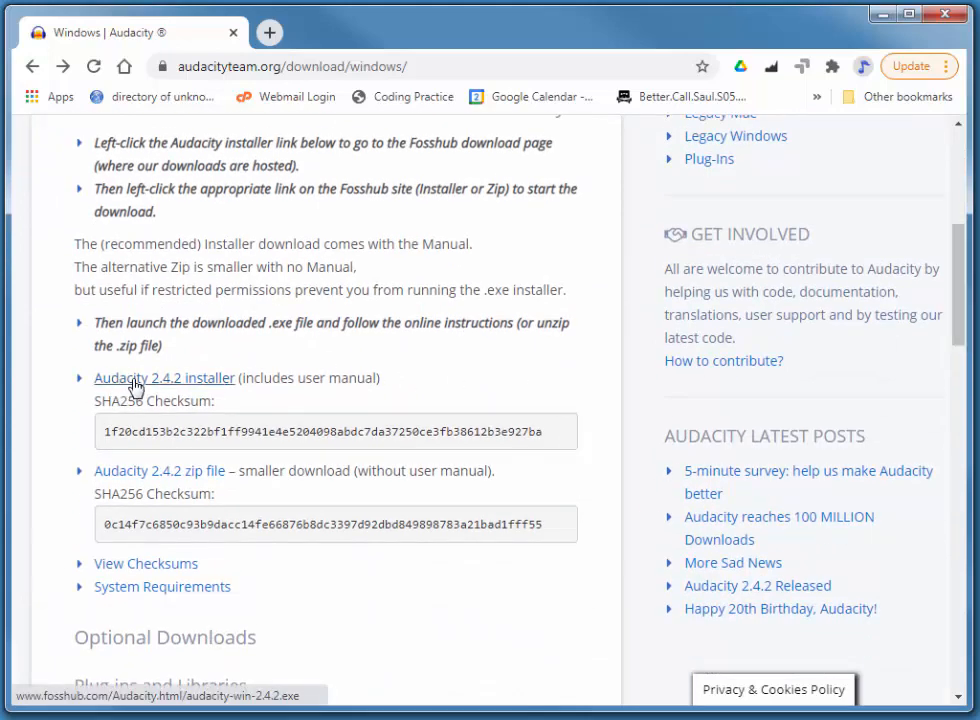
{"action": "mouse_move", "coordinate": [210, 390]}
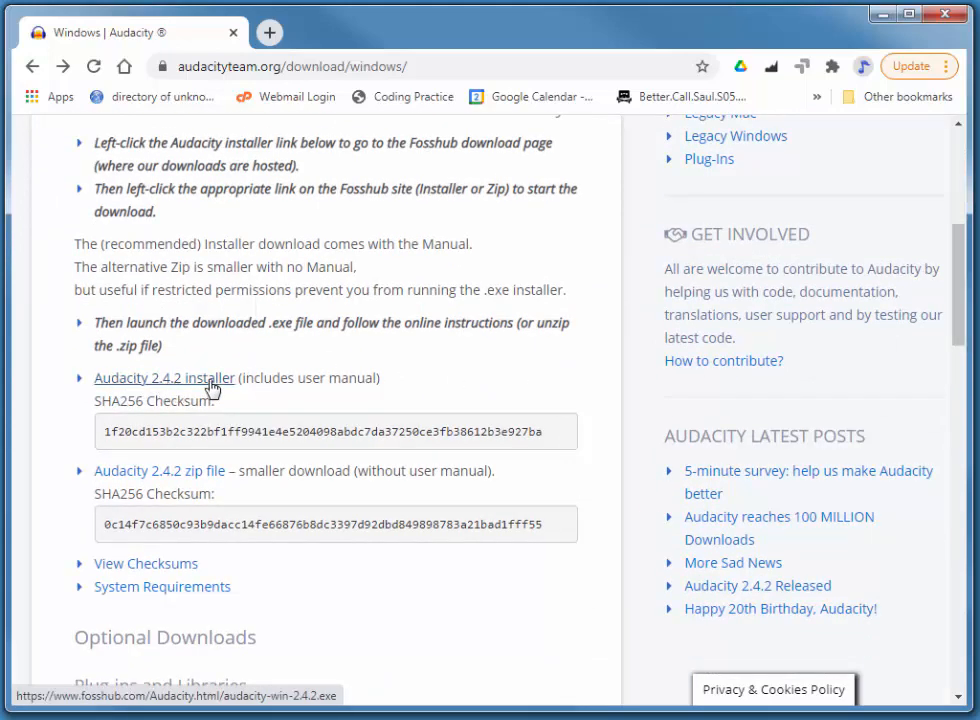
{"action": "left_click", "coordinate": [164, 376]}
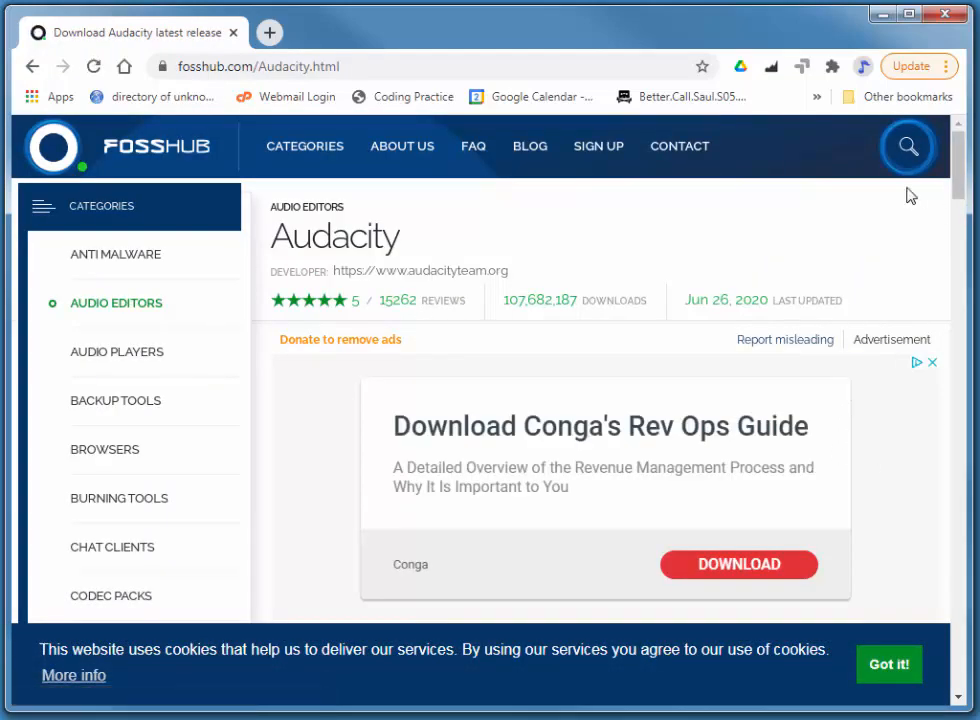
Step: Download the Audacity 2.4.2 Windows installer, keep it despite the warning, and launch it
{"action": "scroll", "scroll_direction": "down", "scroll_amount": 3}
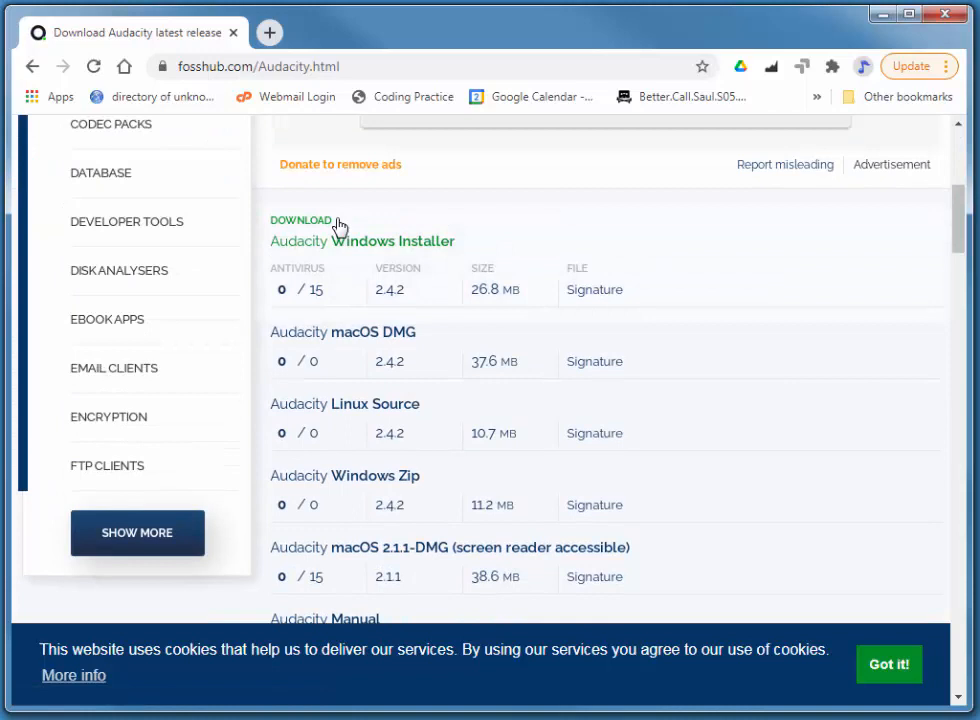
{"action": "mouse_move", "coordinate": [312, 244]}
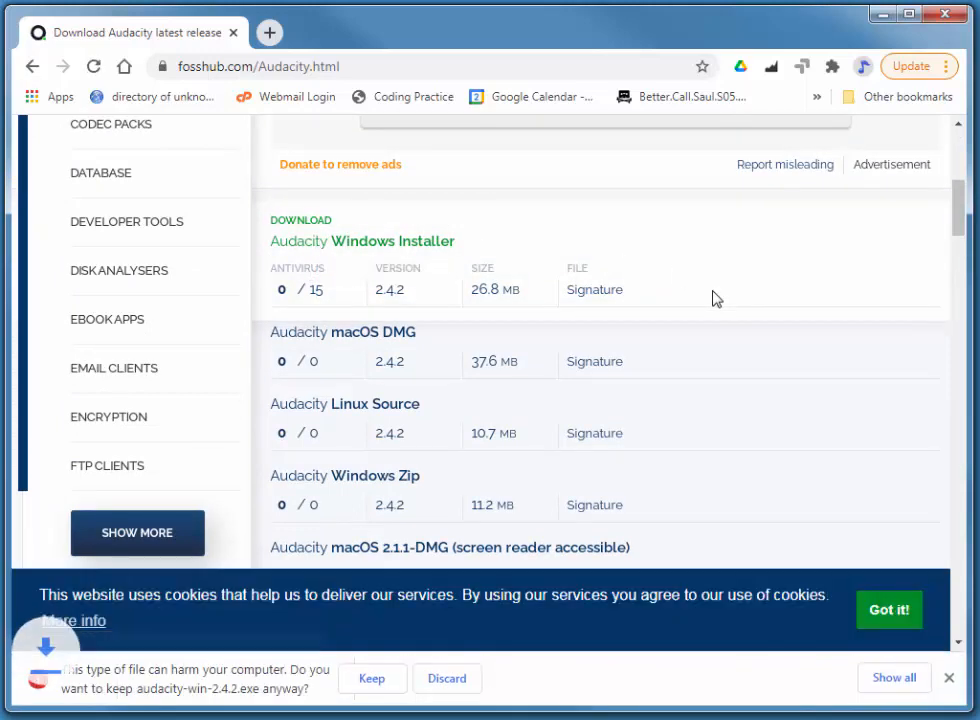
{"action": "left_click", "coordinate": [372, 678]}
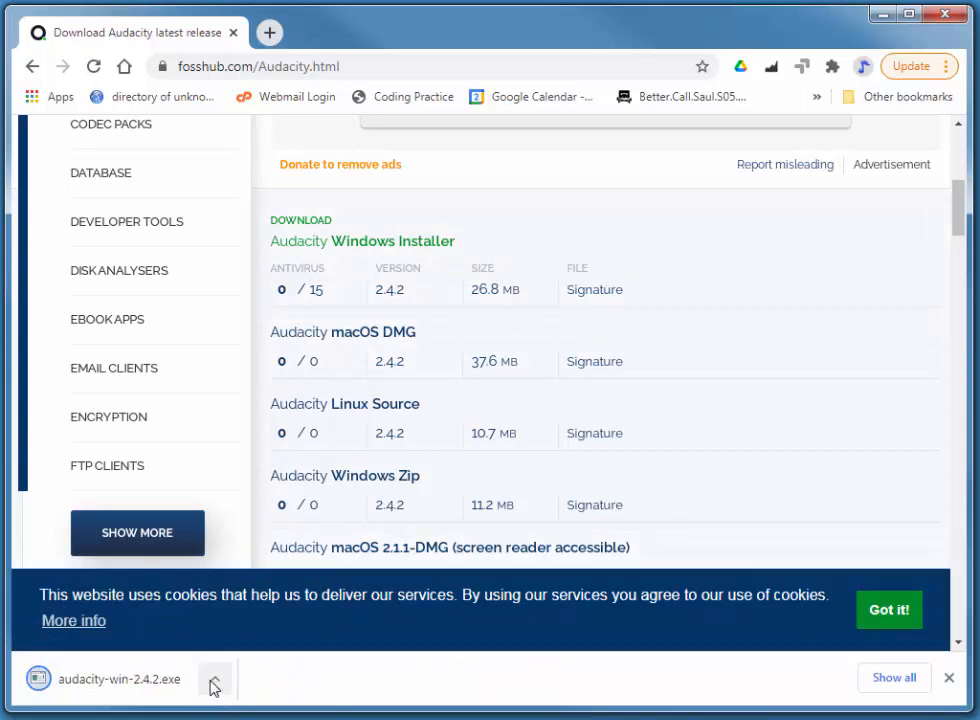
{"action": "left_click", "coordinate": [214, 678]}
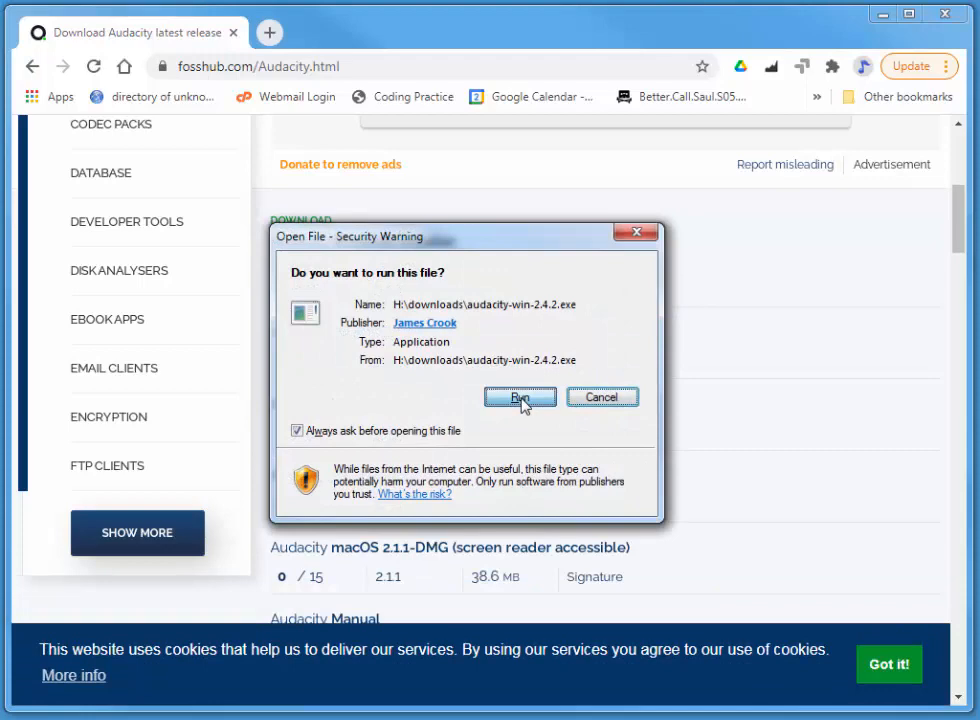
Step: Run the installer in English, accepting the licence and default install folder
{"action": "left_click", "coordinate": [520, 396]}
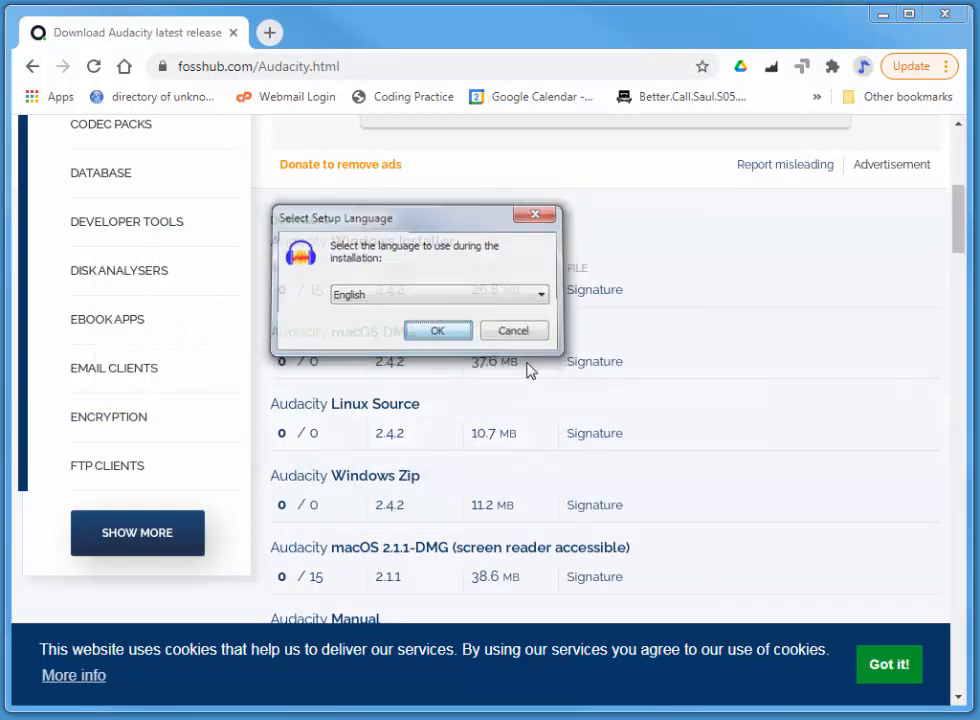
{"action": "left_click", "coordinate": [438, 330]}
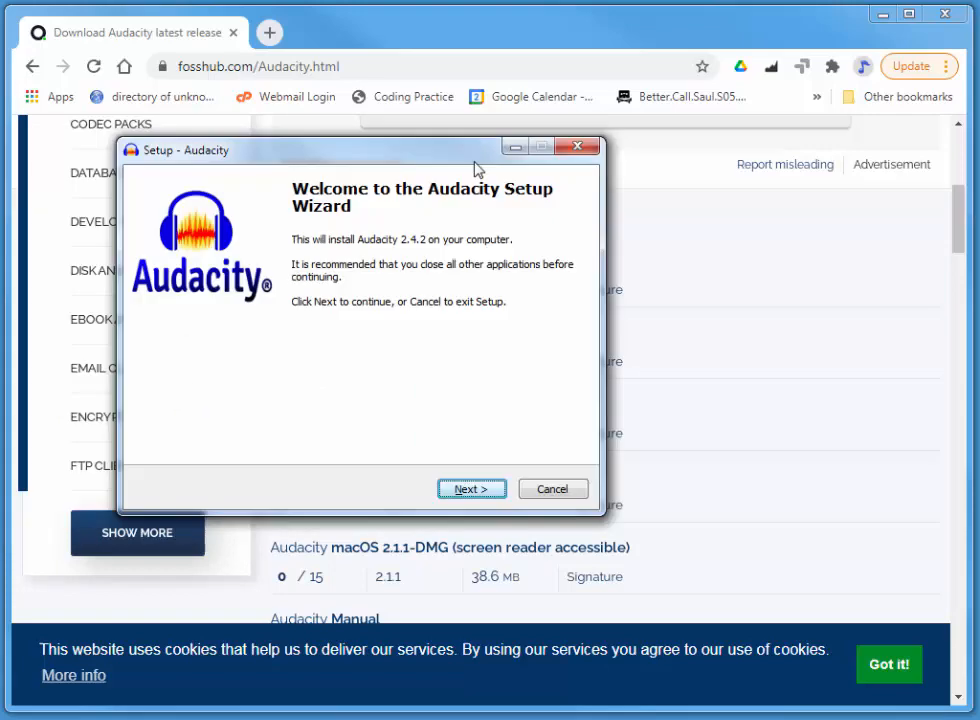
{"action": "left_click", "coordinate": [472, 488]}
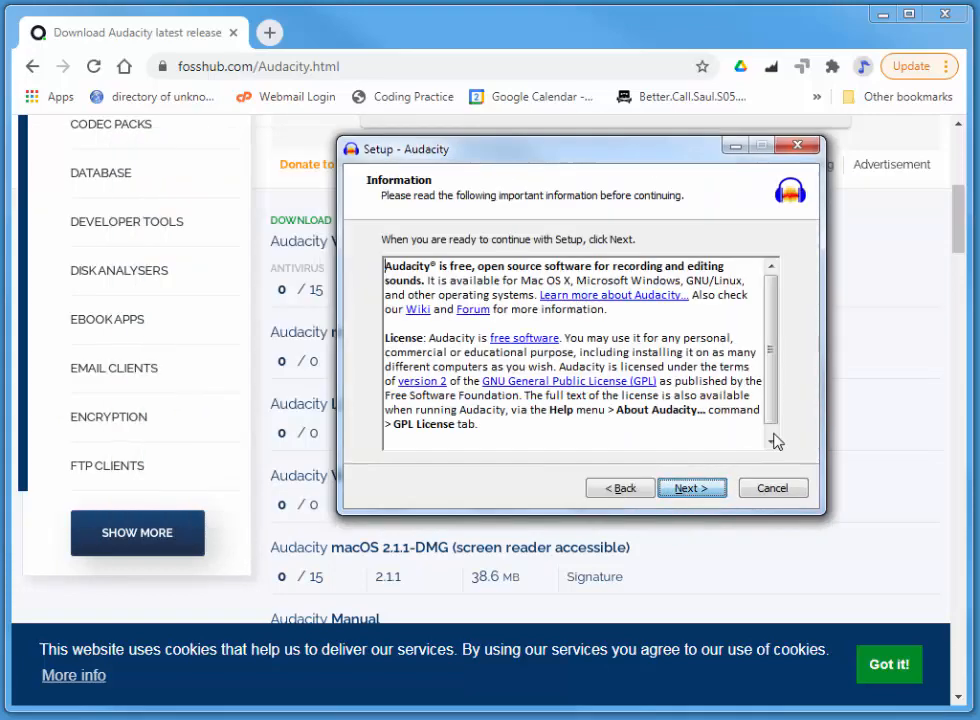
{"action": "left_click", "coordinate": [692, 488]}
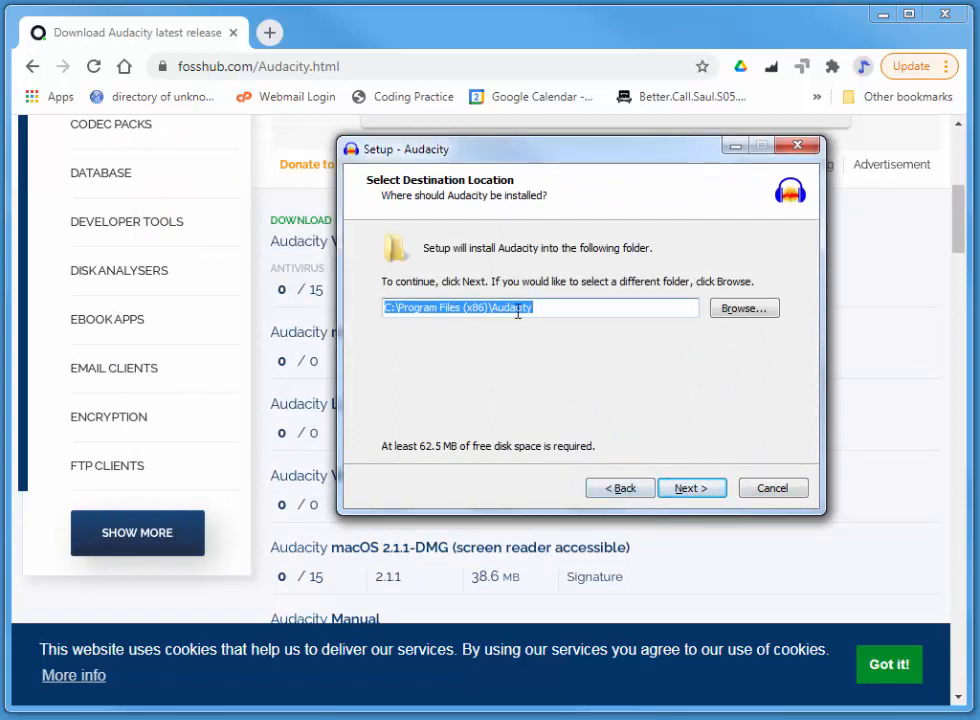
{"action": "left_click", "coordinate": [692, 488]}
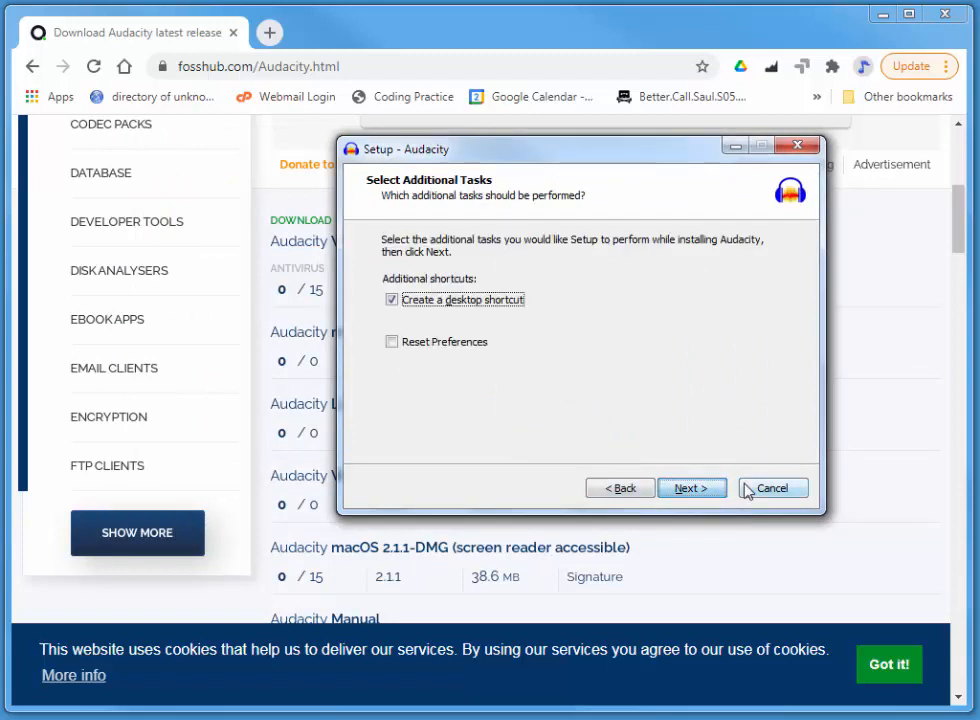
{"action": "mouse_move", "coordinate": [672, 458]}
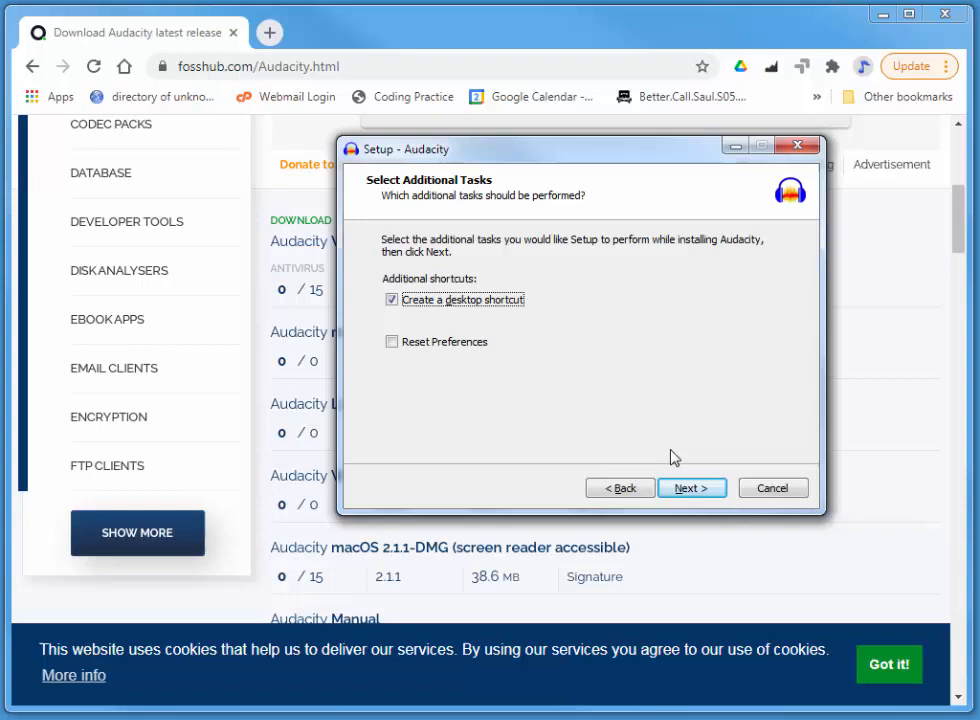
Step: Install Audacity 2.4.2 with a desktop shortcut and finish setup launching it
{"action": "left_click", "coordinate": [692, 488]}
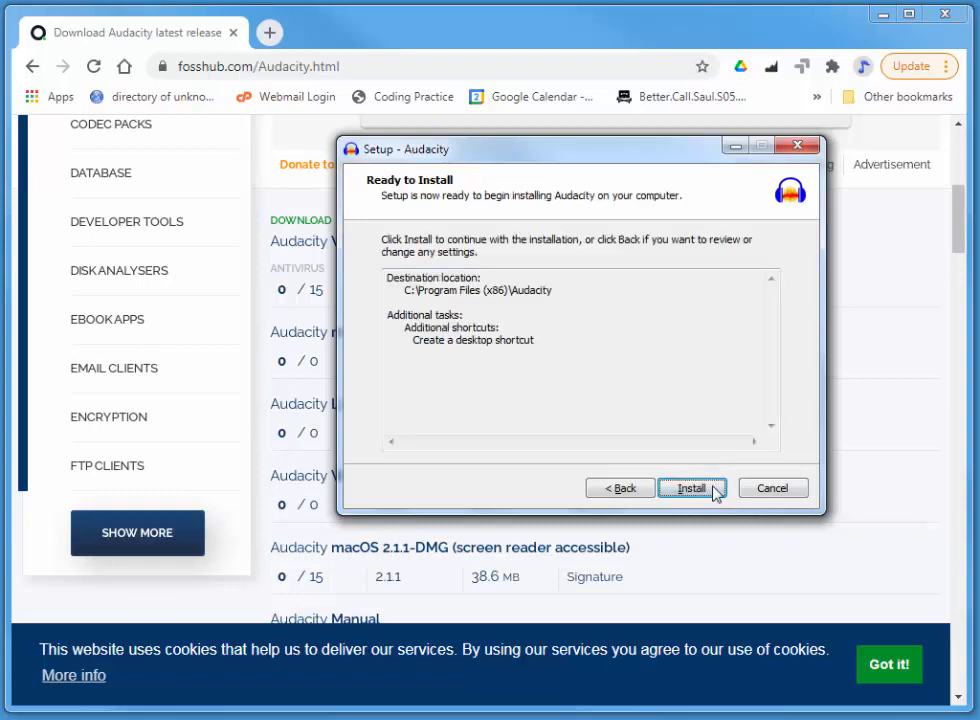
{"action": "left_click", "coordinate": [692, 488]}
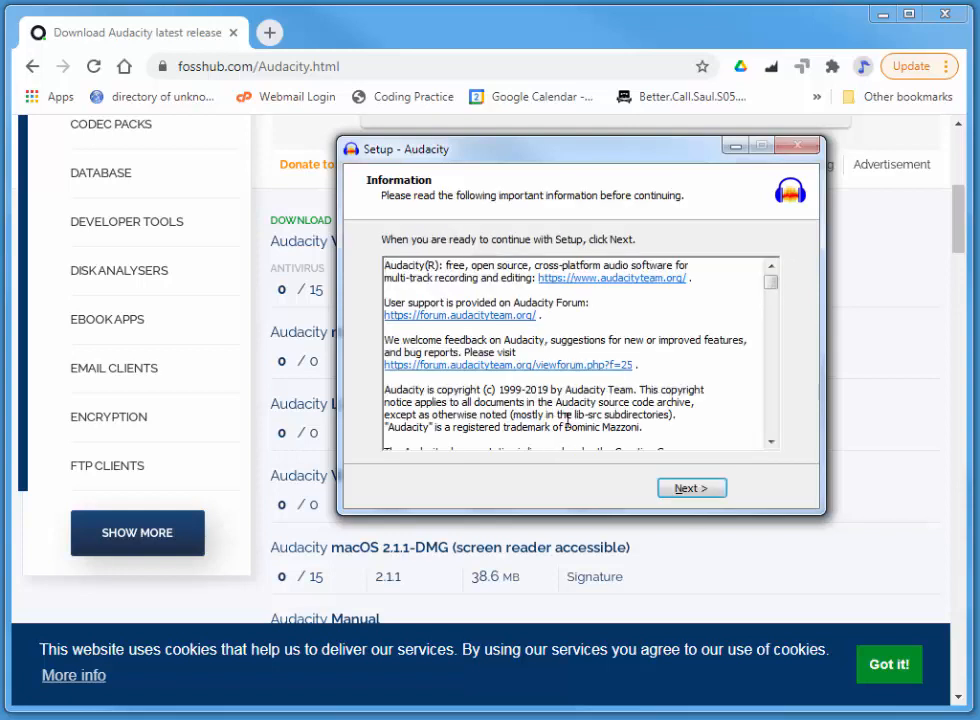
{"action": "mouse_move", "coordinate": [688, 496]}
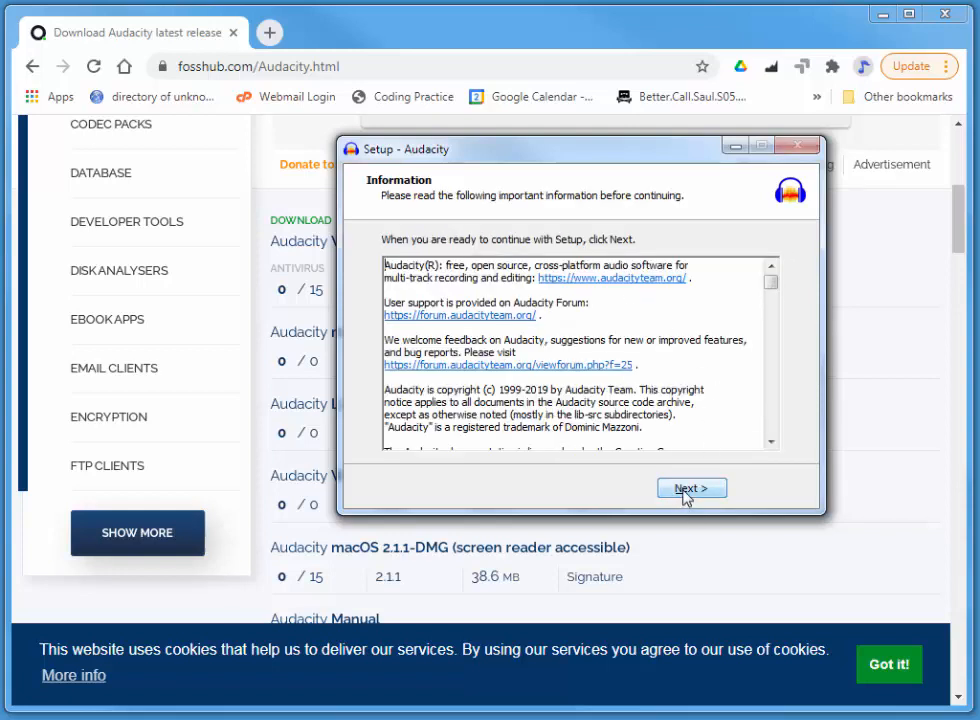
{"action": "left_click", "coordinate": [692, 488]}
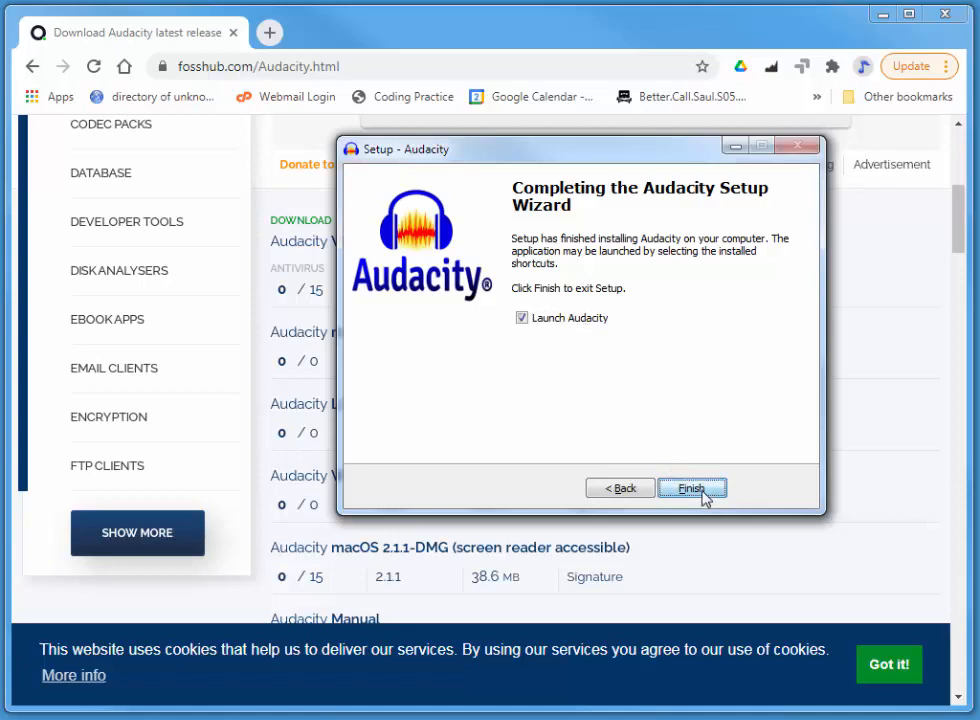
{"action": "left_click", "coordinate": [692, 488]}
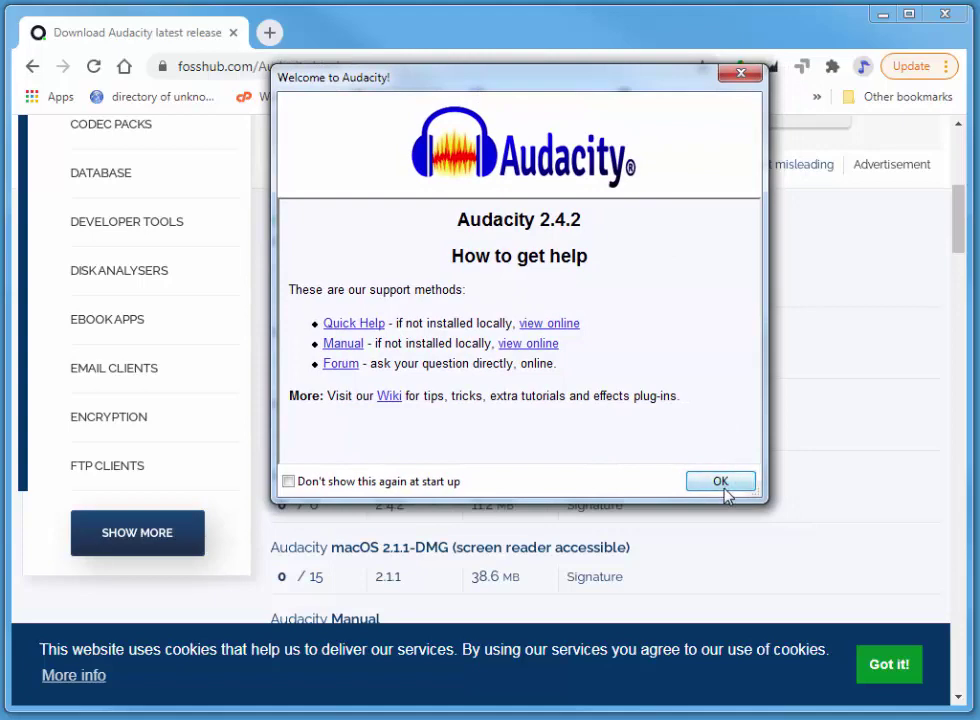
Step: Dismiss the Audacity welcome help screen to reach the empty project
{"action": "left_click", "coordinate": [720, 480]}
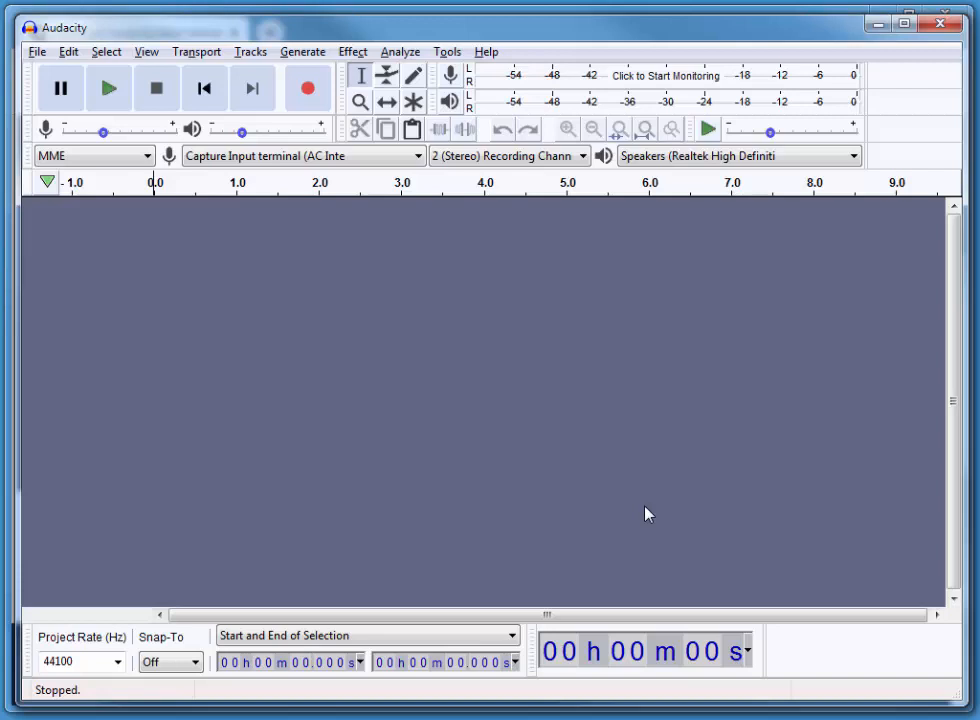
{"action": "mouse_move", "coordinate": [564, 424]}
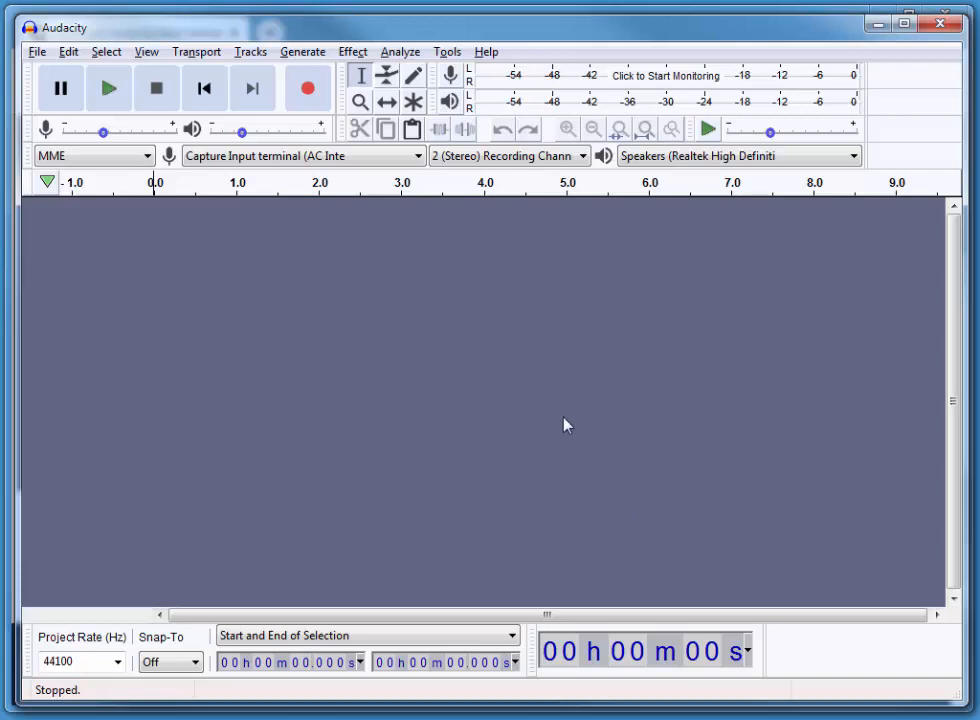
{"action": "mouse_move", "coordinate": [532, 248]}
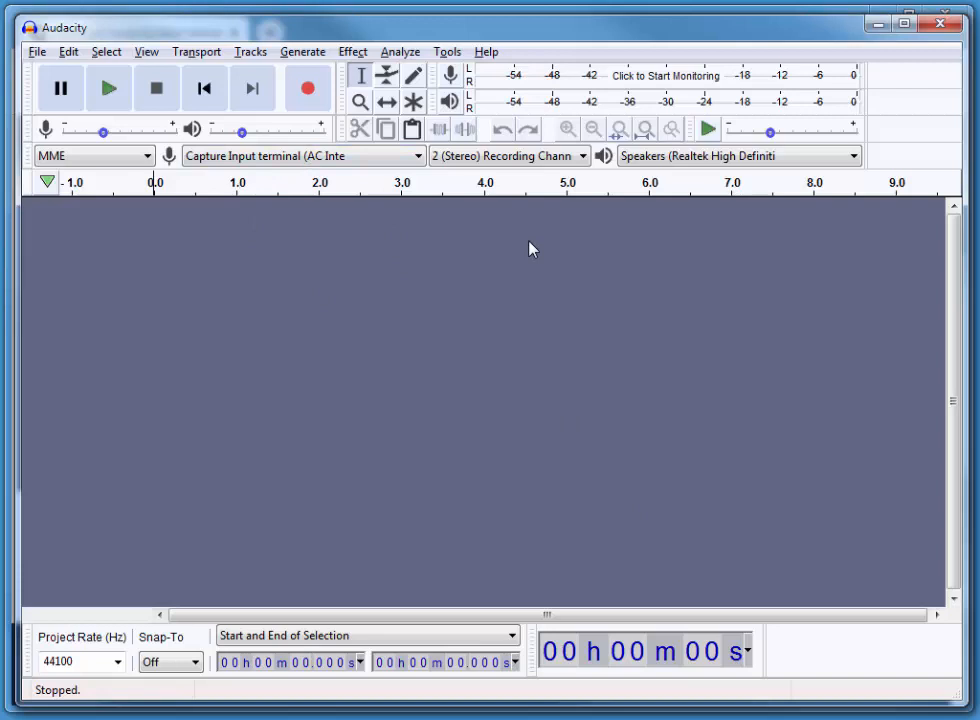
{"action": "mouse_move", "coordinate": [364, 204]}
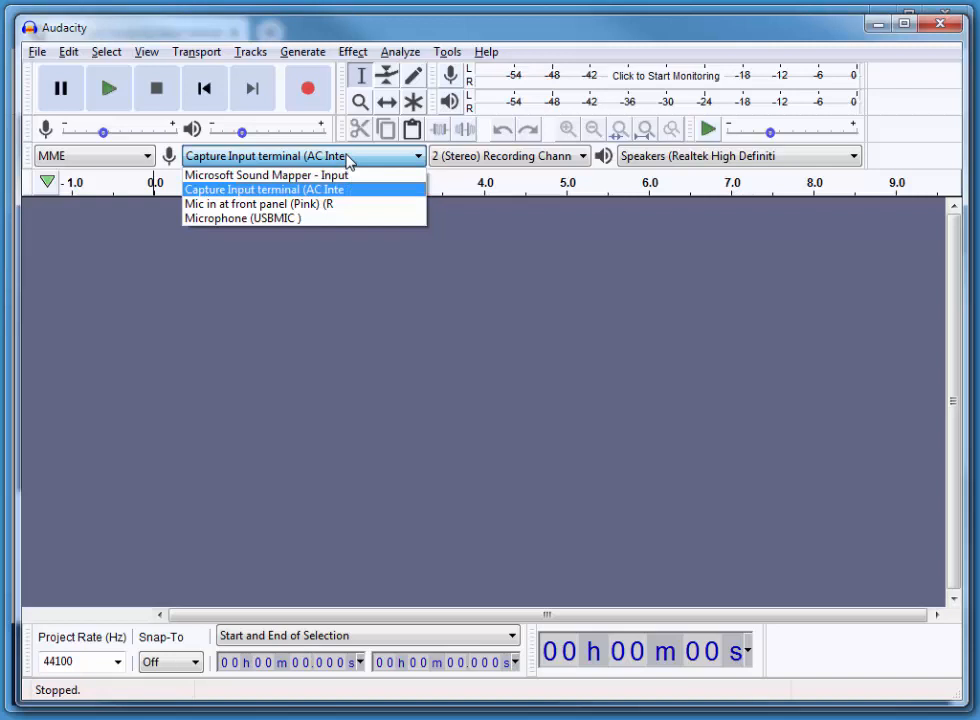
{"action": "mouse_move", "coordinate": [276, 218]}
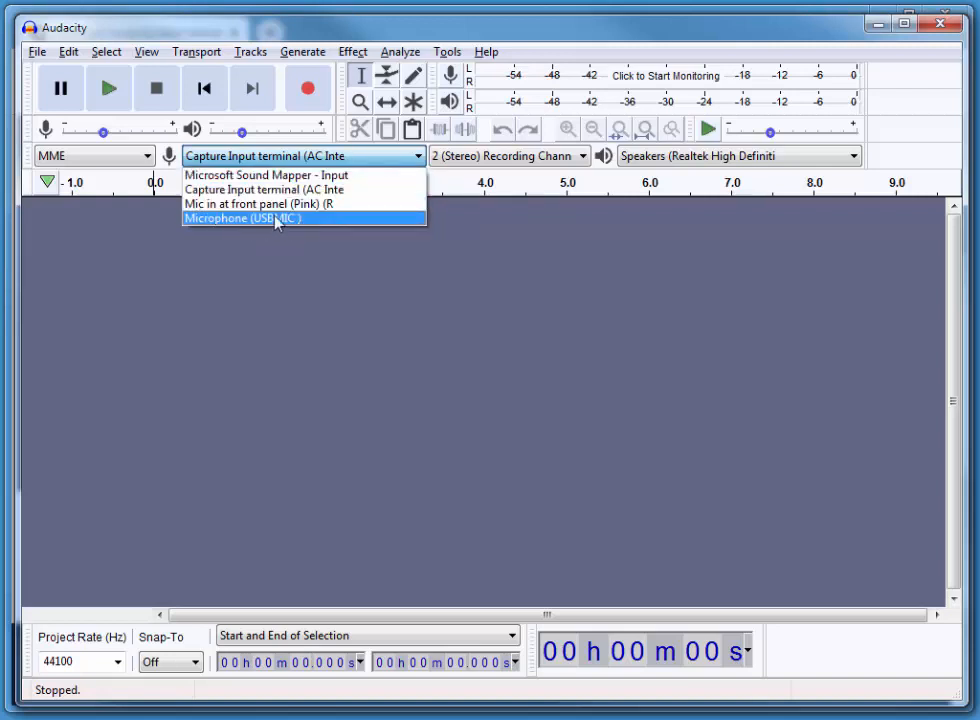
{"action": "mouse_move", "coordinate": [248, 224]}
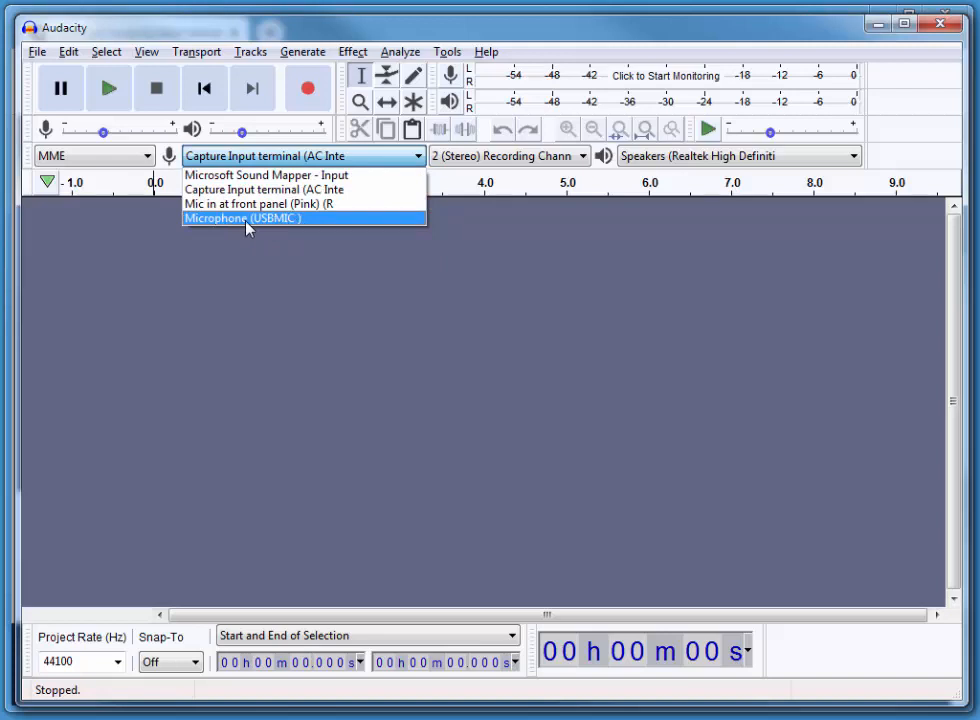
Step: Set recording to the Microphone (USBMIC) in 1 (Mono) channel and begin recording
{"action": "left_click", "coordinate": [244, 218]}
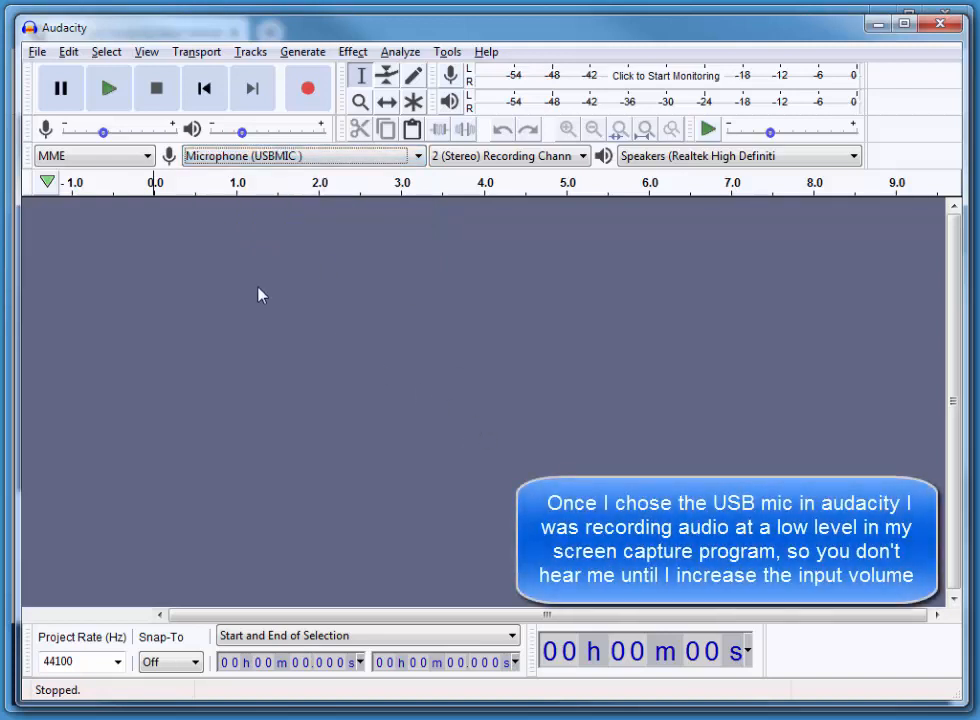
{"action": "left_click", "coordinate": [584, 156]}
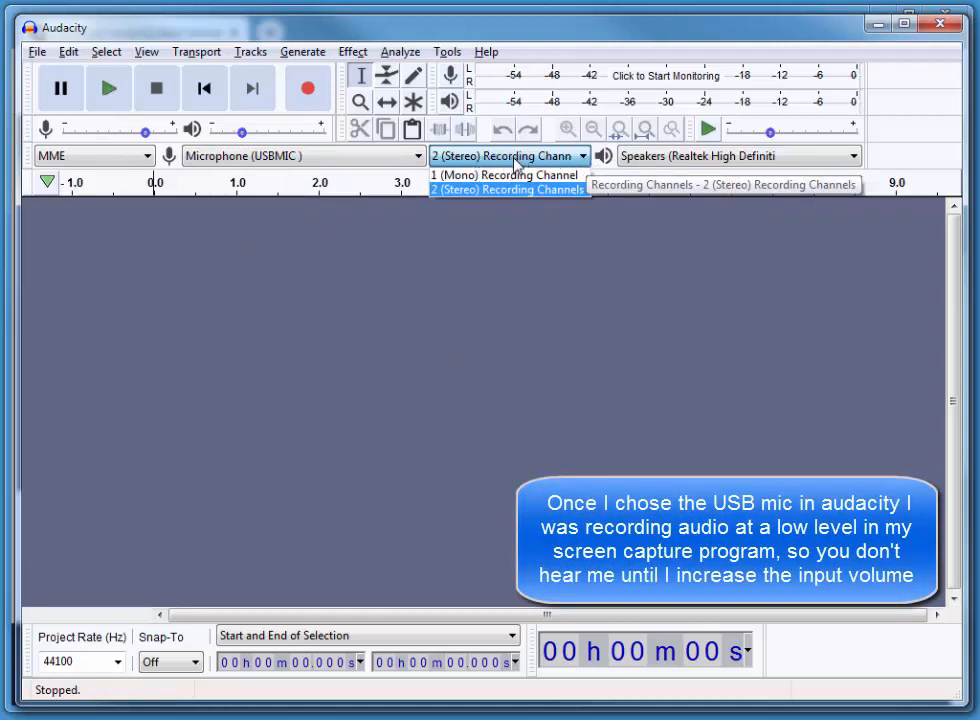
{"action": "left_click", "coordinate": [504, 176]}
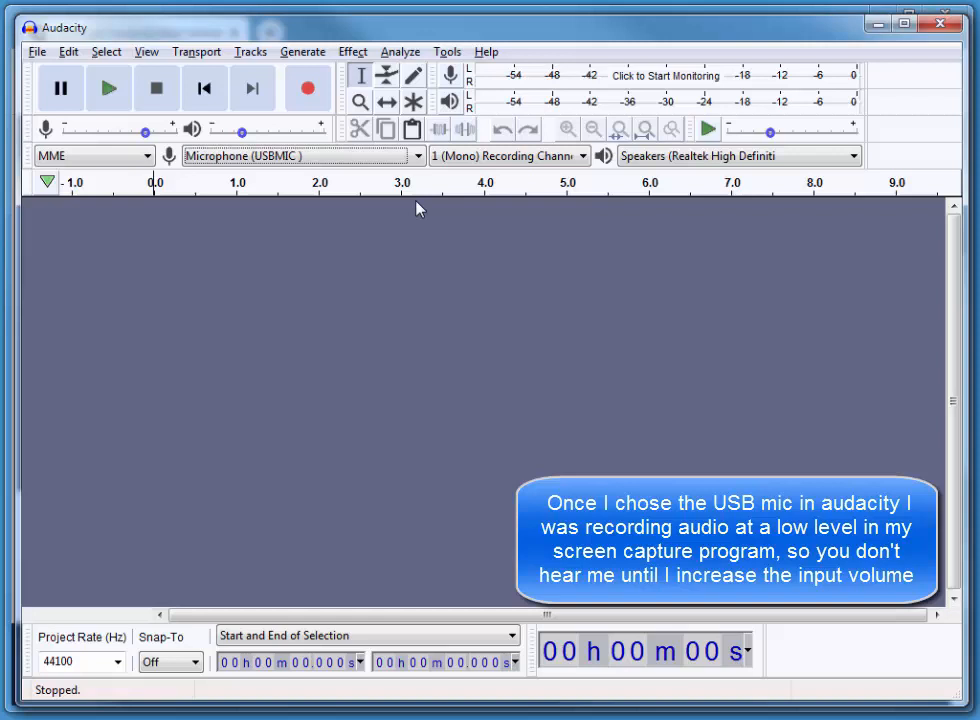
{"action": "left_click", "coordinate": [308, 88]}
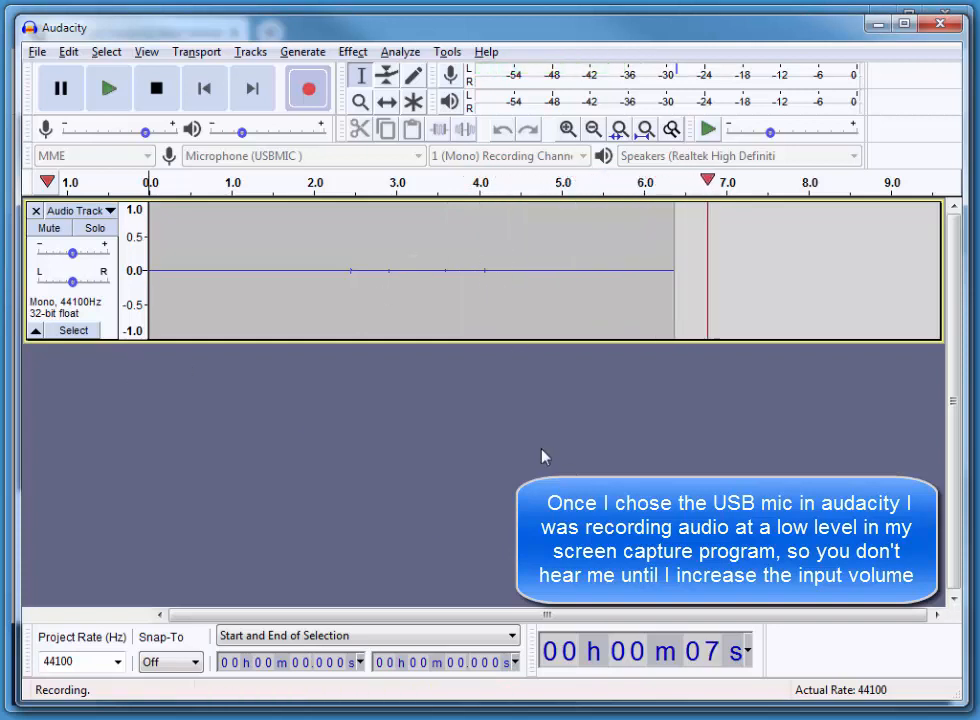
Step: Stop the short test recording and stop its playback
{"action": "left_click", "coordinate": [108, 88]}
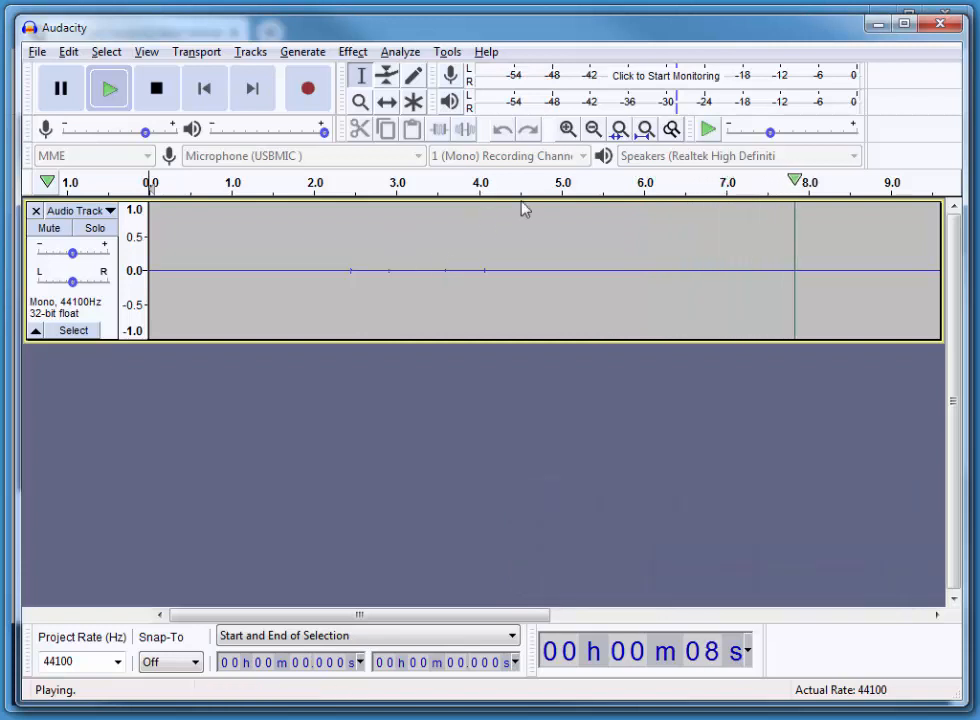
{"action": "left_click", "coordinate": [156, 88]}
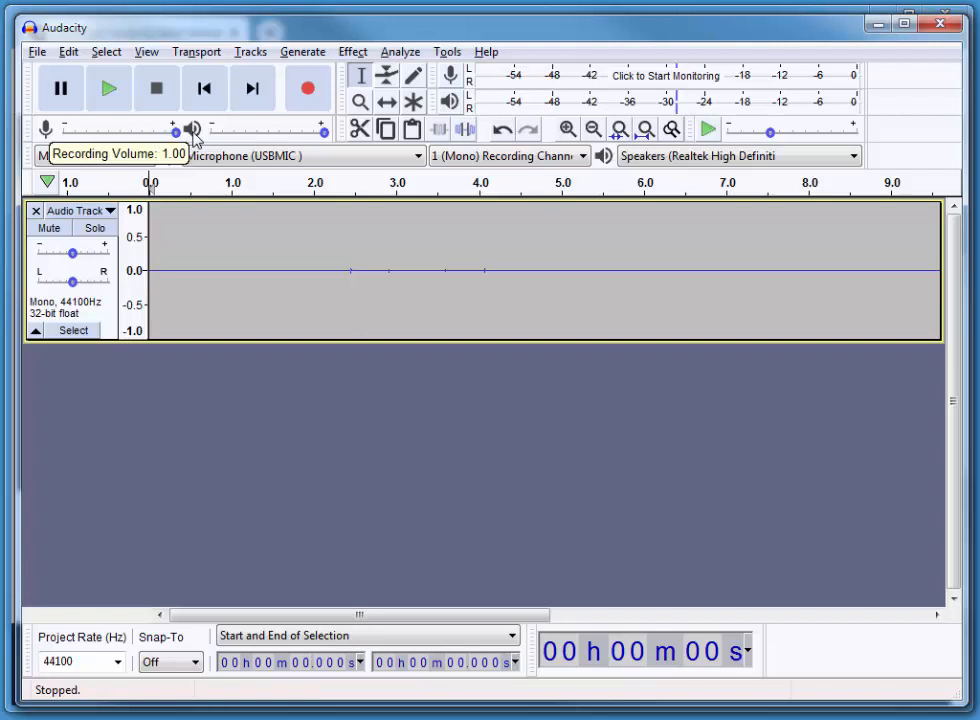
{"action": "mouse_move", "coordinate": [560, 308]}
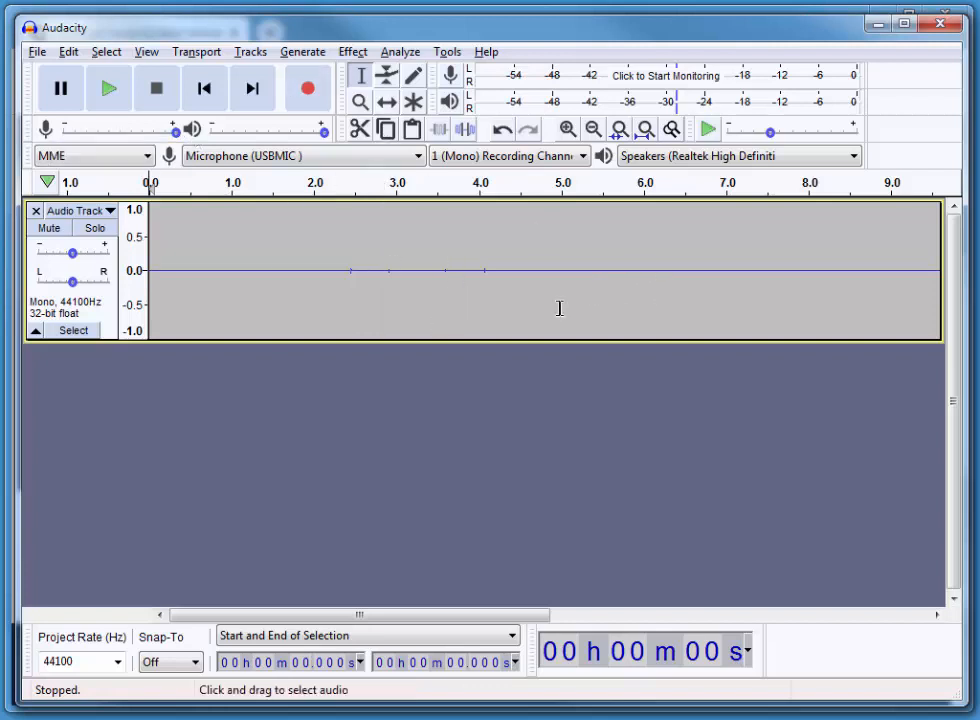
{"action": "mouse_move", "coordinate": [68, 52]}
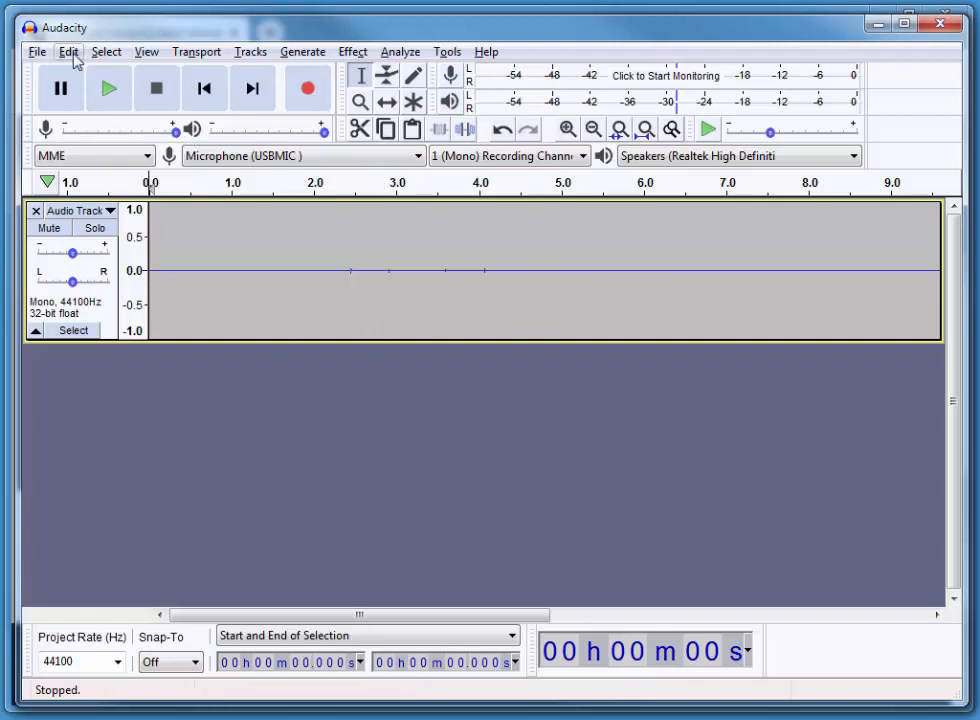
Step: Delete the silent test take, dismissing the No Audio Selected warning along the way
{"action": "left_click", "coordinate": [68, 52]}
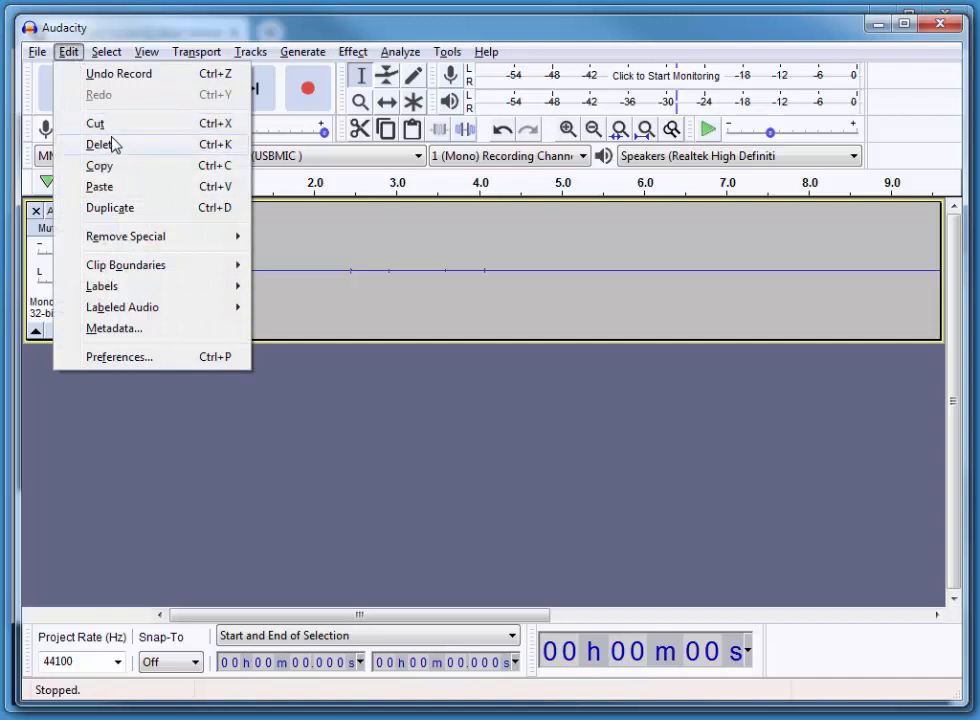
{"action": "left_click", "coordinate": [100, 144]}
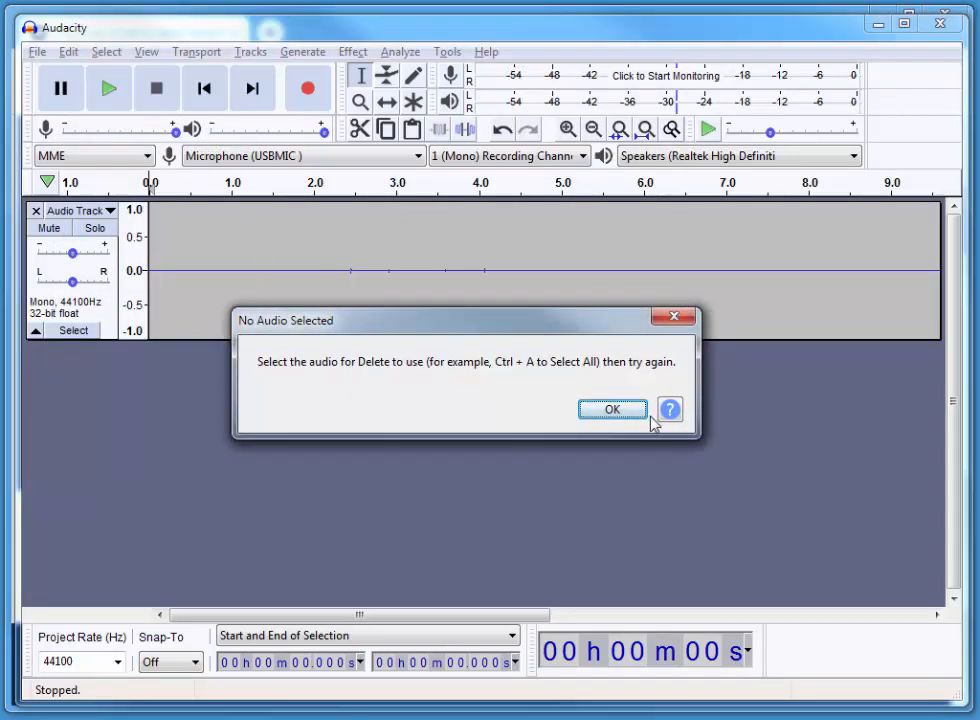
{"action": "left_click", "coordinate": [106, 52]}
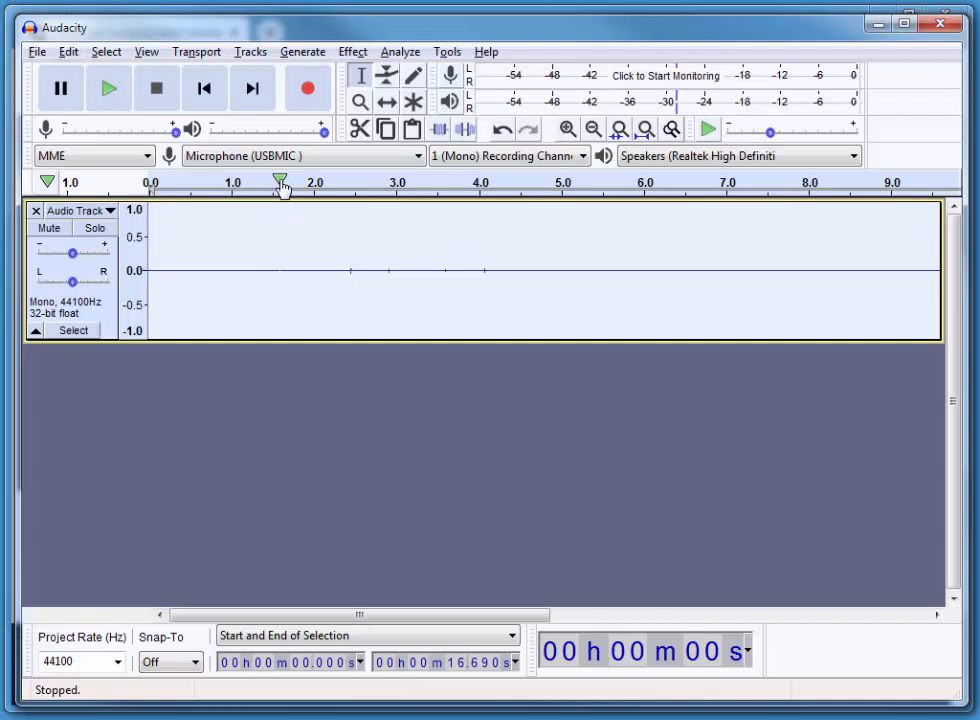
{"action": "left_click", "coordinate": [356, 130]}
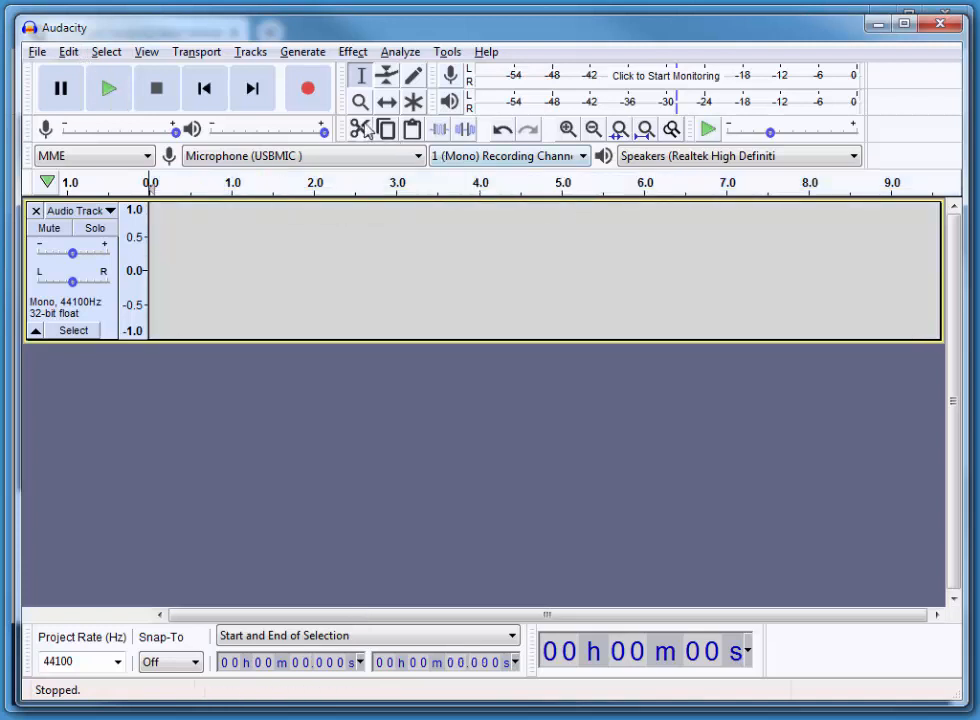
{"action": "mouse_move", "coordinate": [360, 156]}
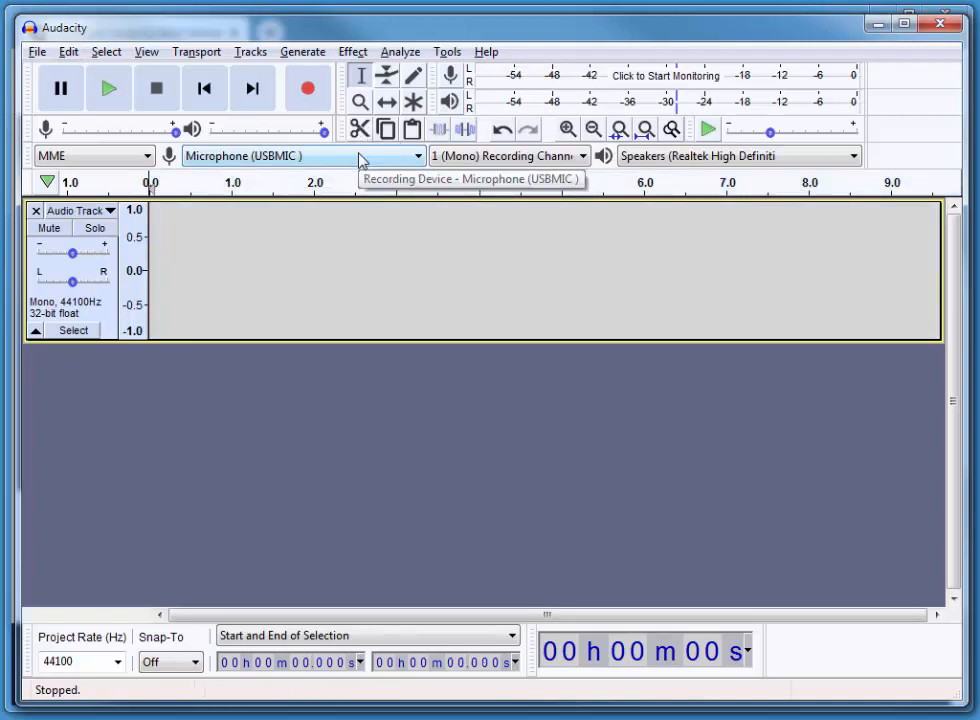
{"action": "mouse_move", "coordinate": [192, 68]}
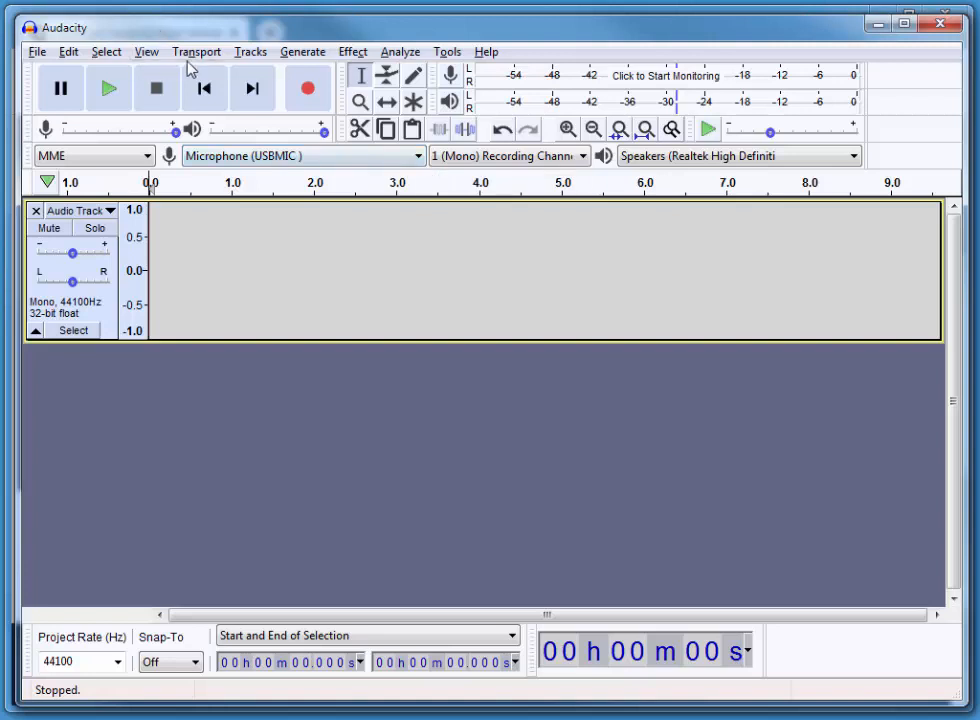
{"action": "mouse_move", "coordinate": [476, 270]}
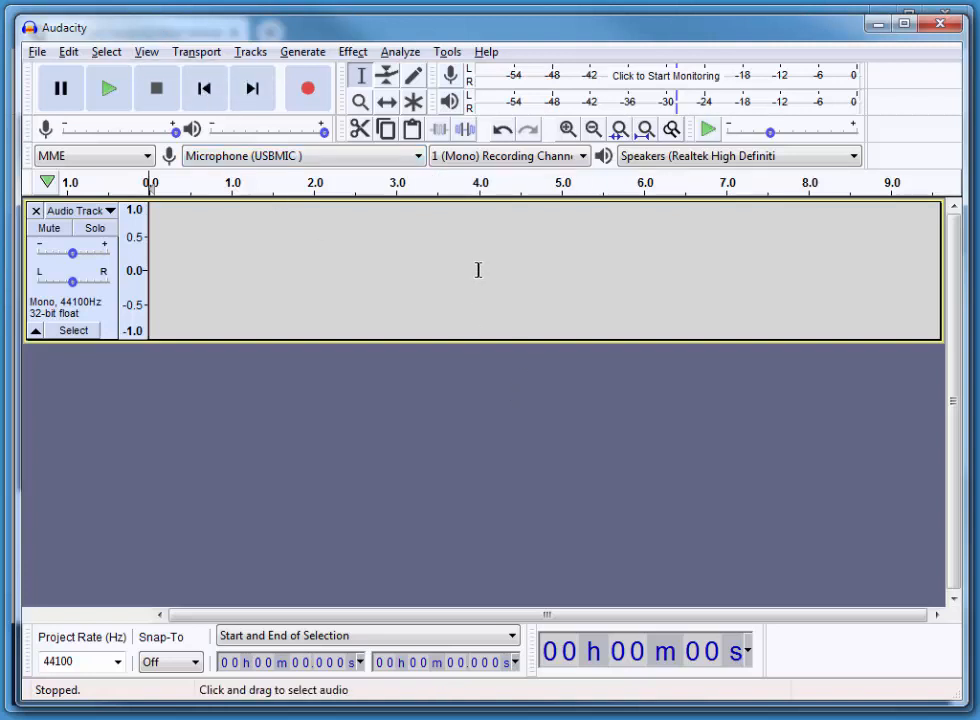
{"action": "mouse_move", "coordinate": [308, 88]}
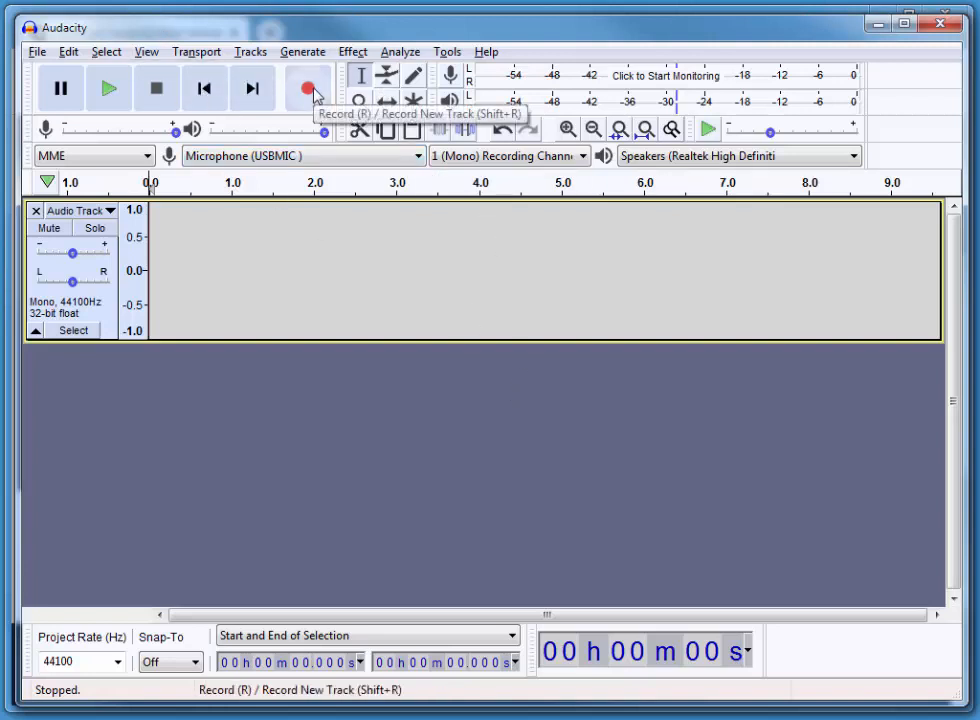
Step: Record the roughly ten-second spoken narration and play it back
{"action": "left_click", "coordinate": [308, 88]}
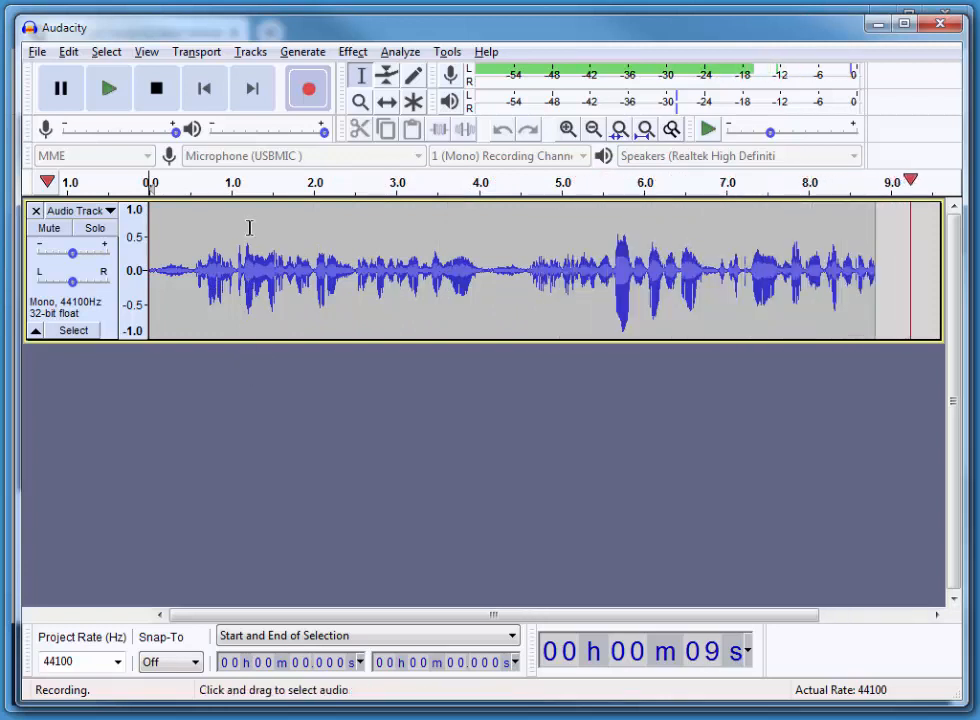
{"action": "left_click", "coordinate": [156, 88]}
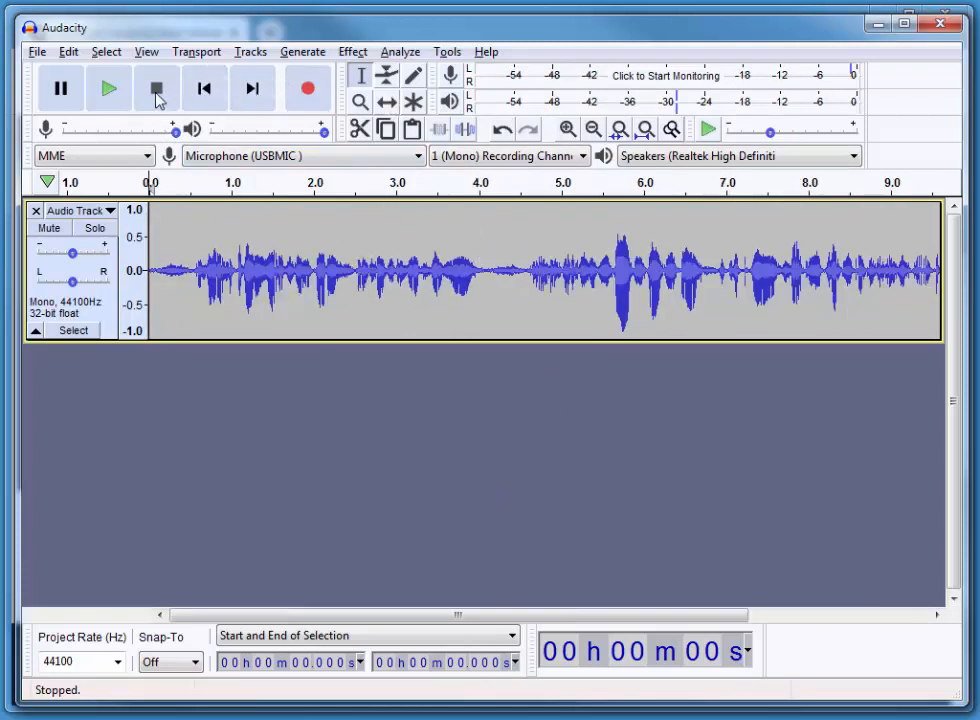
{"action": "left_click", "coordinate": [108, 88]}
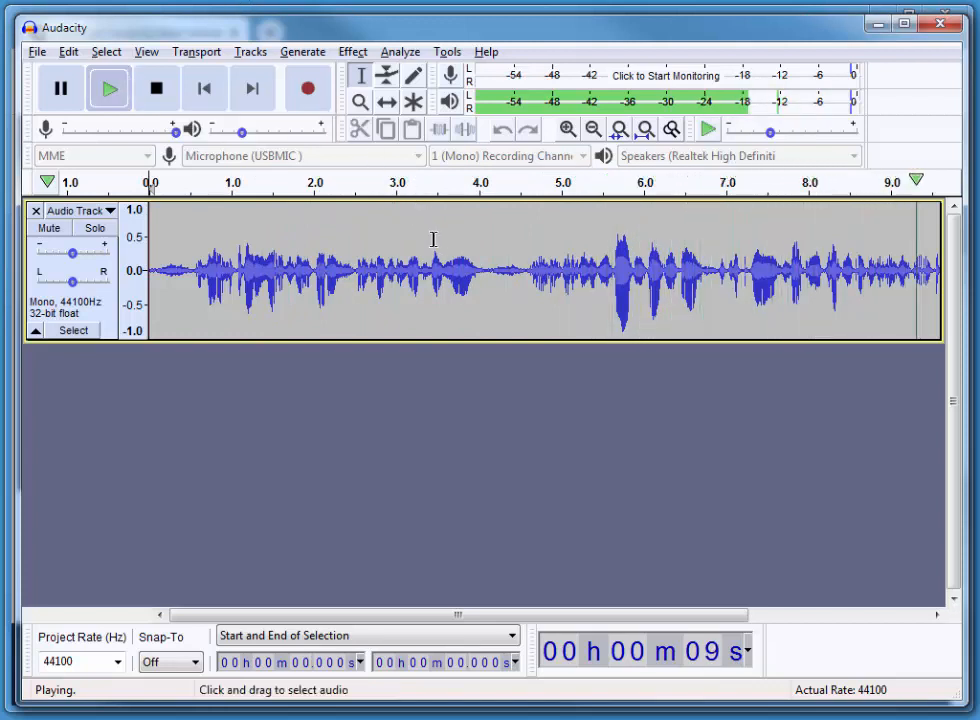
{"action": "left_click", "coordinate": [156, 88]}
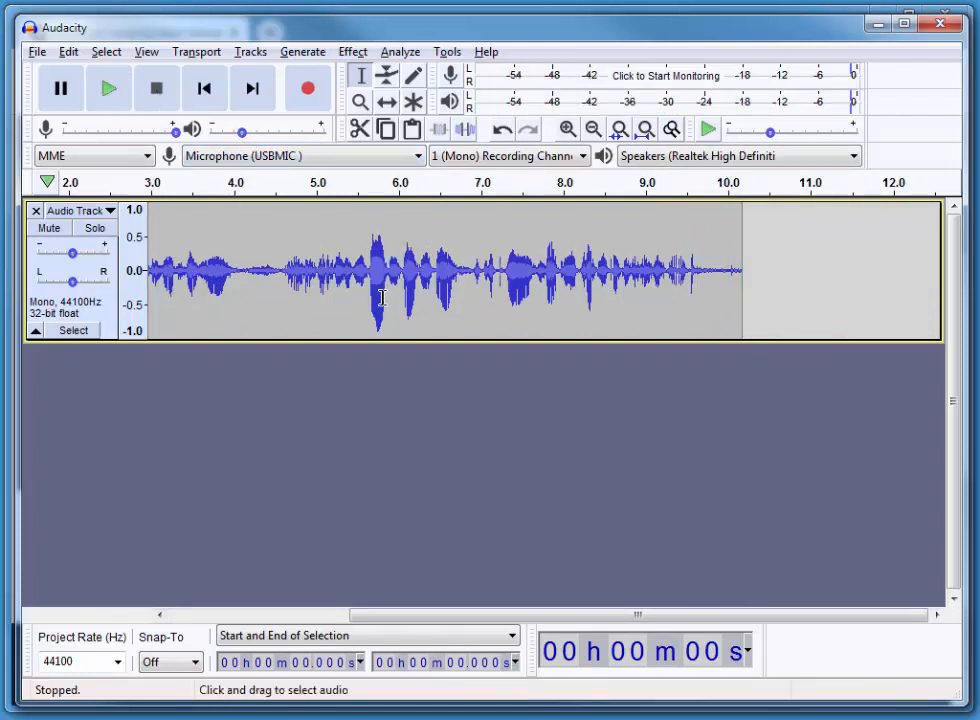
{"action": "mouse_move", "coordinate": [584, 184]}
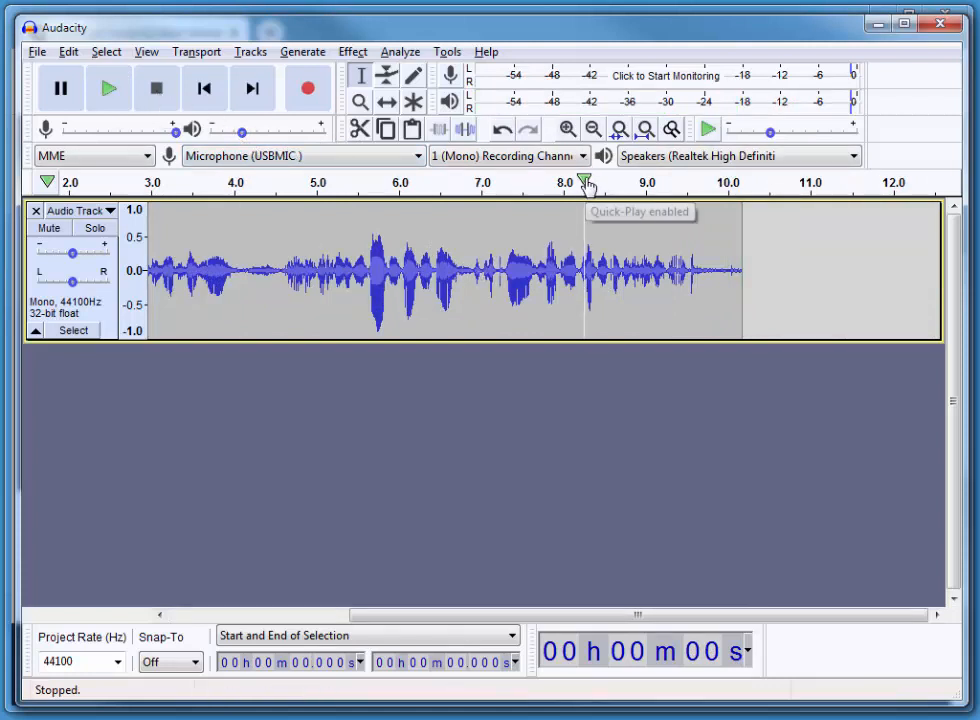
{"action": "mouse_move", "coordinate": [508, 28]}
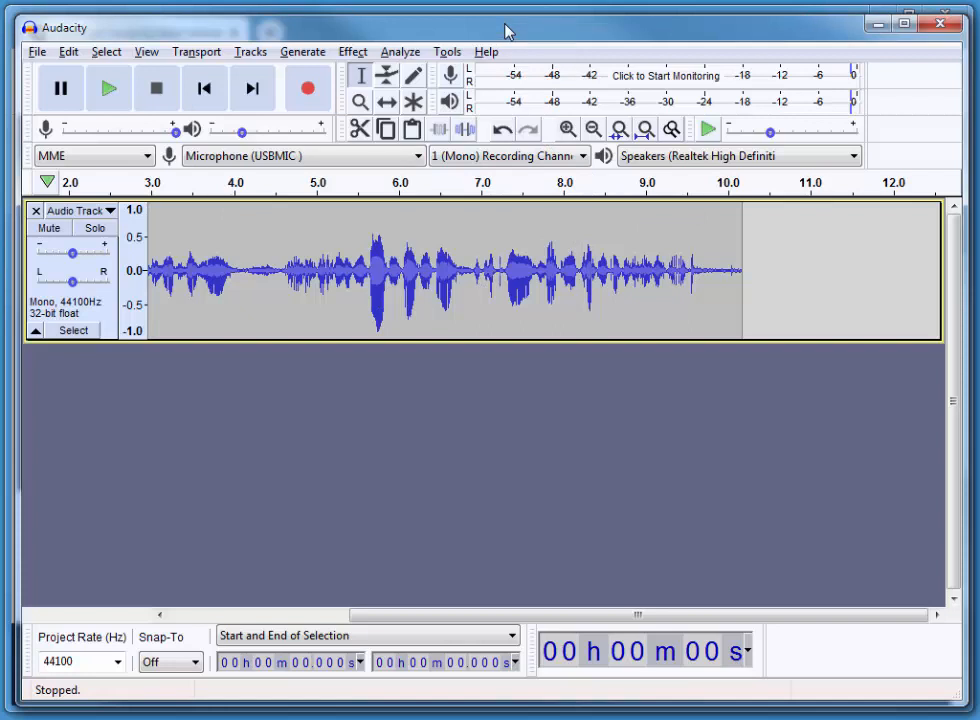
{"action": "mouse_move", "coordinate": [544, 292]}
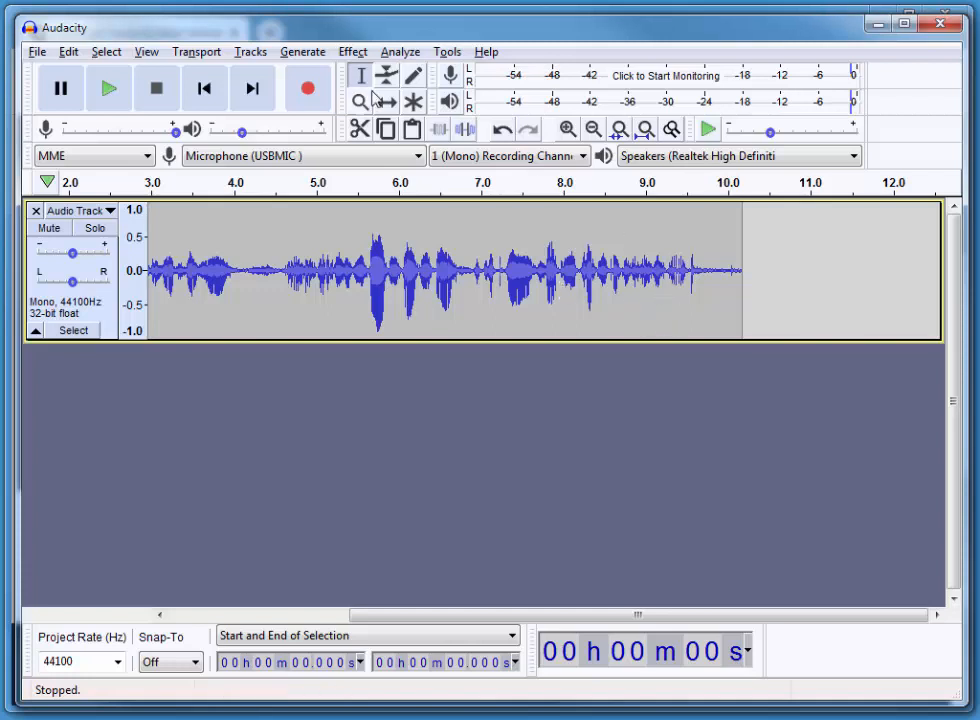
Step: Choose File > Export > Export as MP3 to reach the Export Audio dialog
{"action": "left_click", "coordinate": [36, 52]}
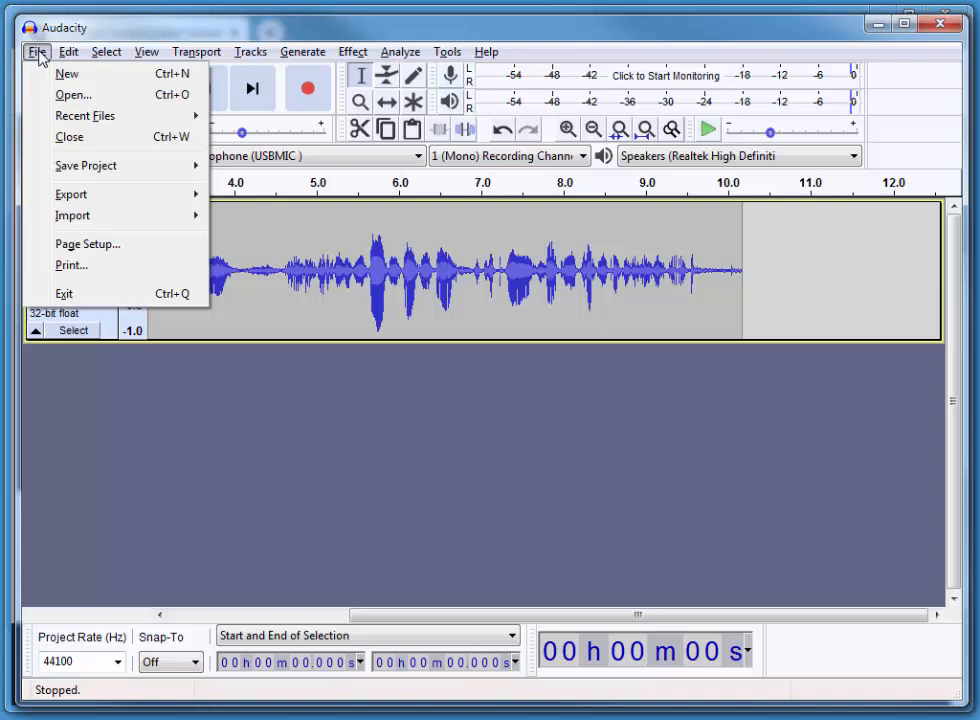
{"action": "left_click", "coordinate": [72, 194]}
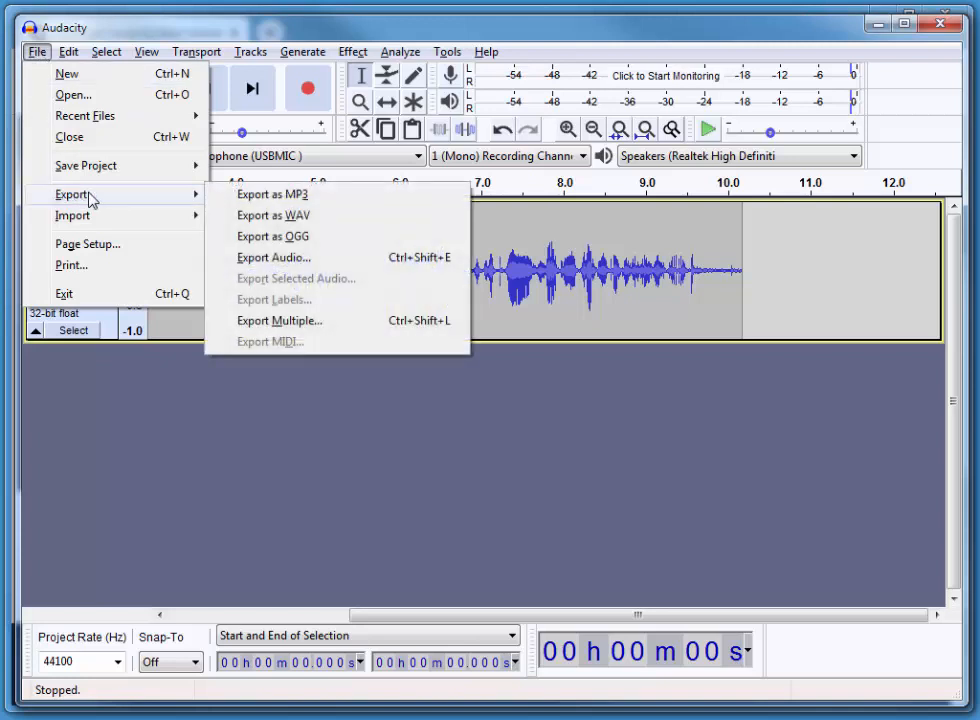
{"action": "mouse_move", "coordinate": [272, 194]}
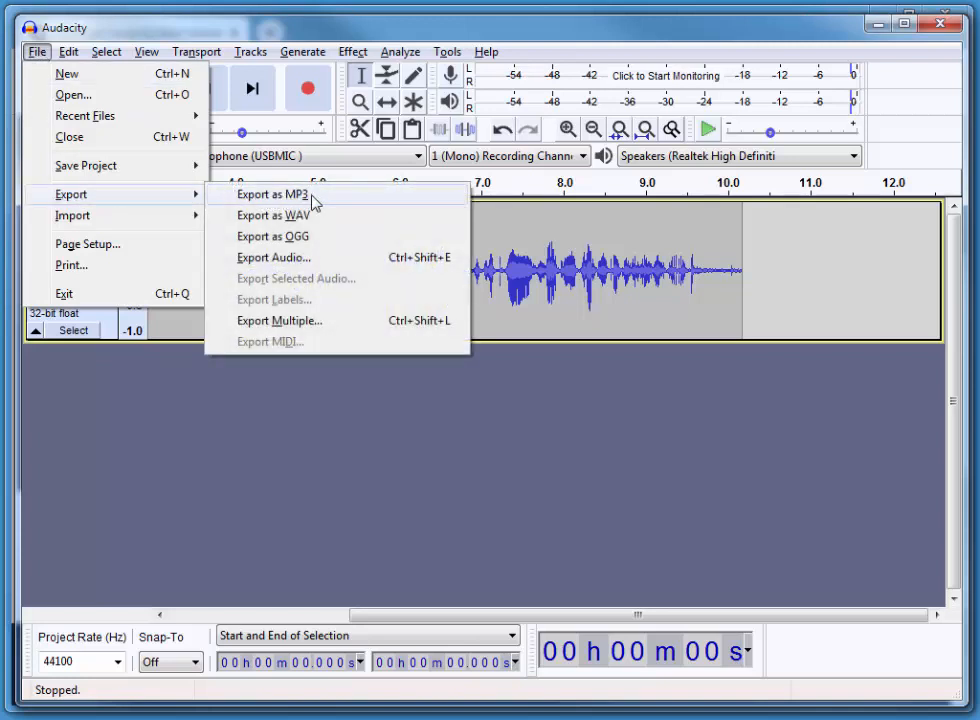
{"action": "mouse_move", "coordinate": [344, 200]}
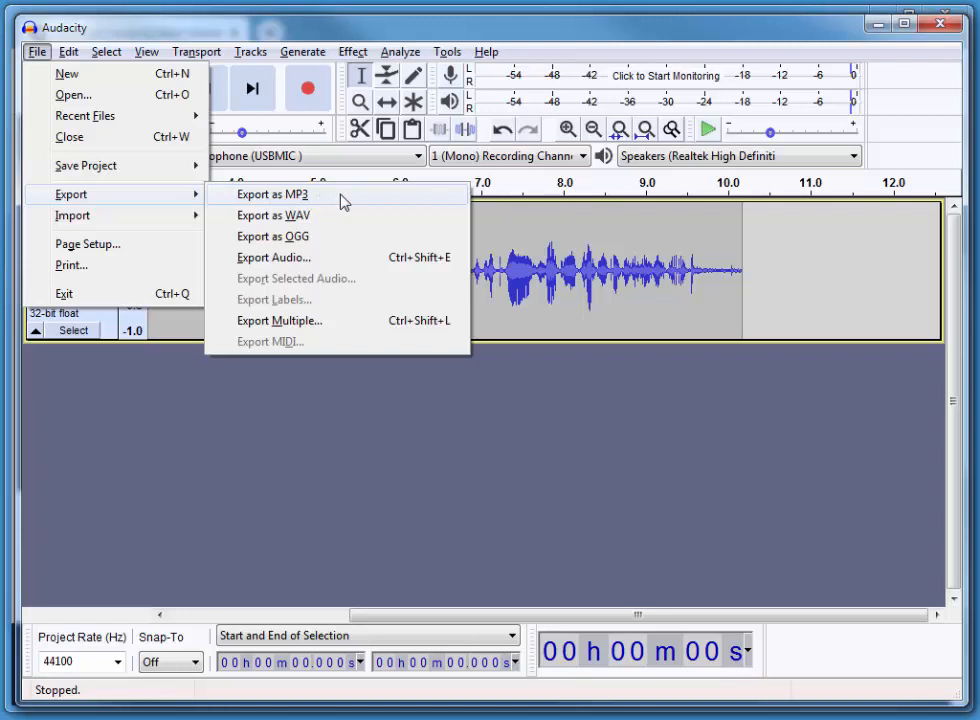
{"action": "mouse_move", "coordinate": [344, 204]}
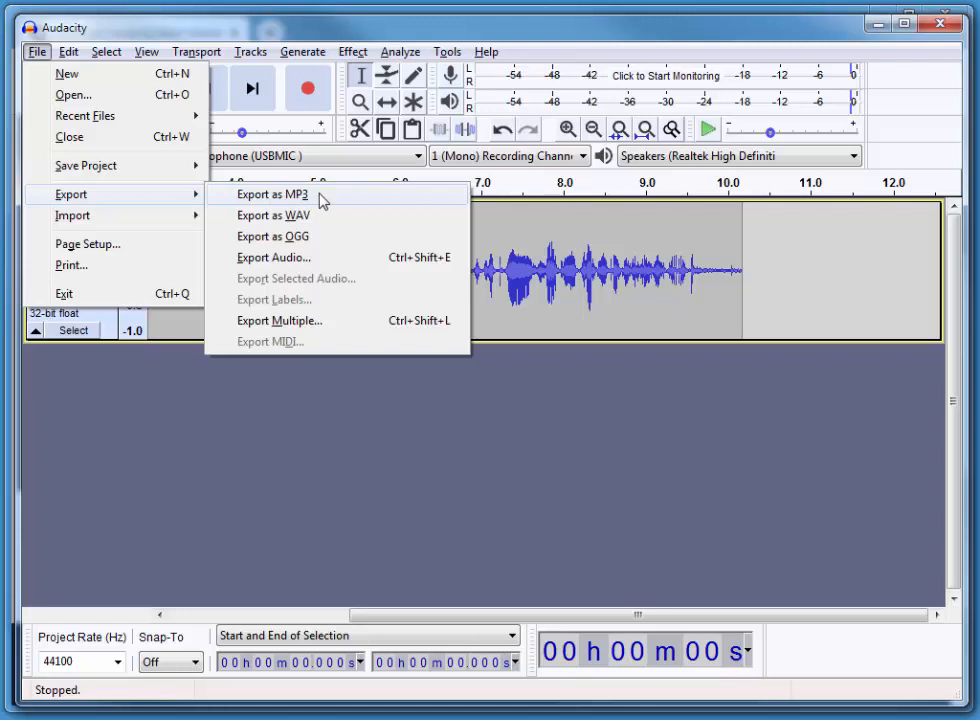
{"action": "mouse_move", "coordinate": [300, 216]}
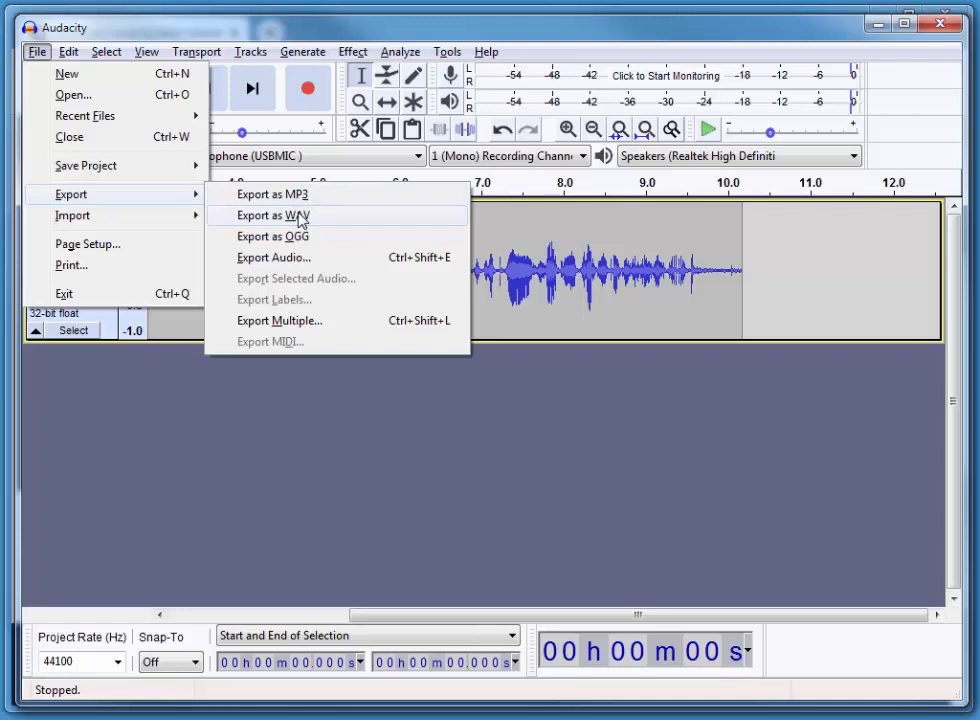
{"action": "mouse_move", "coordinate": [296, 222]}
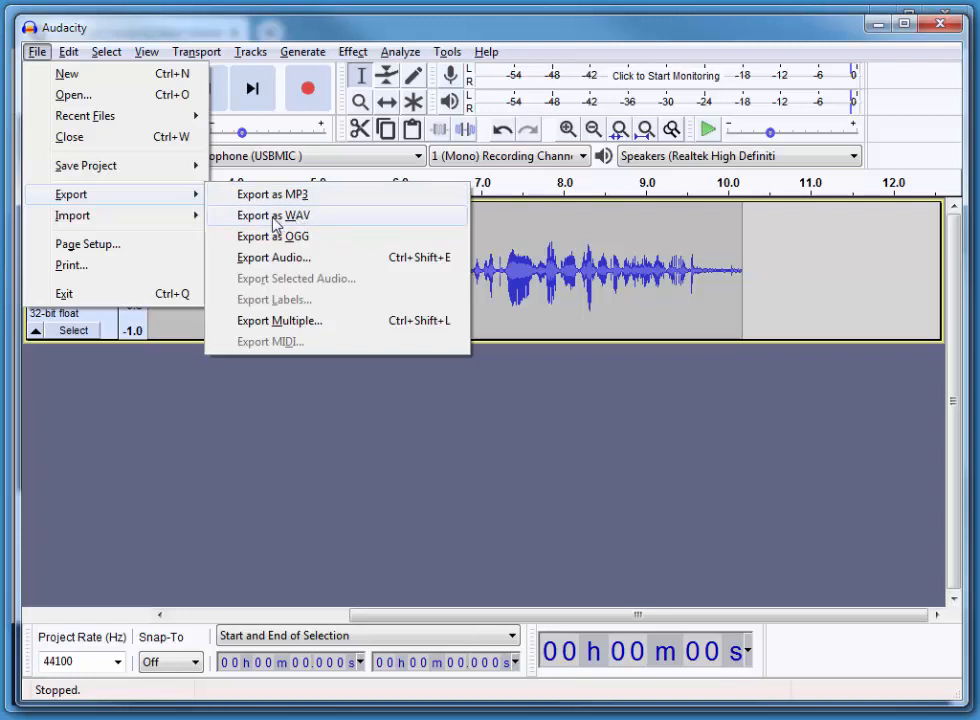
{"action": "mouse_move", "coordinate": [272, 194]}
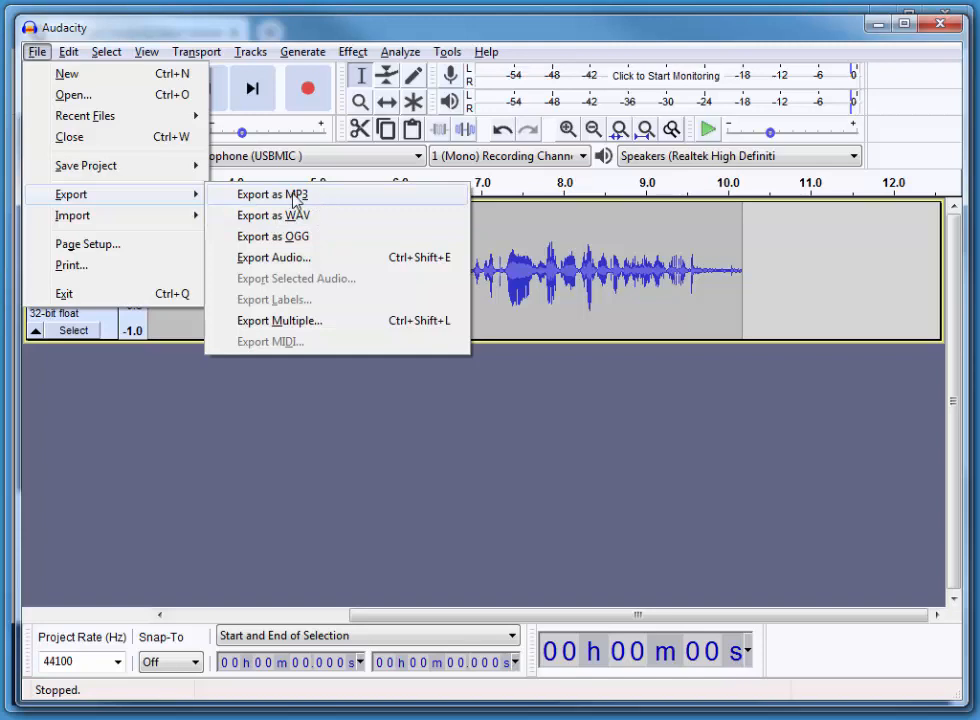
{"action": "left_click", "coordinate": [272, 194]}
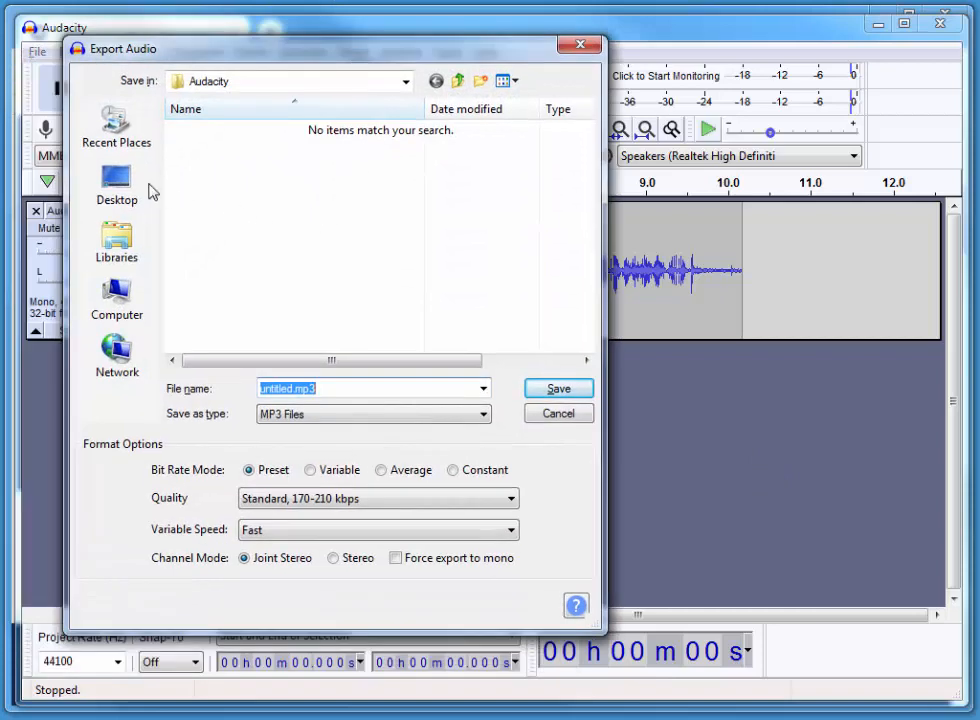
Step: Create a Desktop folder 'audio for powerpoint presentations', enter it, and select the default file name
{"action": "left_click", "coordinate": [116, 184]}
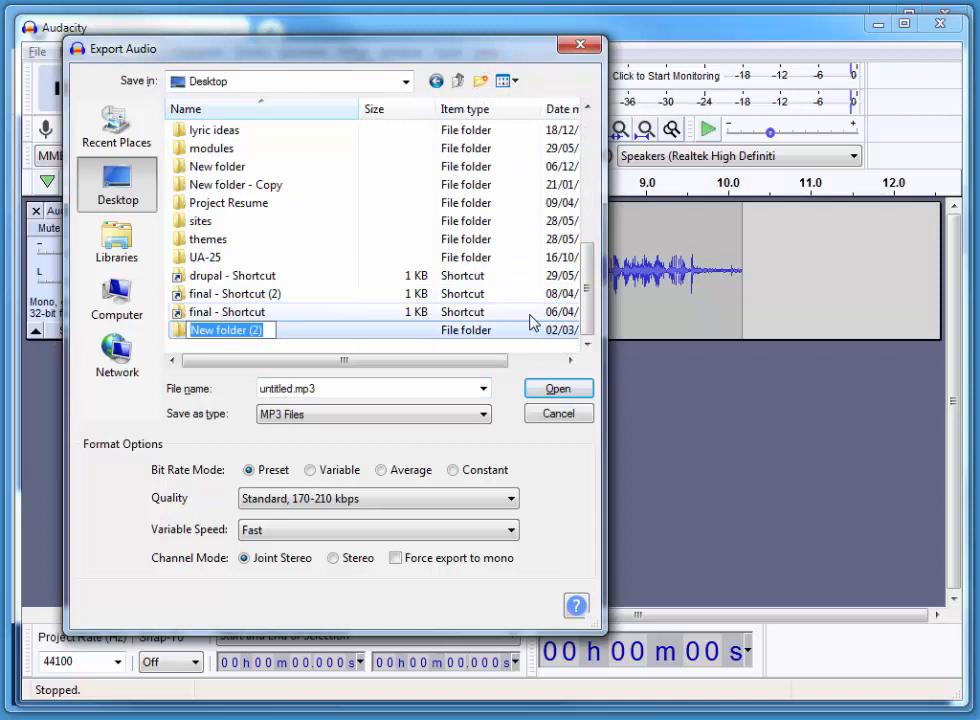
{"action": "type", "text": "audio for po"}
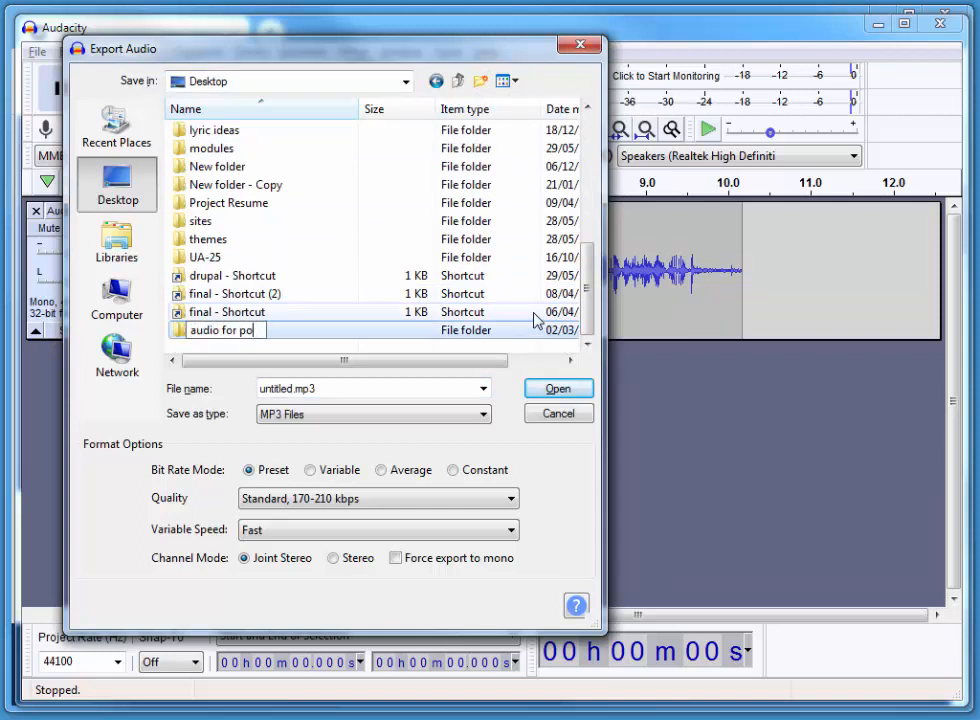
{"action": "type", "text": "werpoint presentati"}
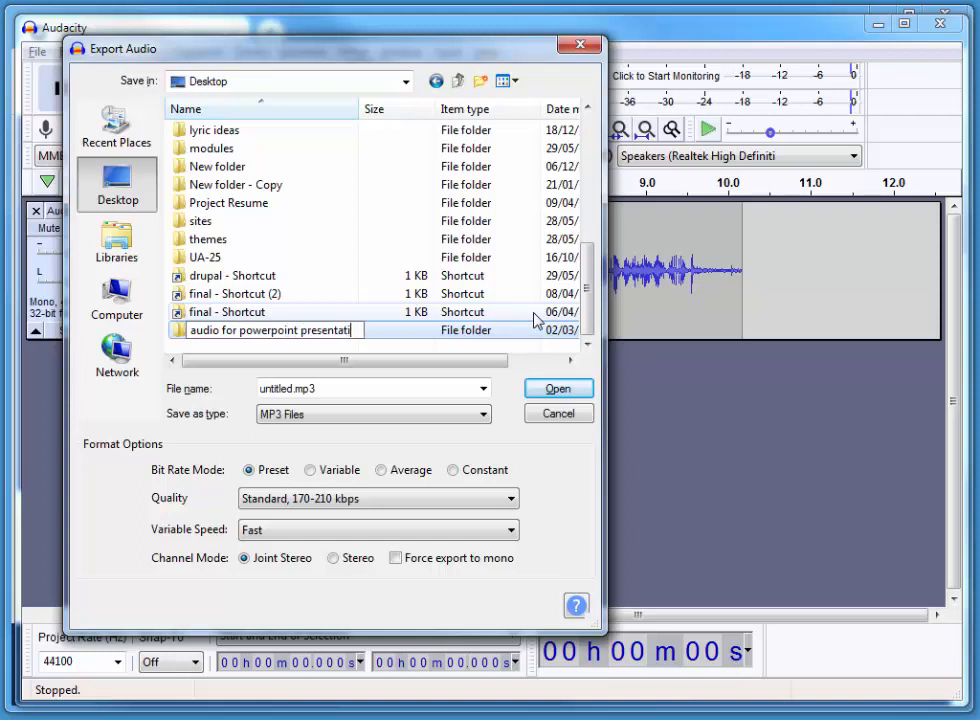
{"action": "double_click", "coordinate": [270, 330]}
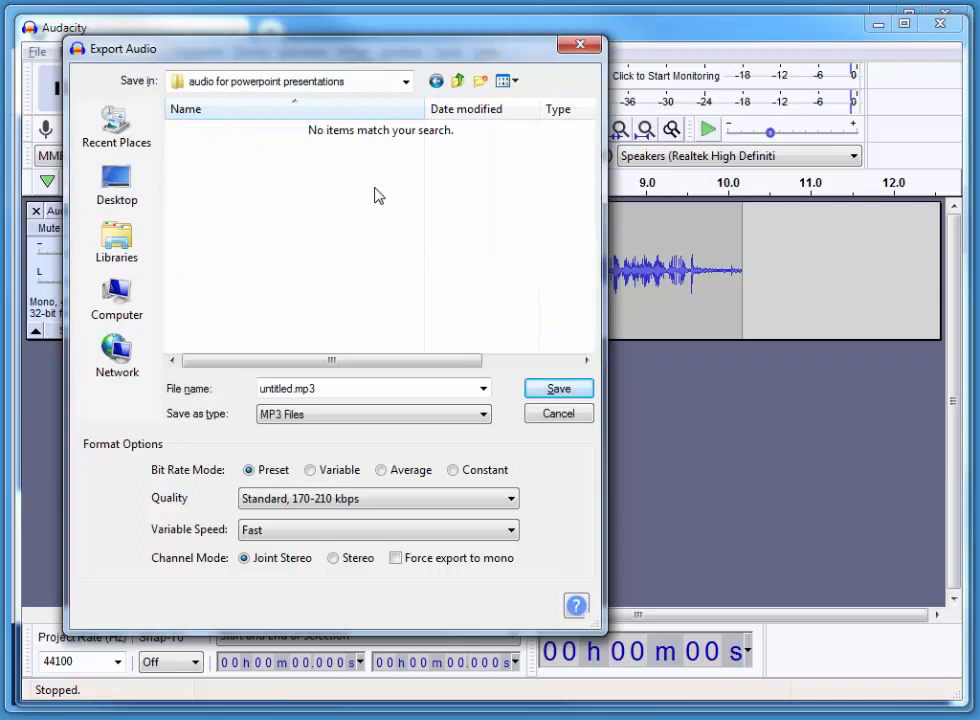
{"action": "mouse_move", "coordinate": [308, 402]}
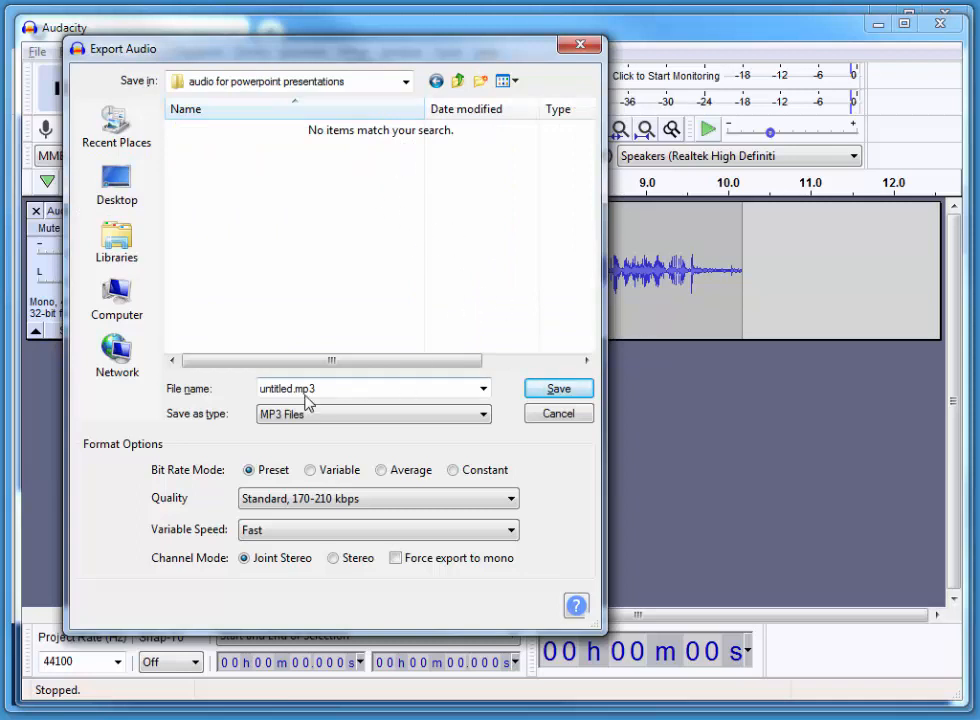
{"action": "triple_click", "coordinate": [370, 388]}
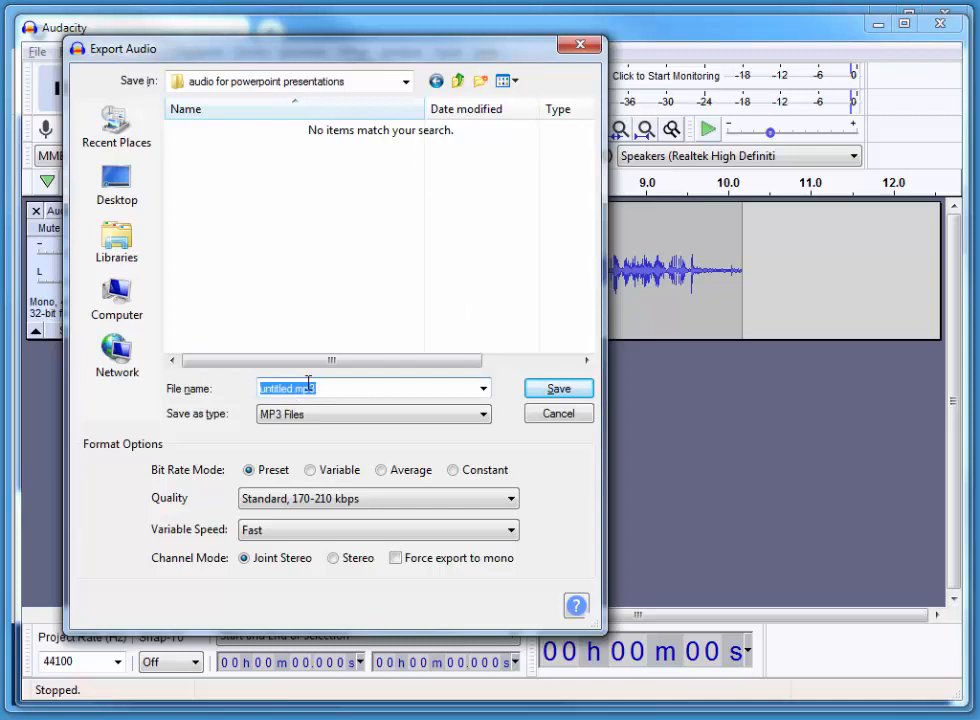
Step: Save the export as slide1.mp3 at Insane 320 kbps quality, forced to mono
{"action": "left_click", "coordinate": [290, 388]}
{"action": "type", "text": "slide1"}
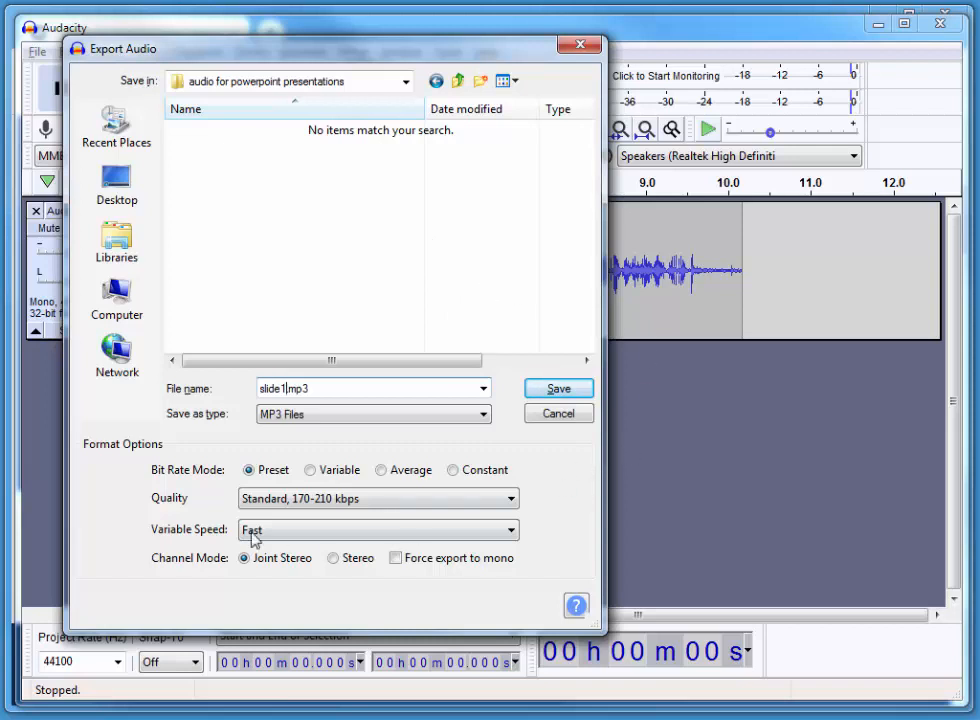
{"action": "mouse_move", "coordinate": [280, 502]}
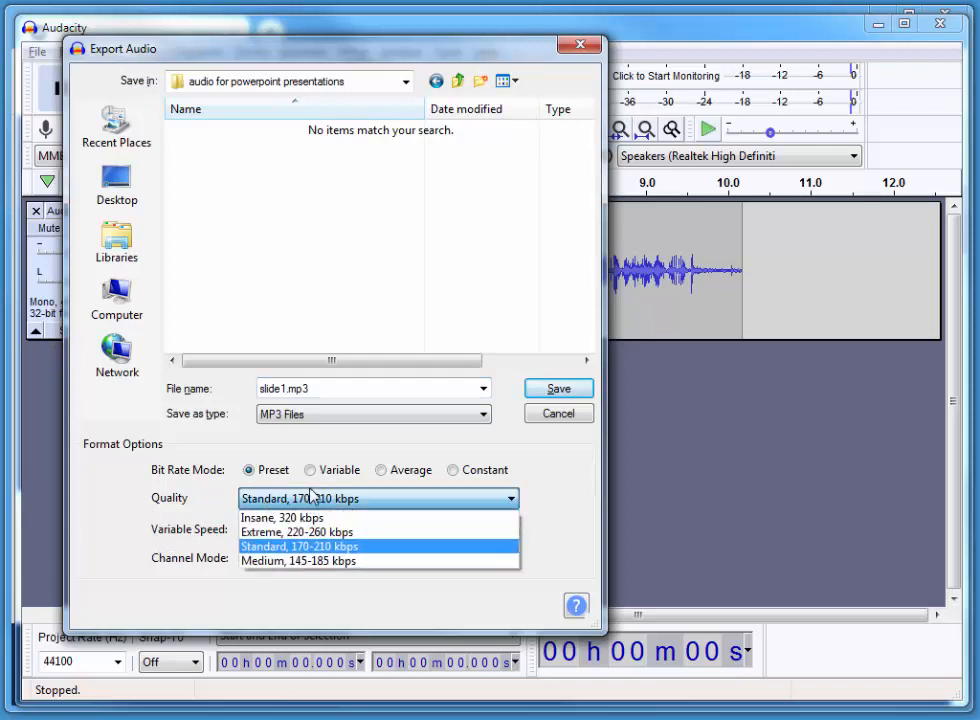
{"action": "mouse_move", "coordinate": [300, 516]}
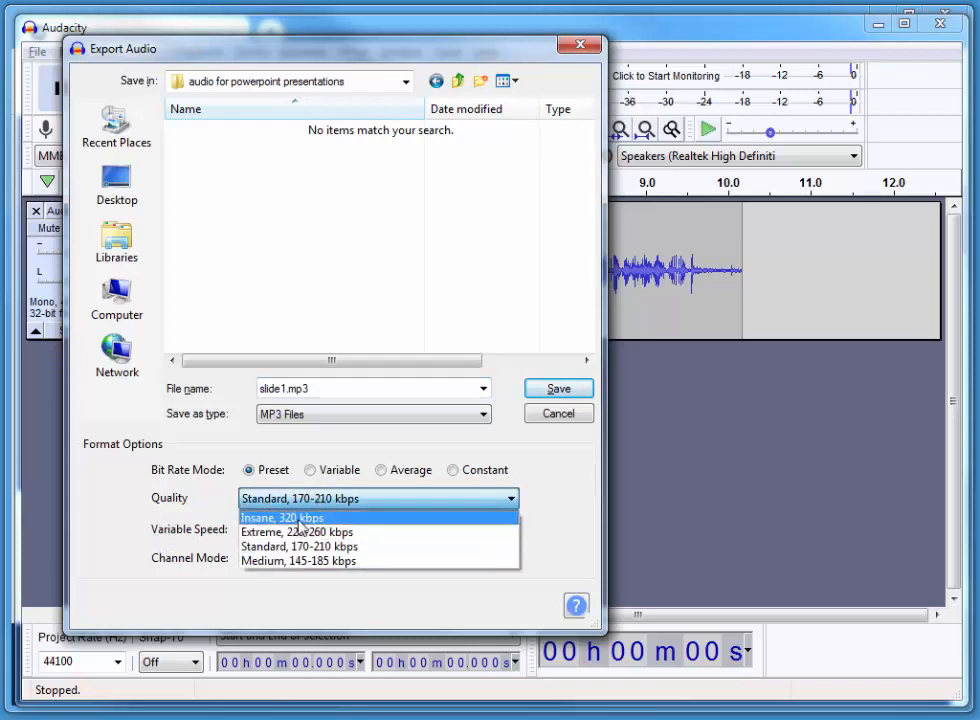
{"action": "left_click", "coordinate": [280, 516]}
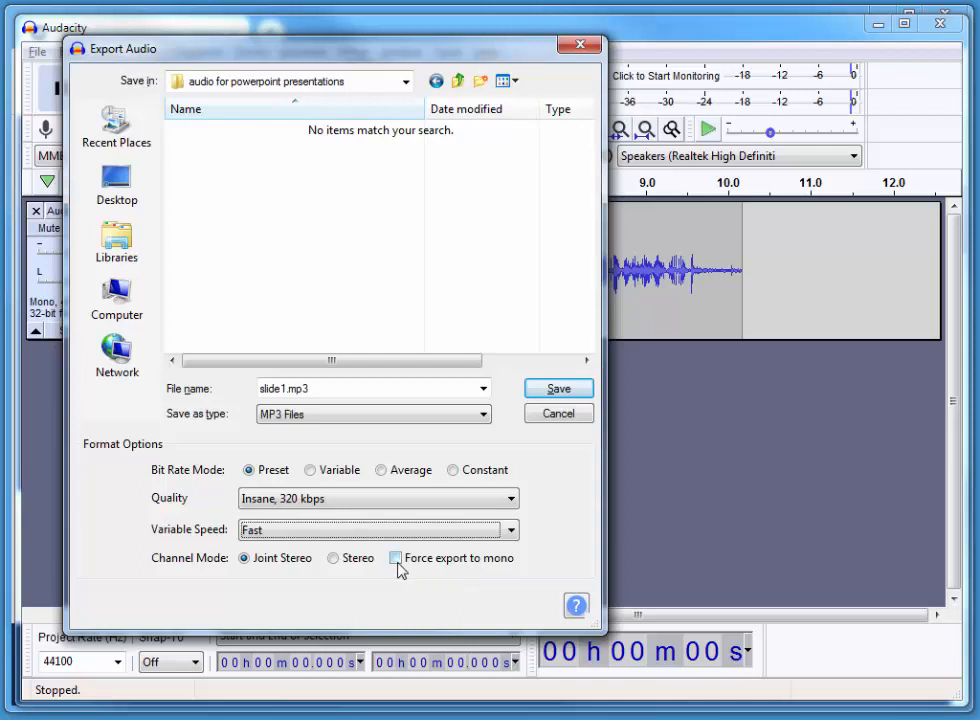
{"action": "left_click", "coordinate": [396, 558]}
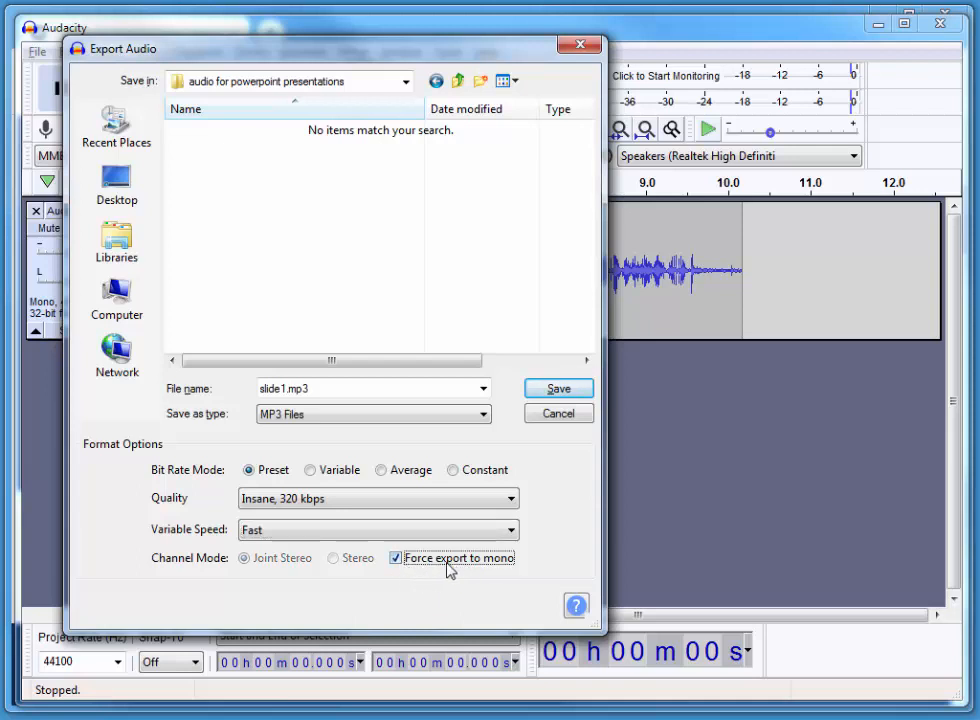
{"action": "mouse_move", "coordinate": [420, 592]}
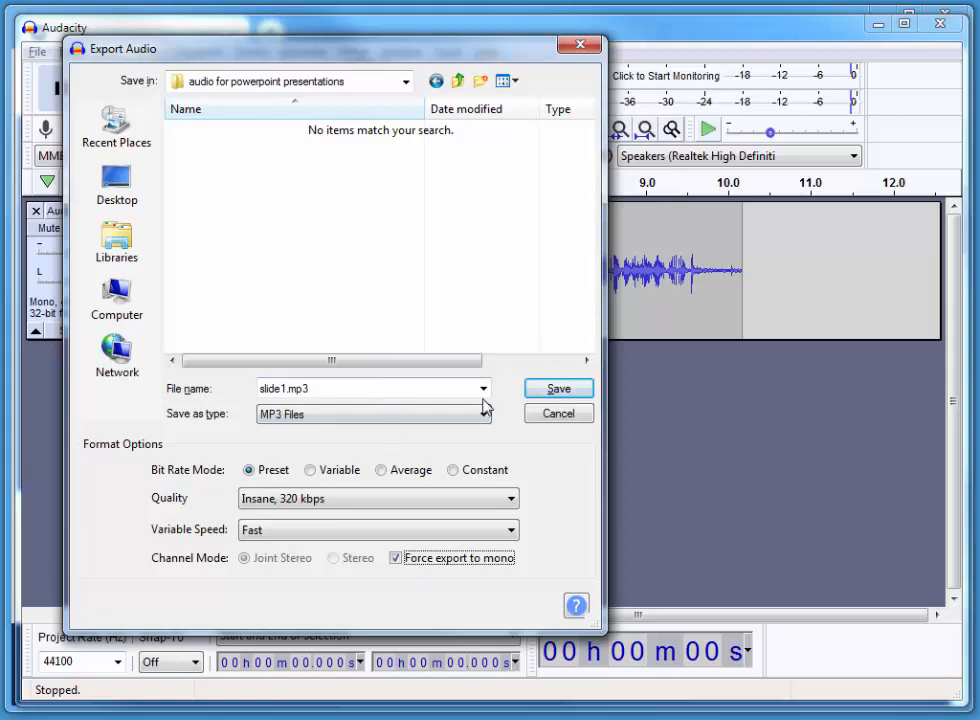
{"action": "left_click", "coordinate": [558, 388]}
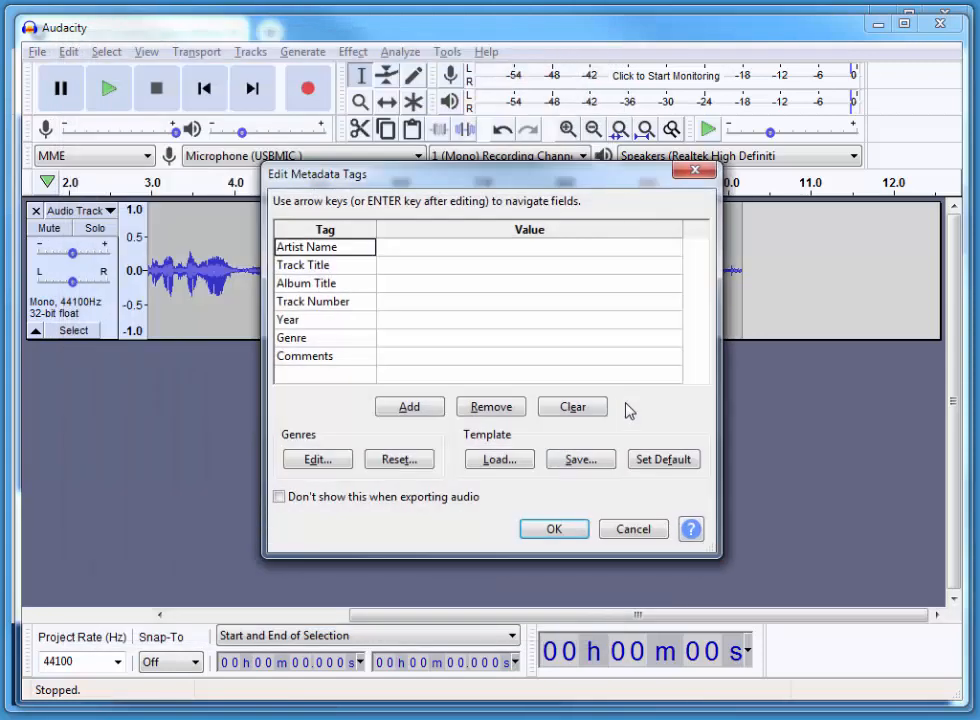
Step: Accept the Edit Metadata Tags dialog with all tags left blank to finish the export
{"action": "left_click_drag", "start_coordinate": [484, 174], "coordinate": [400, 118]}
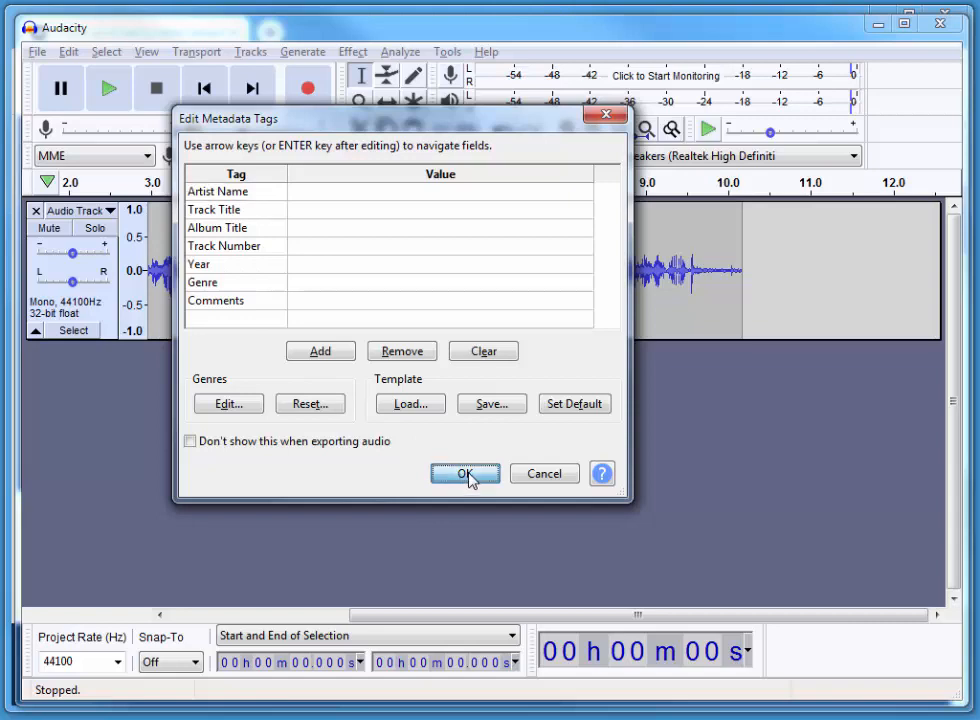
{"action": "left_click", "coordinate": [464, 472]}
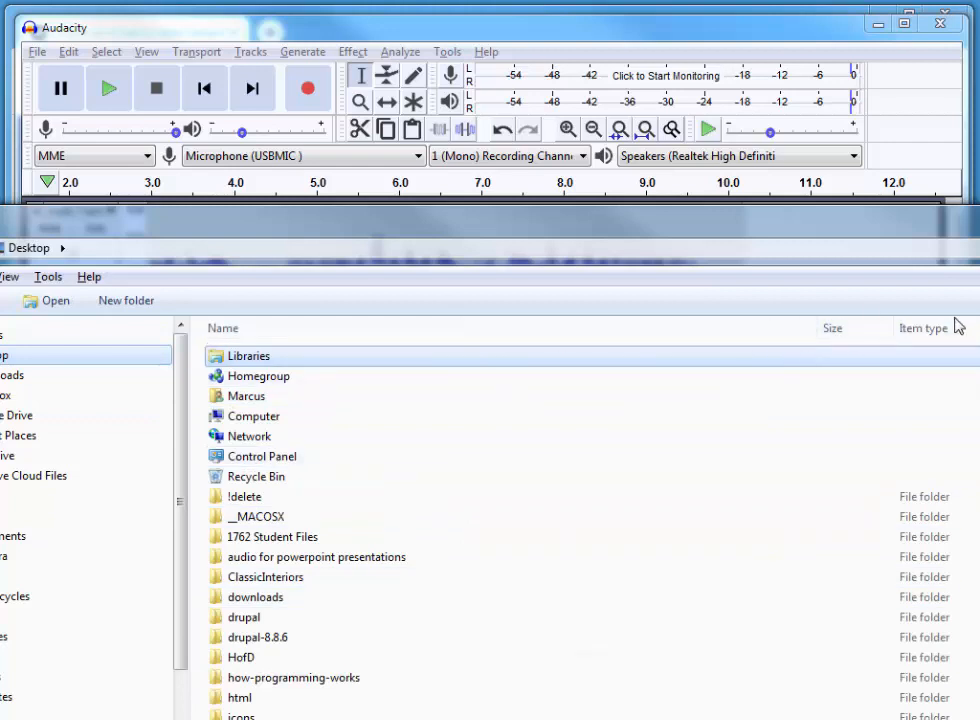
Step: Play slide1.mp3 from the 'audio for powerpoint presentations' folder twice, then close the player
{"action": "scroll", "scroll_direction": "down", "scroll_amount": 3}
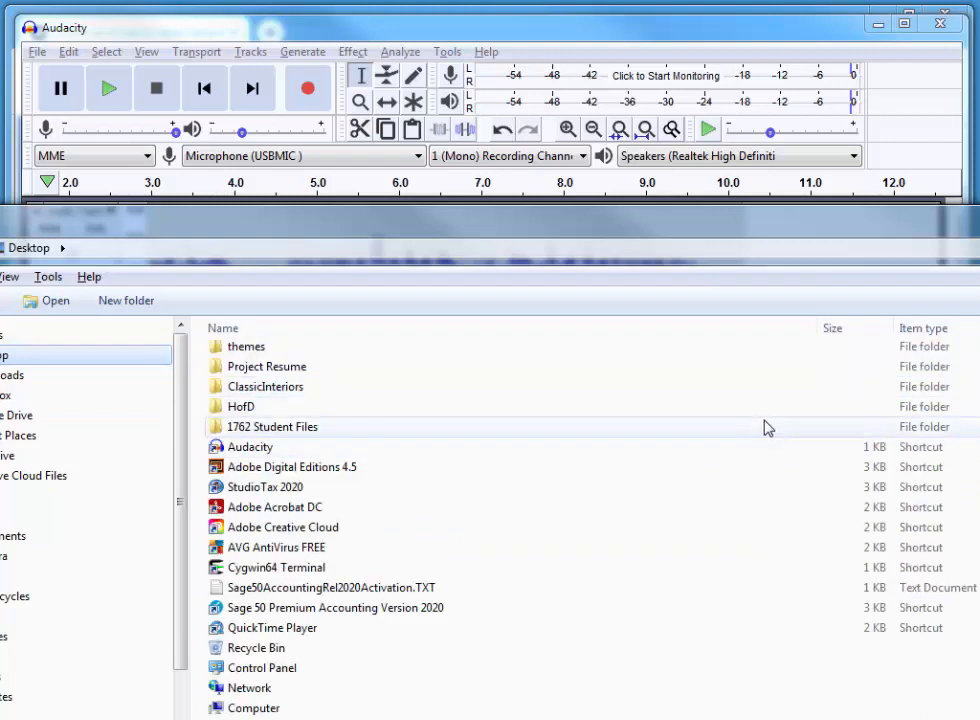
{"action": "mouse_move", "coordinate": [480, 342]}
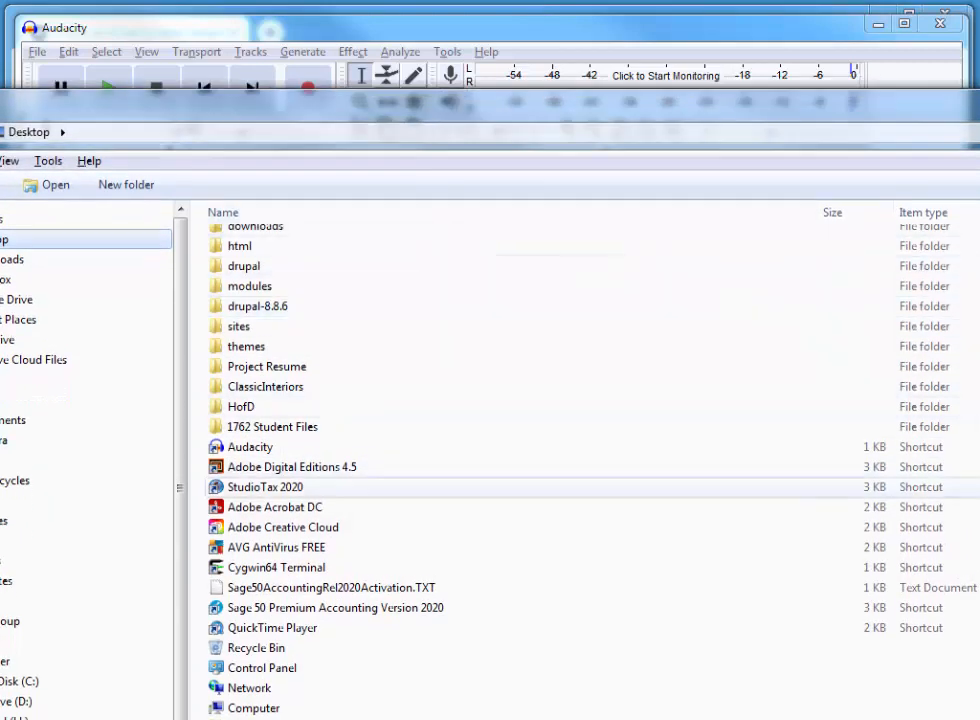
{"action": "scroll", "scroll_direction": "down", "scroll_amount": 3}
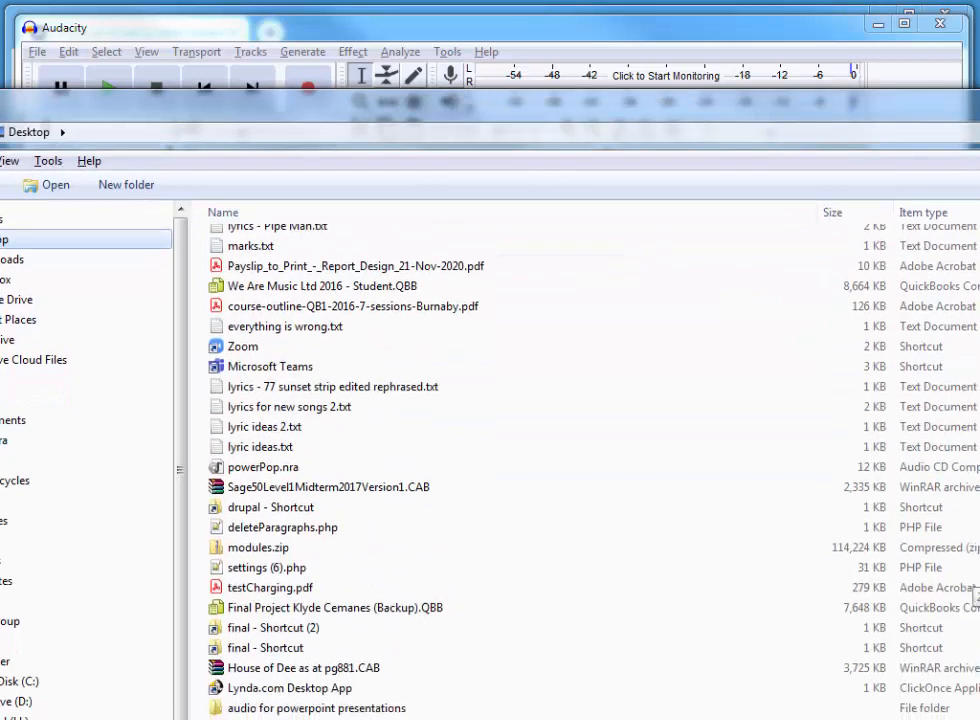
{"action": "scroll", "scroll_direction": "down", "scroll_amount": 3}
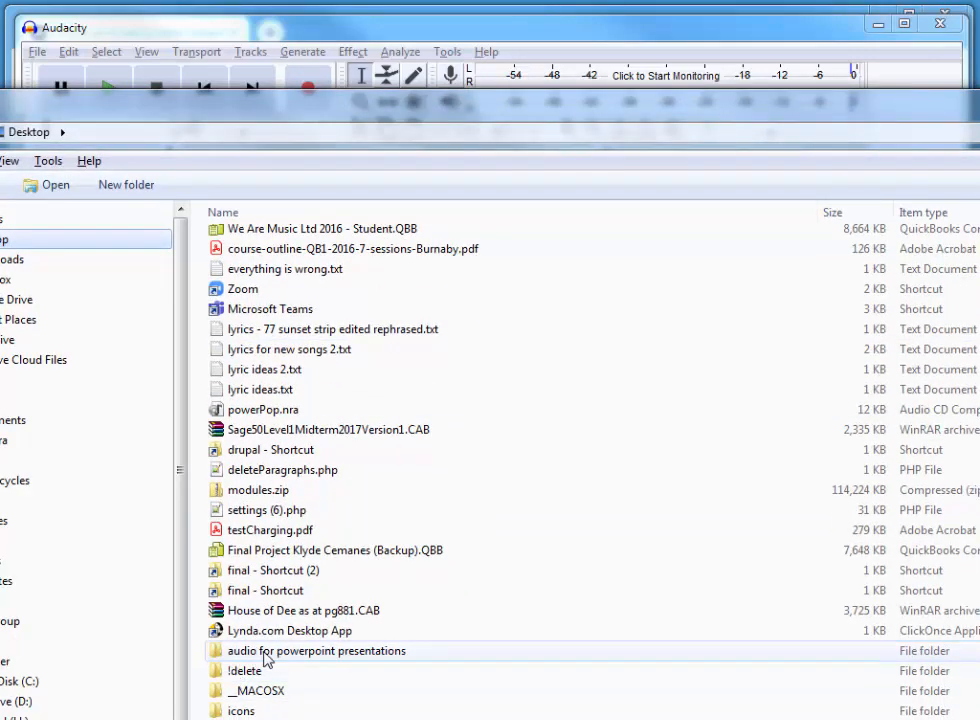
{"action": "double_click", "coordinate": [316, 650]}
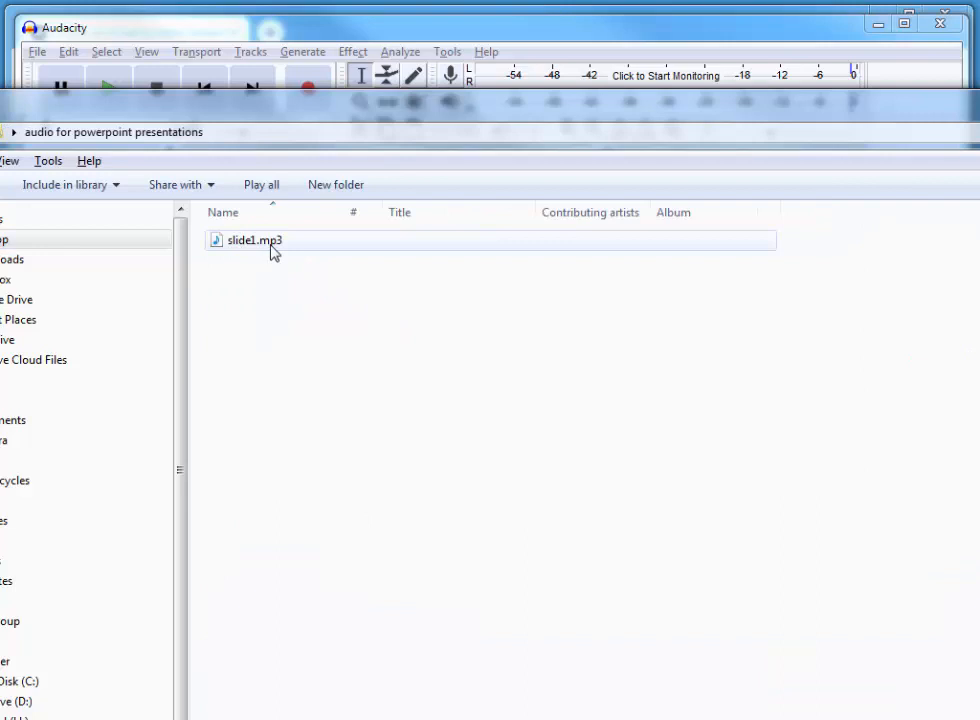
{"action": "double_click", "coordinate": [254, 240]}
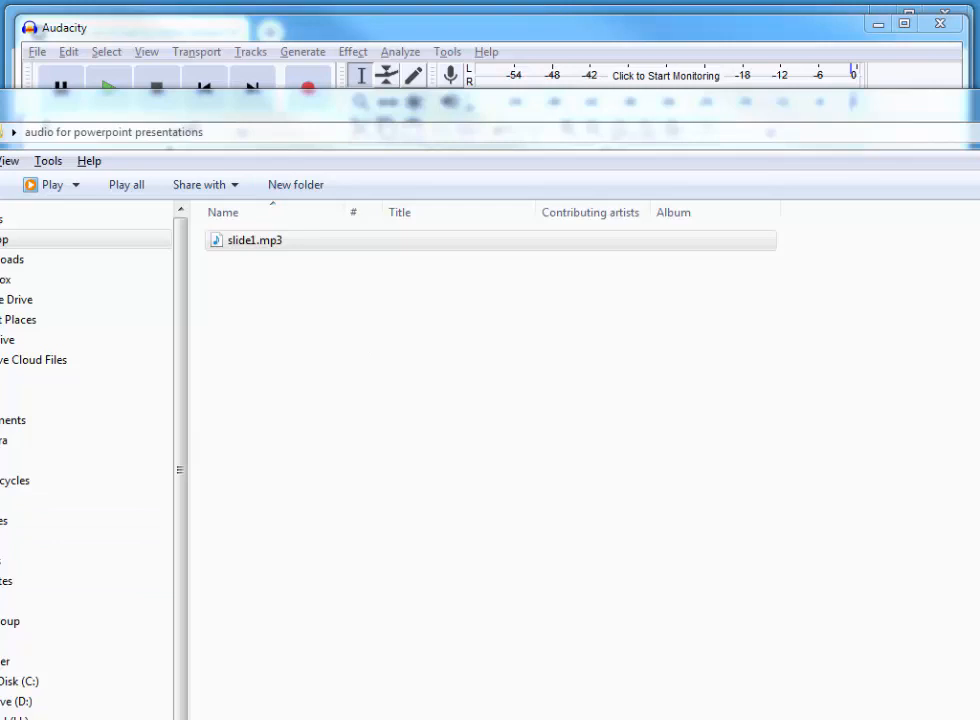
{"action": "double_click", "coordinate": [252, 240]}
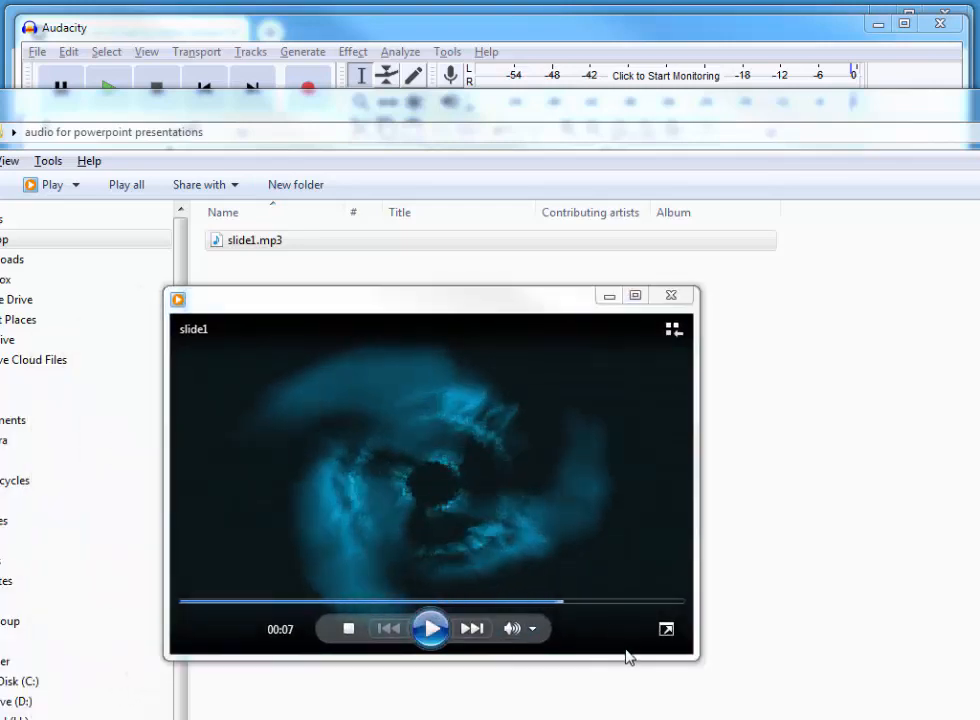
{"action": "left_click", "coordinate": [670, 296]}
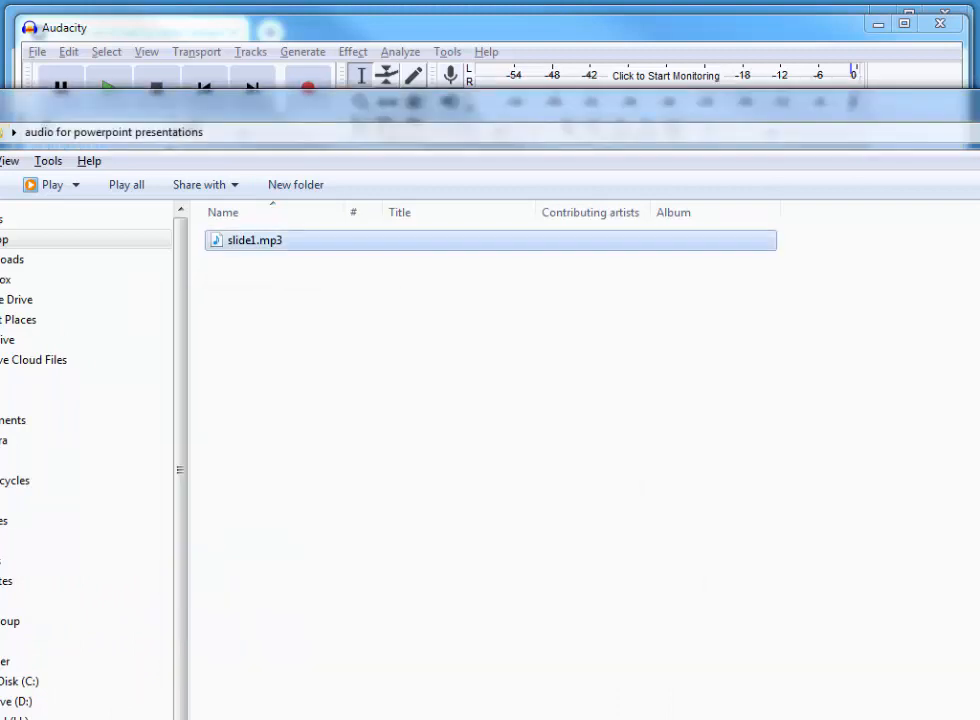
{"action": "mouse_move", "coordinate": [278, 250]}
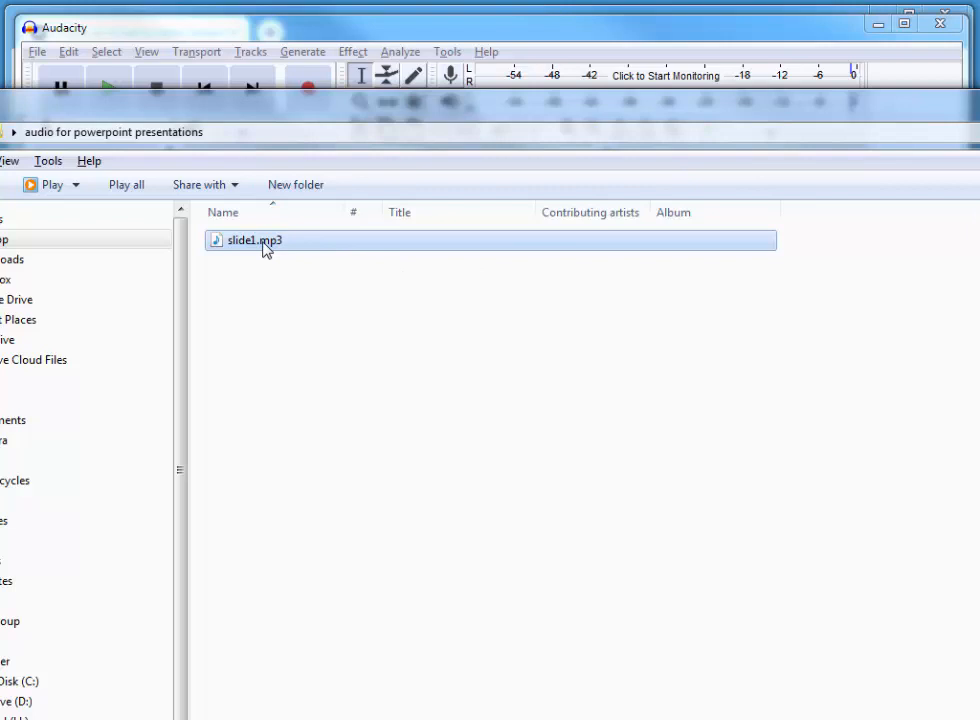
{"action": "mouse_move", "coordinate": [348, 248]}
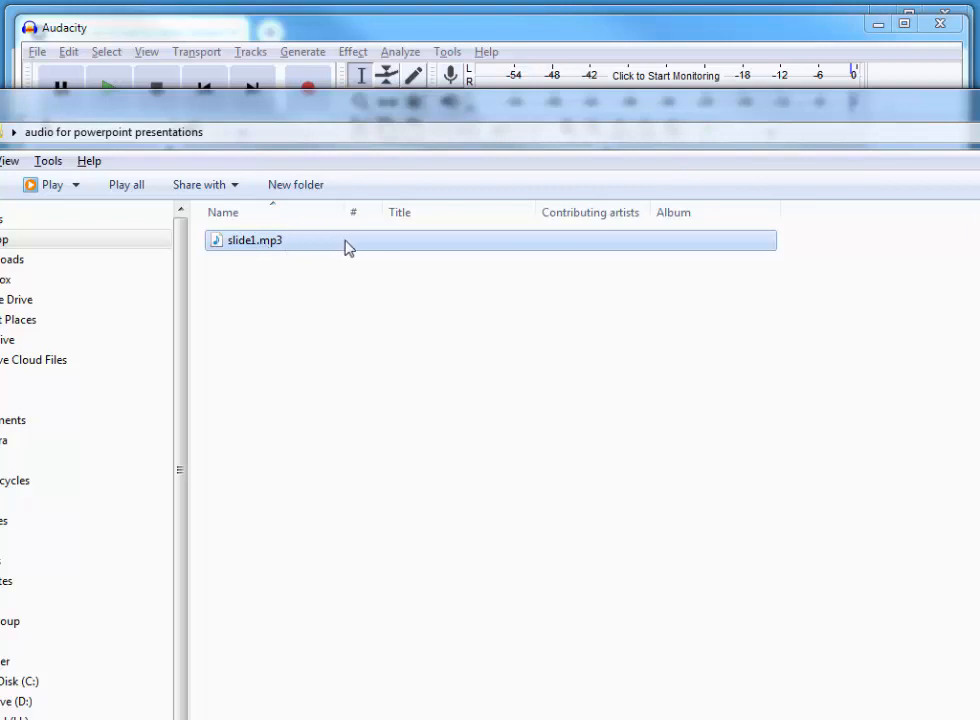
{"action": "mouse_move", "coordinate": [262, 252]}
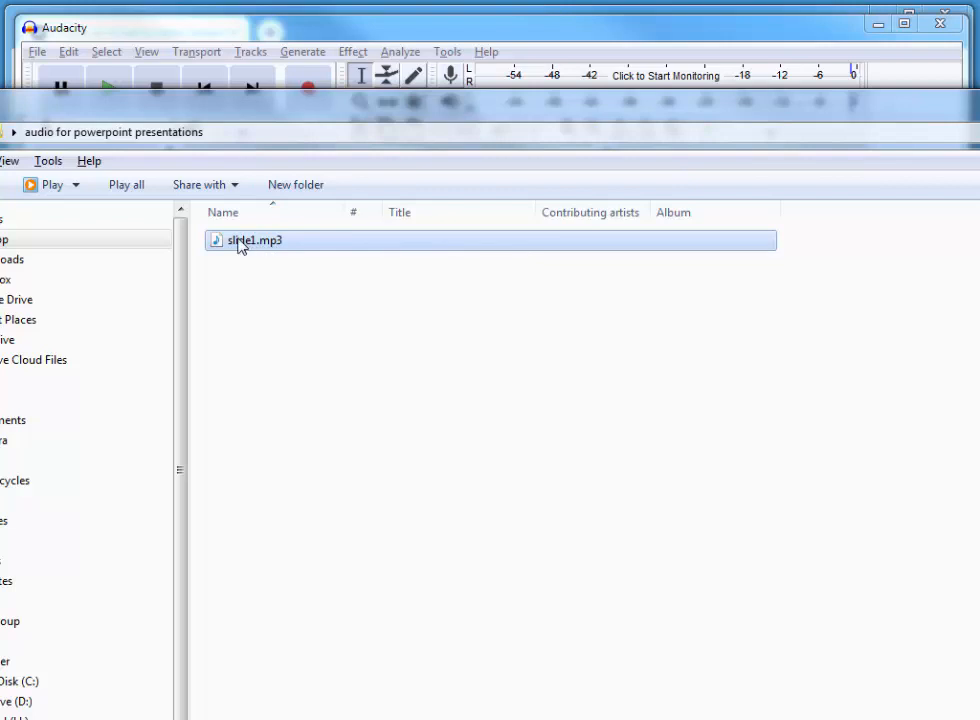
{"action": "mouse_move", "coordinate": [496, 224]}
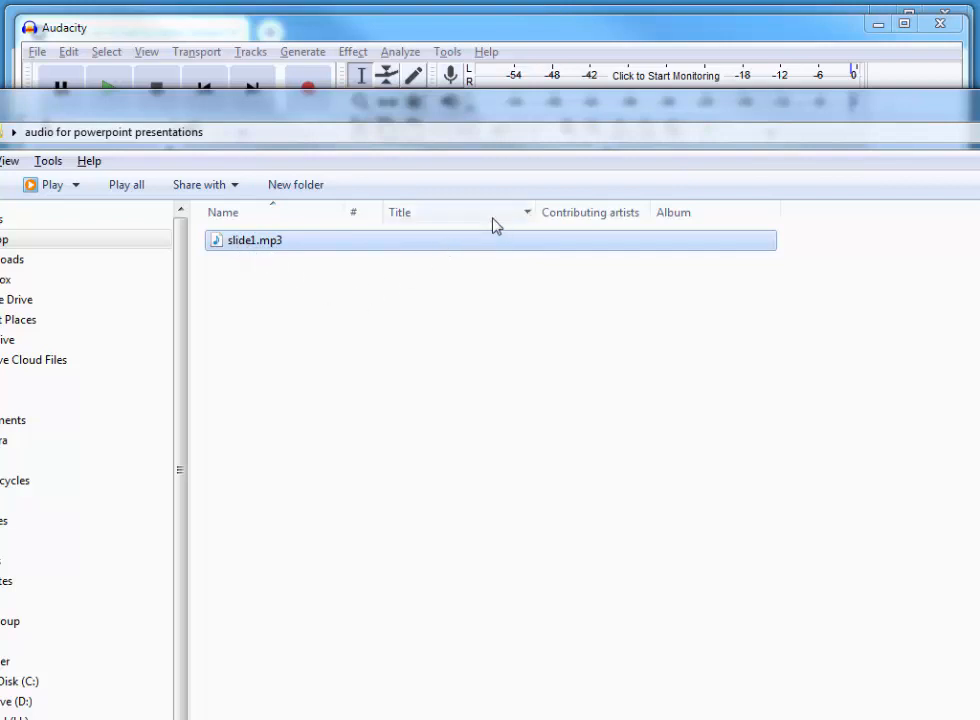
Step: Add a Length column to the folder listing and select slide1.mp3, showing it runs 00:00:10
{"action": "right_click", "coordinate": [460, 212]}
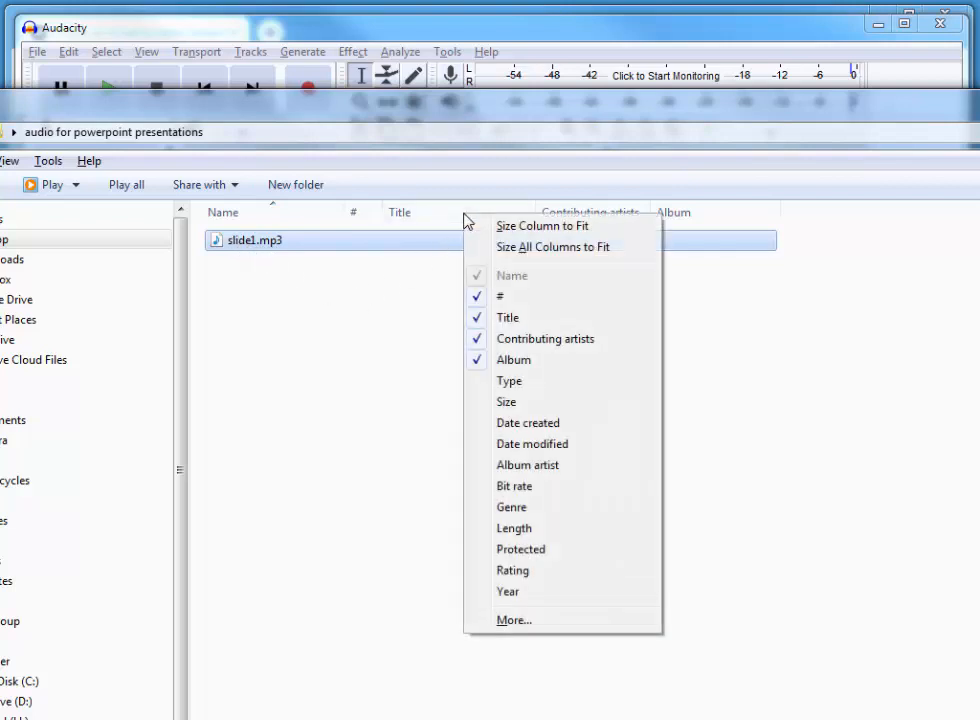
{"action": "mouse_move", "coordinate": [514, 528]}
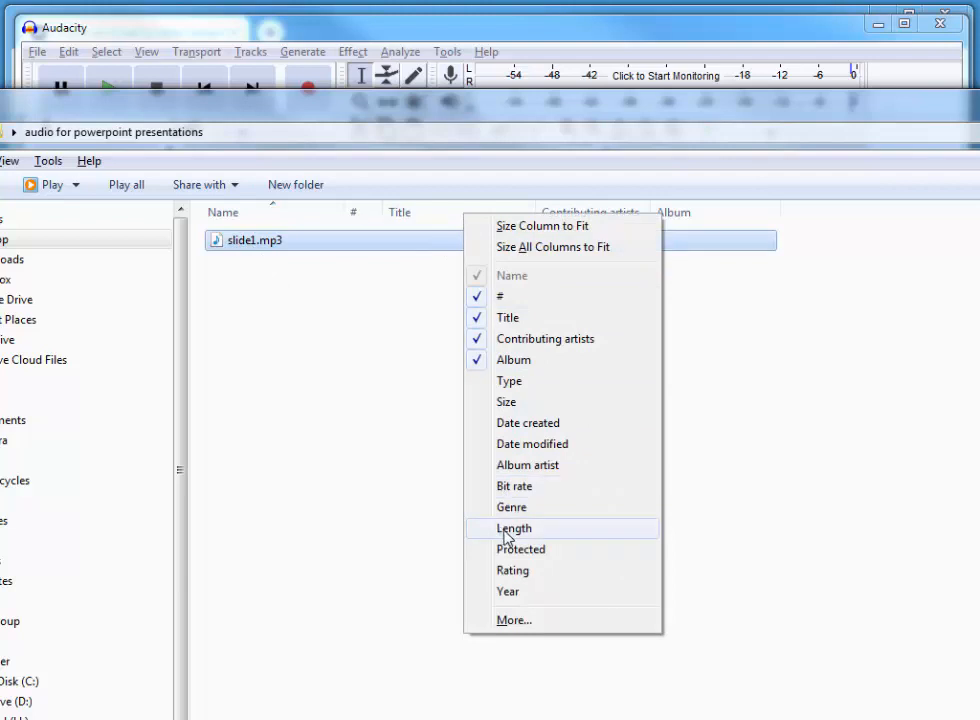
{"action": "left_click", "coordinate": [512, 528]}
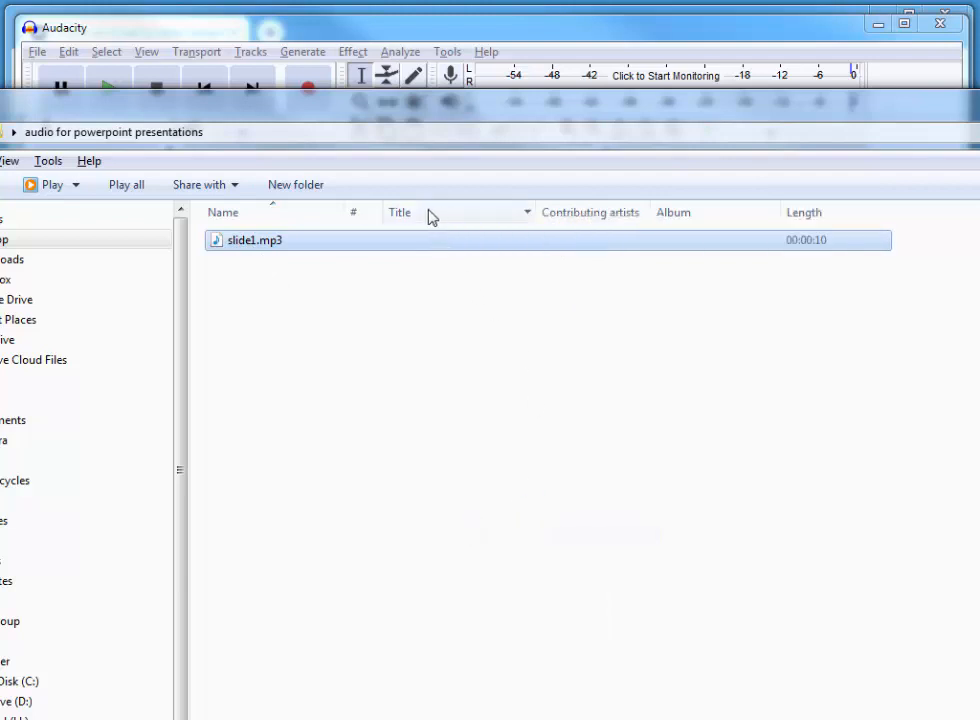
{"action": "mouse_move", "coordinate": [820, 248]}
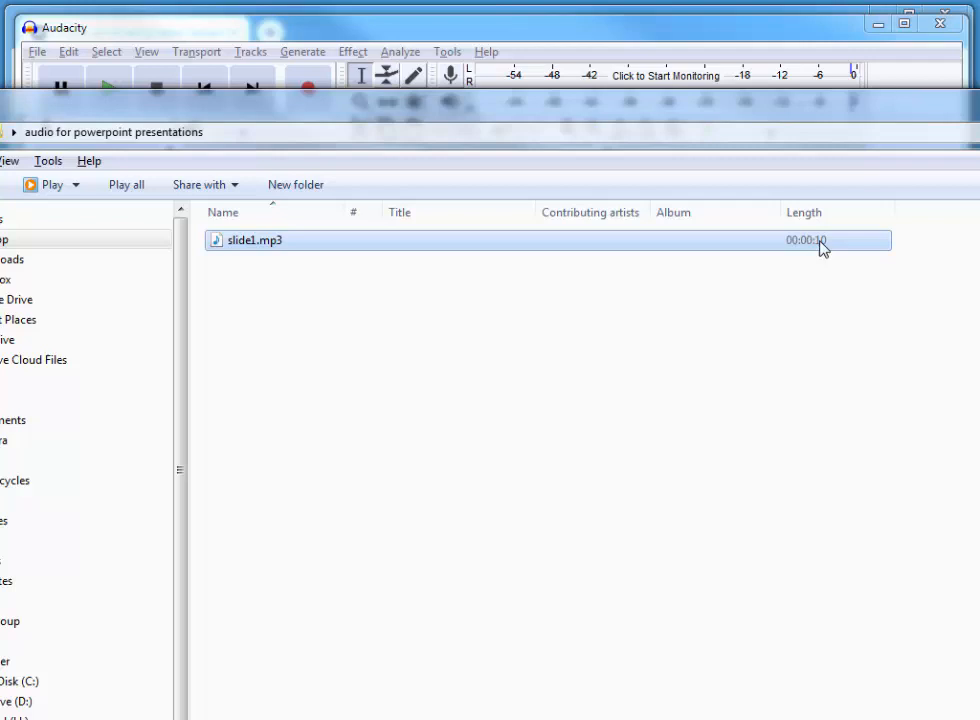
{"action": "mouse_move", "coordinate": [808, 244]}
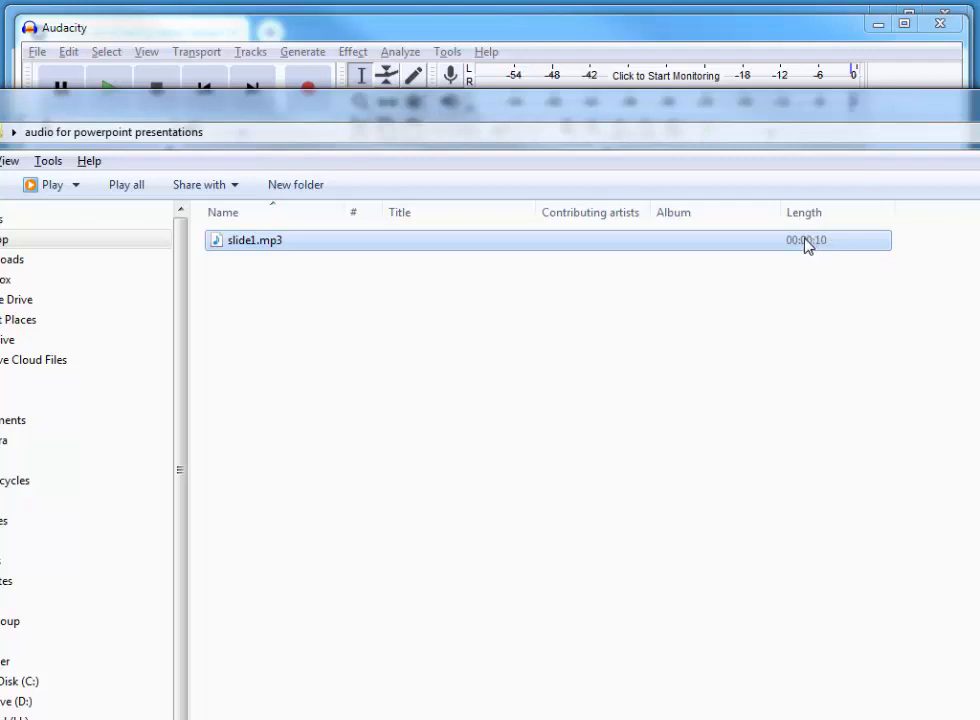
{"action": "mouse_move", "coordinate": [832, 248]}
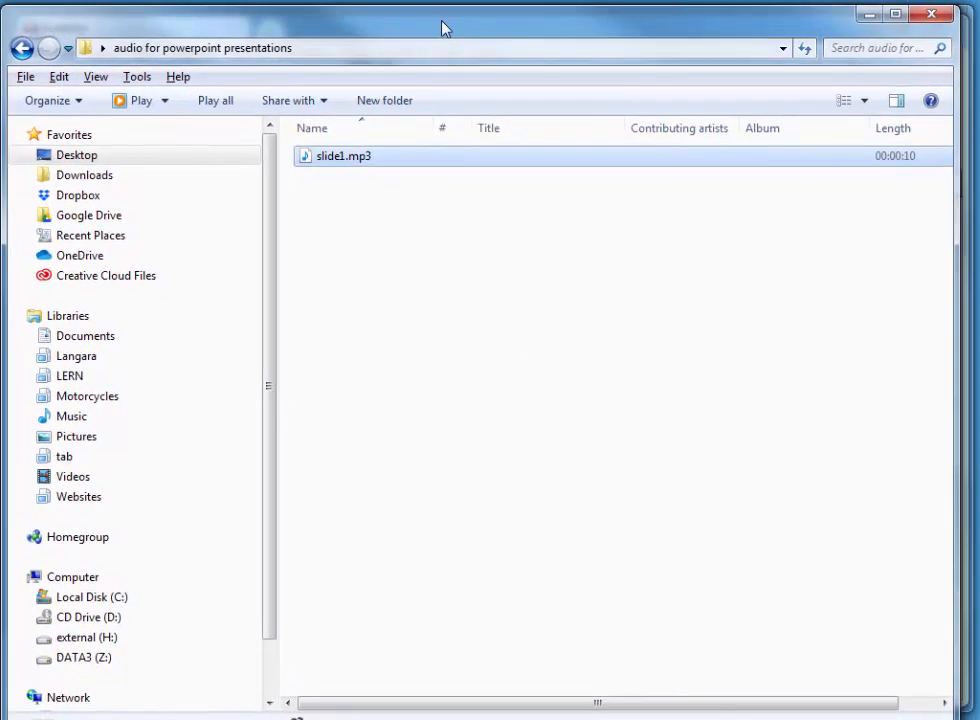
{"action": "left_click", "coordinate": [344, 156]}
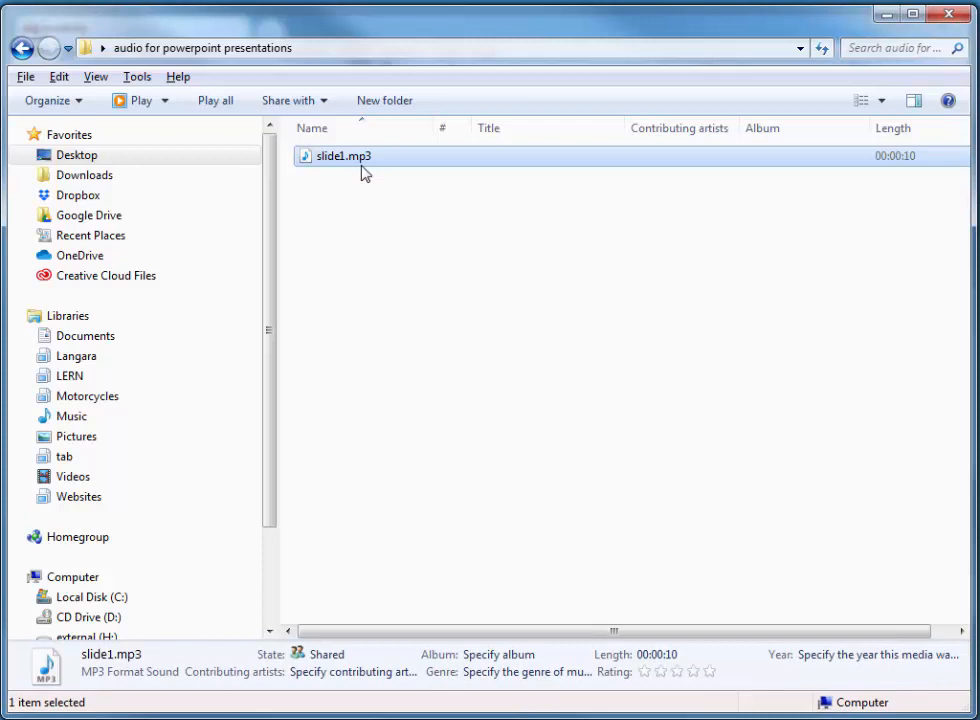
{"action": "mouse_move", "coordinate": [352, 204]}
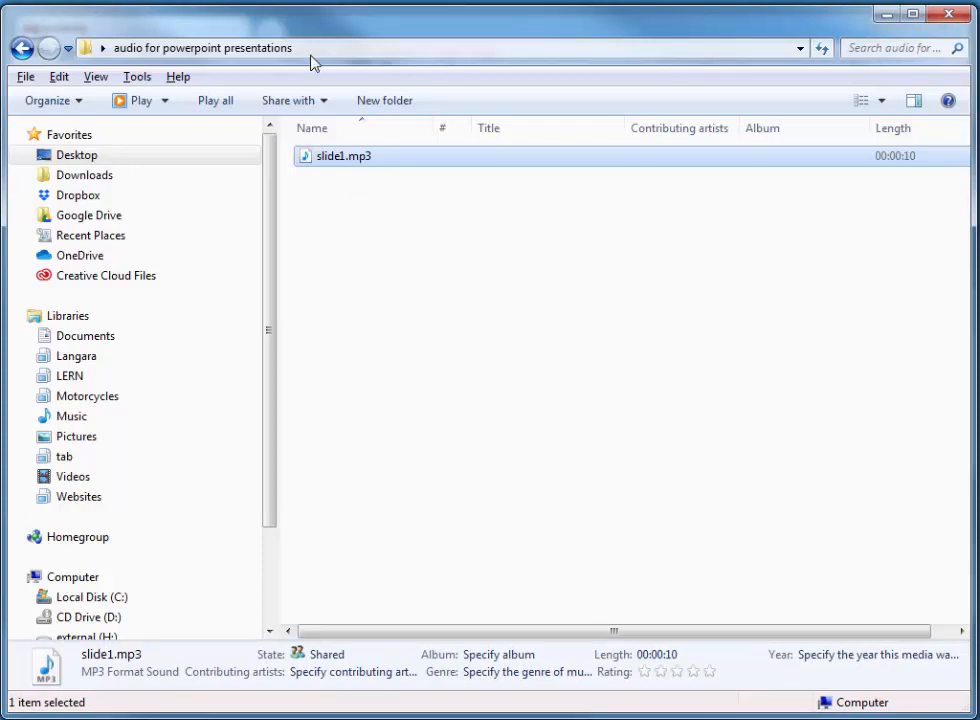
{"action": "mouse_move", "coordinate": [916, 168]}
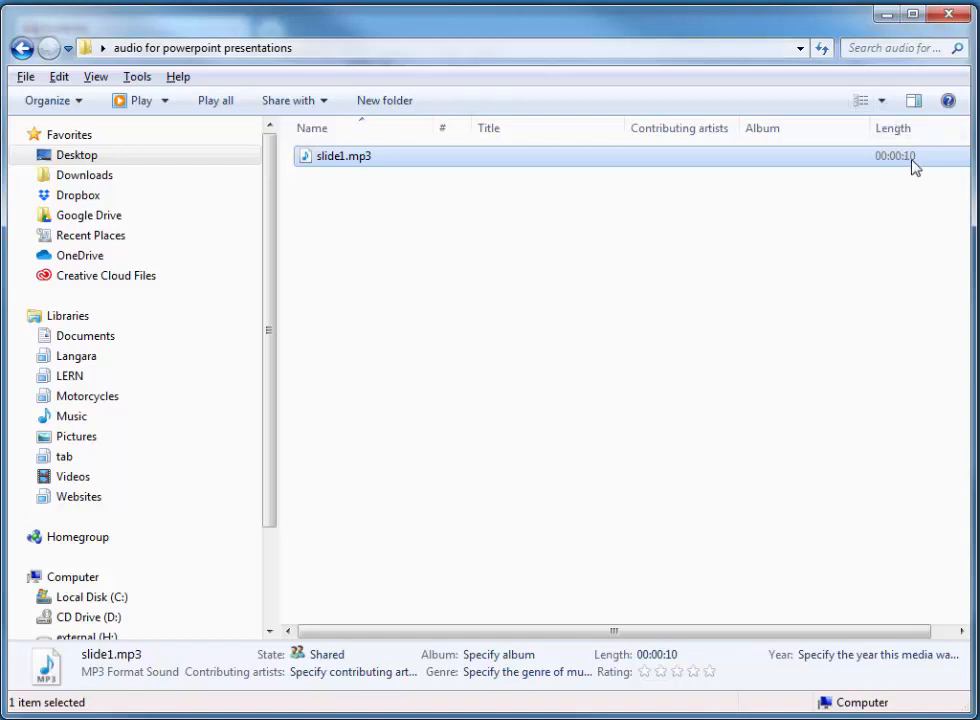
{"action": "mouse_move", "coordinate": [904, 164]}
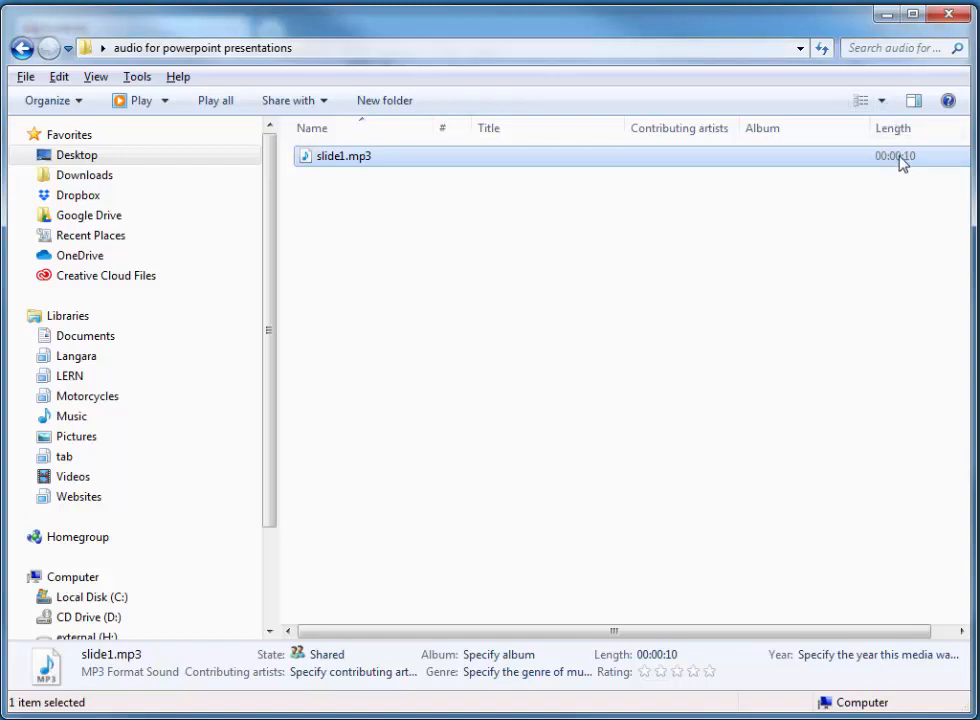
{"action": "mouse_move", "coordinate": [912, 168]}
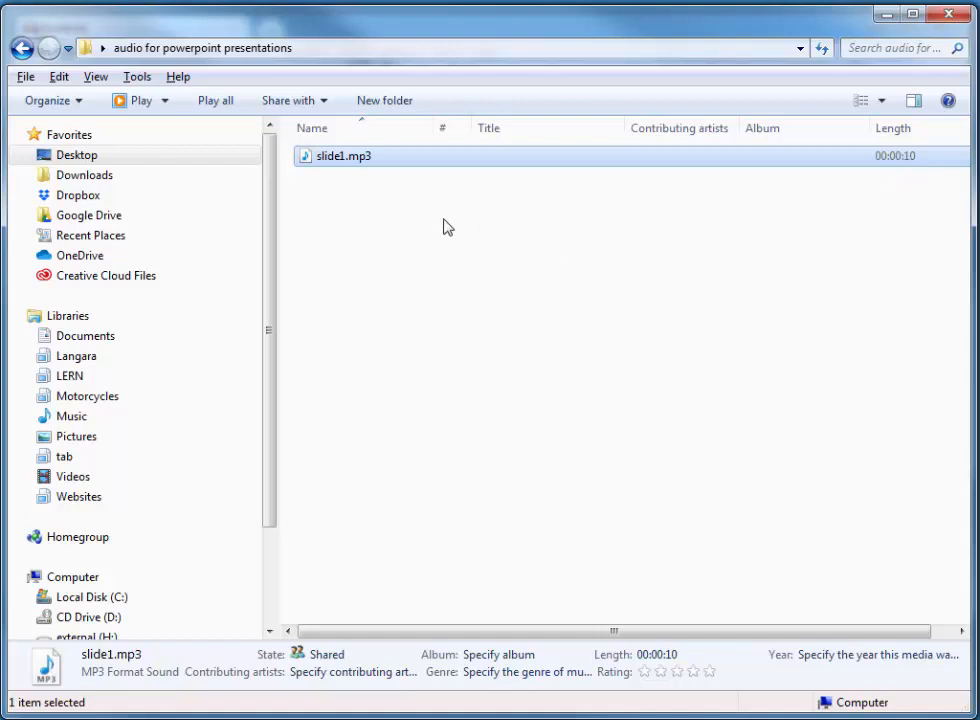
{"action": "mouse_move", "coordinate": [500, 274]}
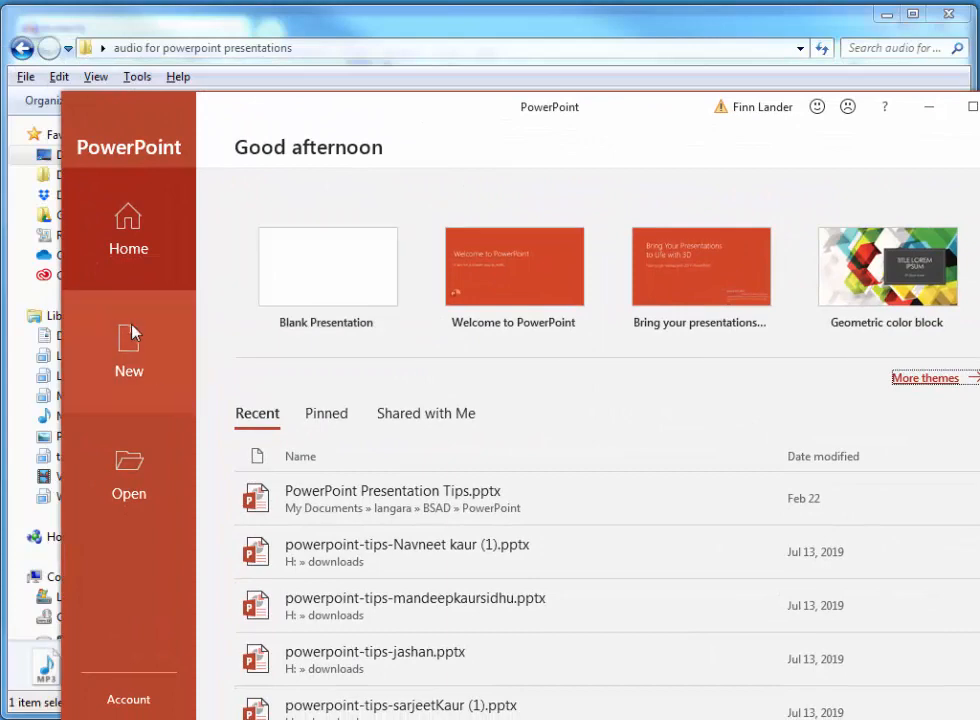
Step: Start a blank presentation and choose Audio on My PC for the title slide
{"action": "left_click", "coordinate": [128, 356]}
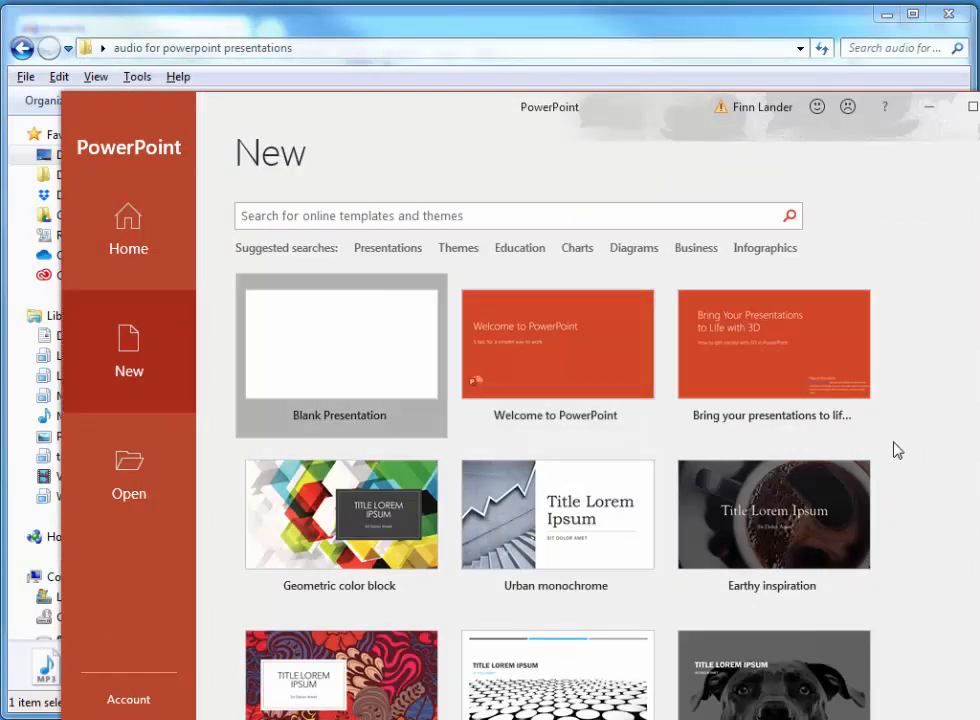
{"action": "left_click", "coordinate": [340, 344]}
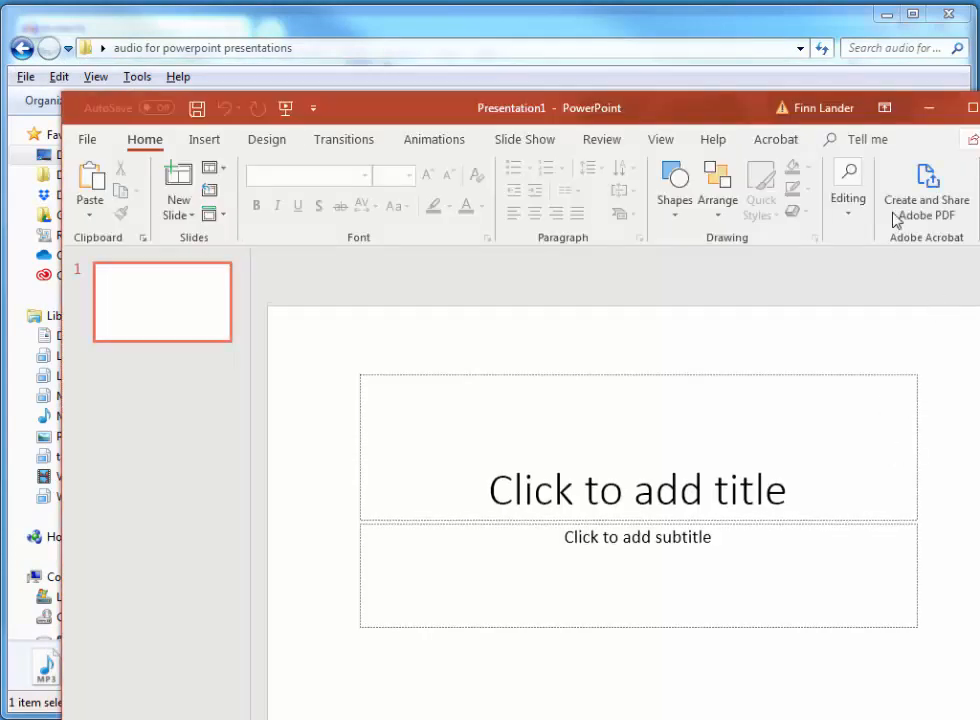
{"action": "mouse_move", "coordinate": [204, 140]}
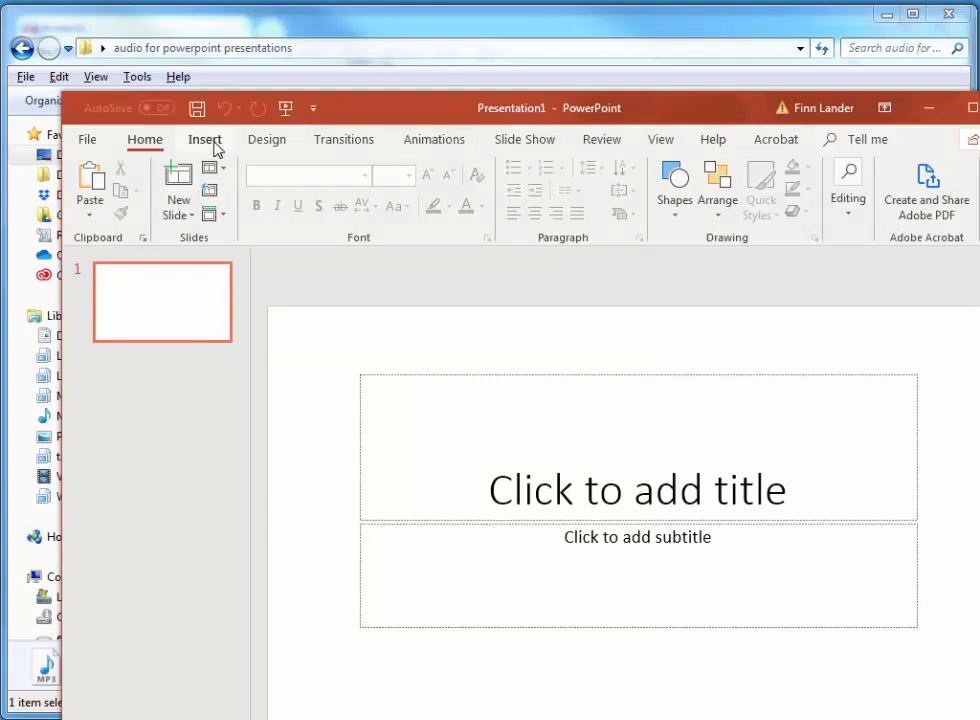
{"action": "left_click", "coordinate": [204, 140]}
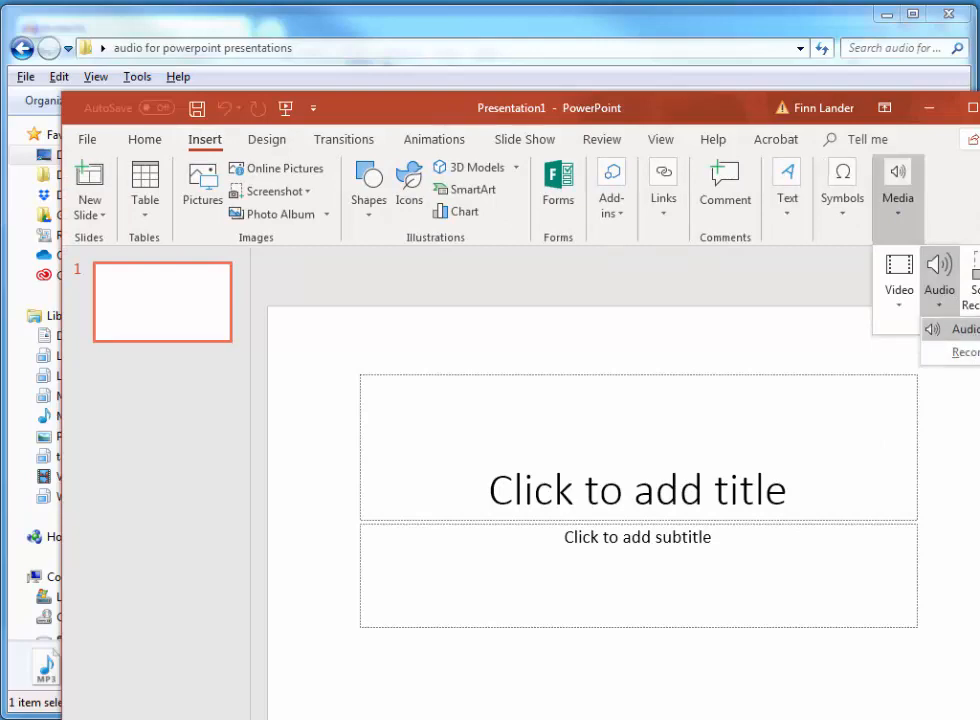
{"action": "left_click", "coordinate": [964, 328]}
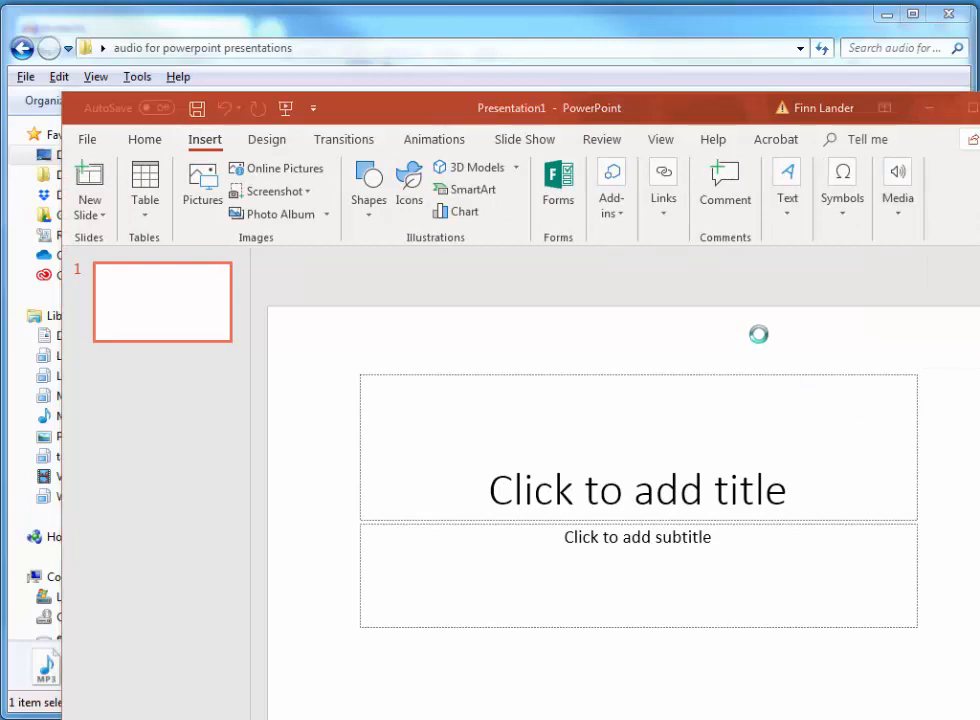
{"action": "left_click", "coordinate": [896, 180]}
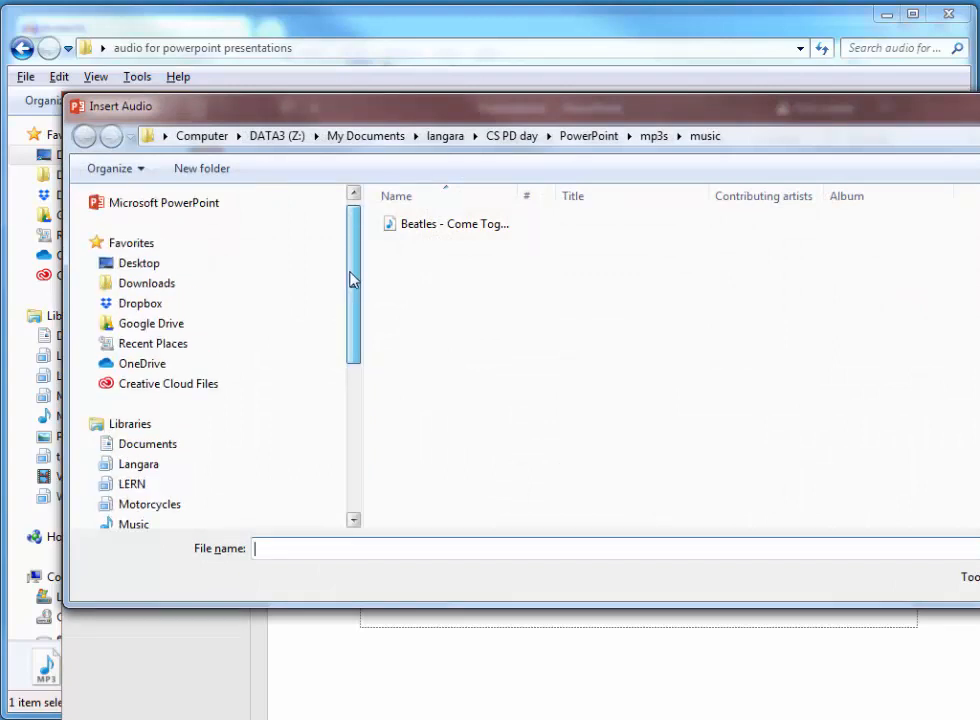
Step: Insert slide1.mp3 from the Desktop 'audio for powerpoint presentations' folder onto the slide
{"action": "left_click", "coordinate": [140, 264]}
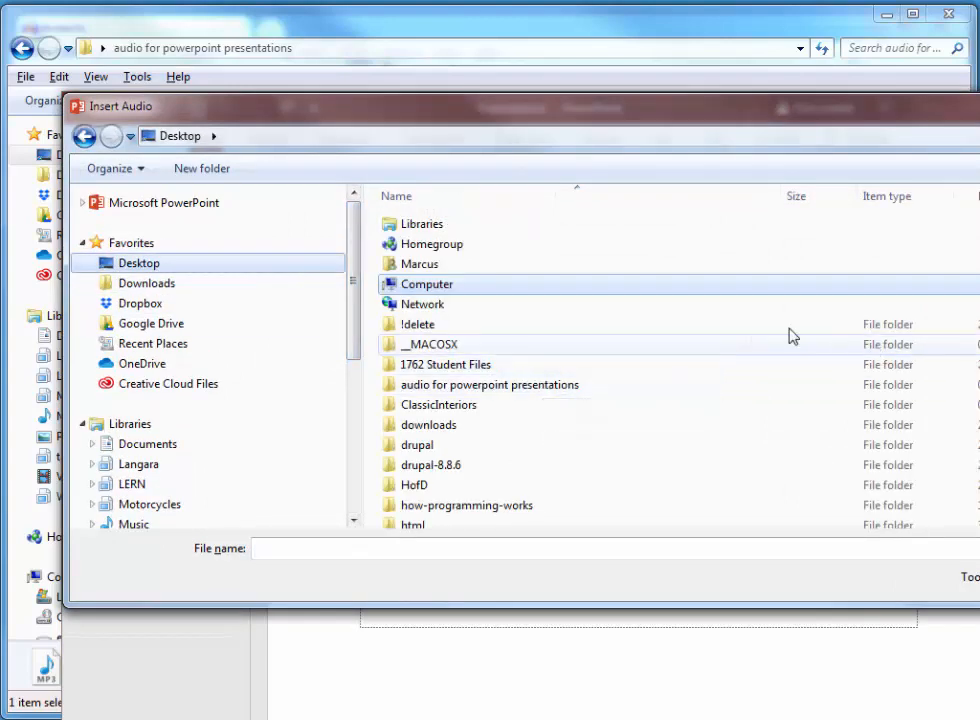
{"action": "double_click", "coordinate": [490, 384]}
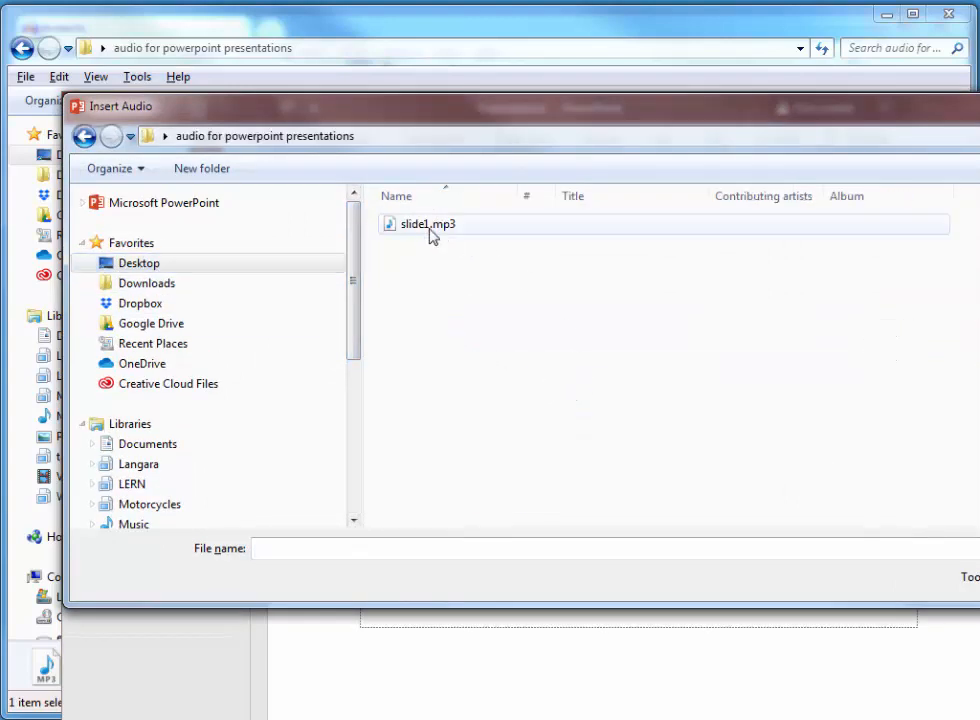
{"action": "left_click", "coordinate": [424, 224]}
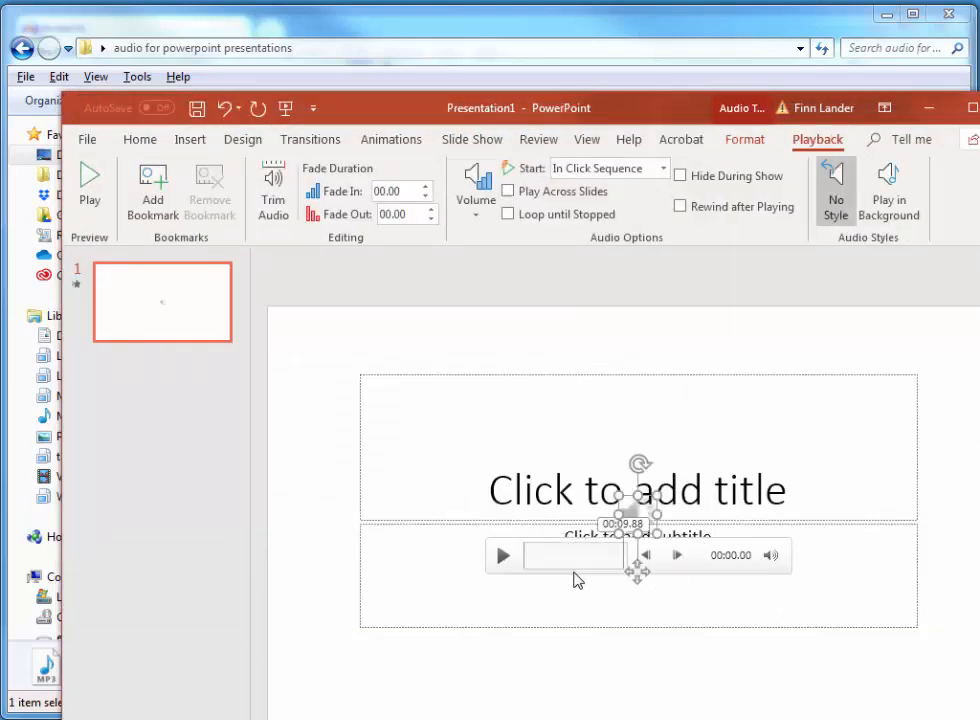
Step: Preview the slide1.mp3 narration on the slide twice, pause it, and return to Home
{"action": "left_click", "coordinate": [504, 556]}
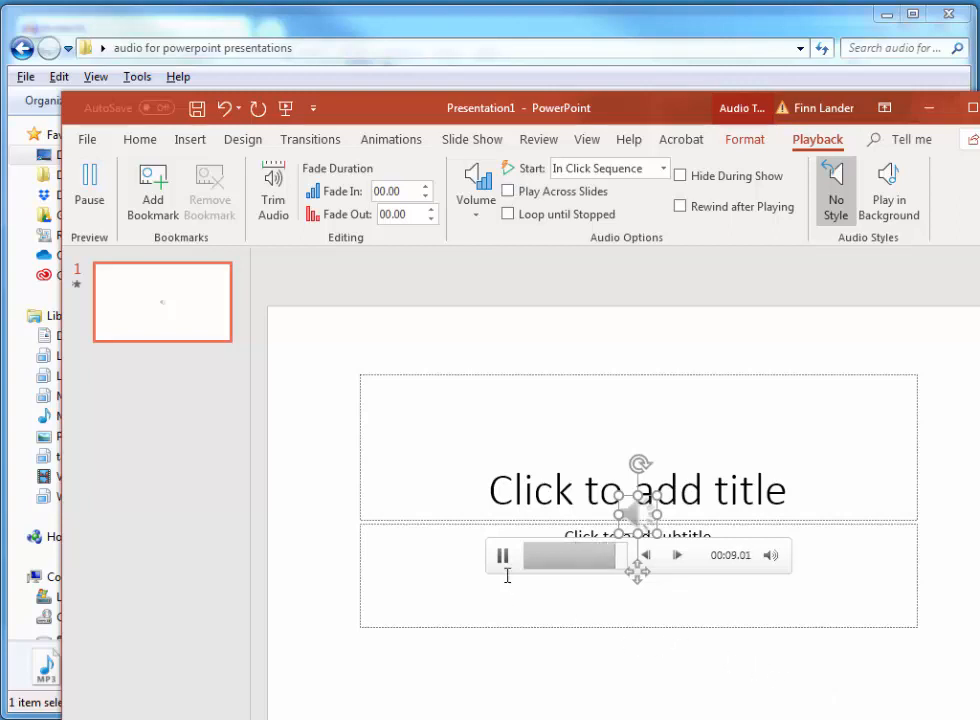
{"action": "left_click", "coordinate": [504, 556]}
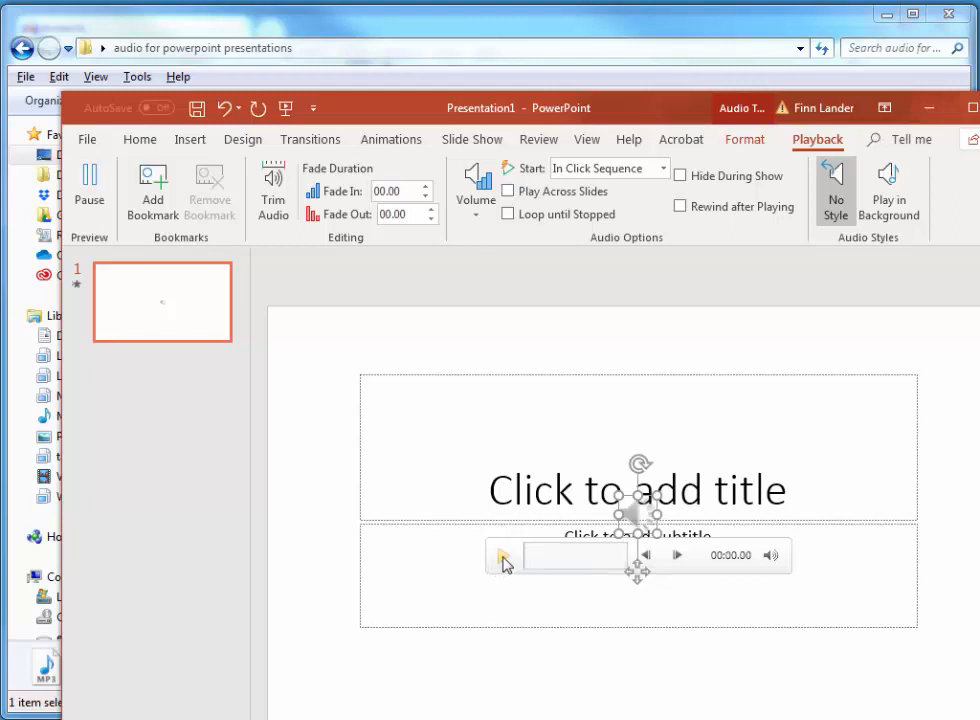
{"action": "left_click", "coordinate": [504, 556]}
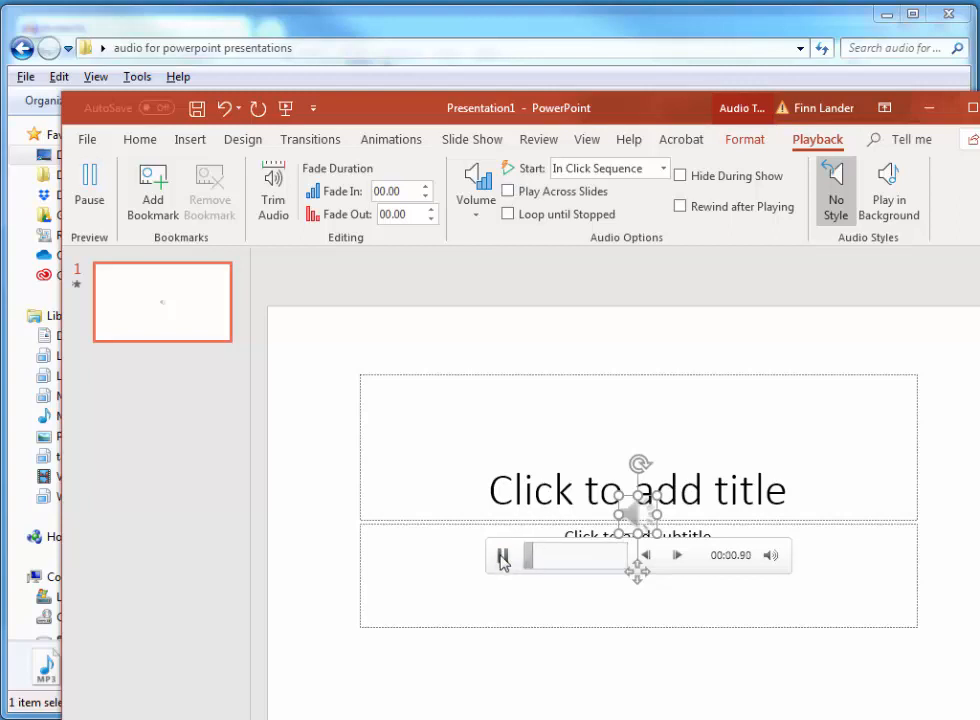
{"action": "left_click", "coordinate": [504, 556]}
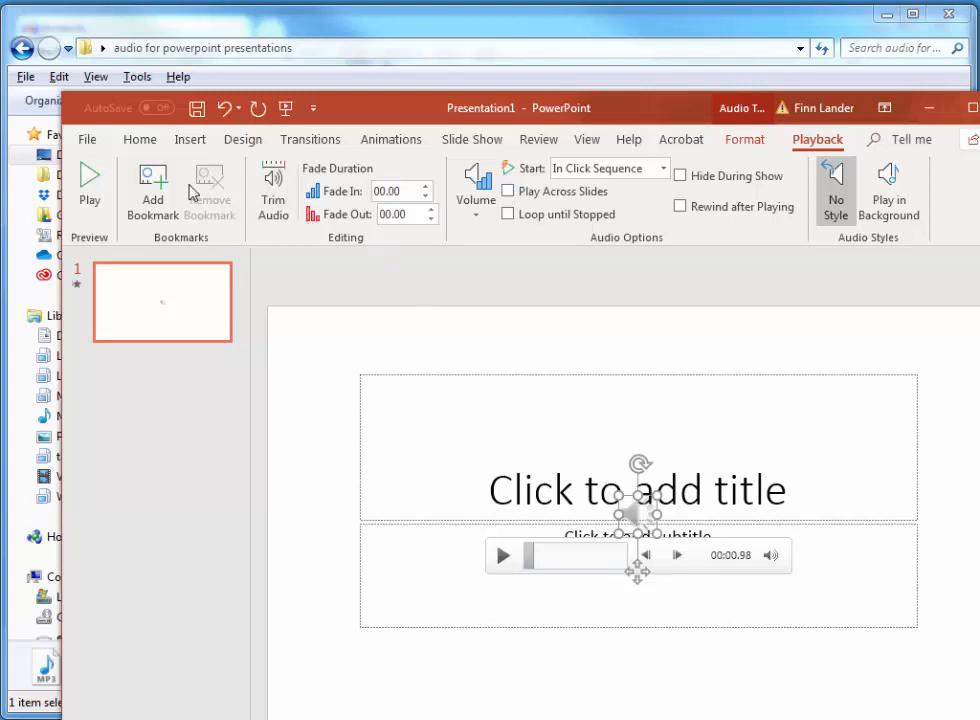
{"action": "mouse_move", "coordinate": [152, 190]}
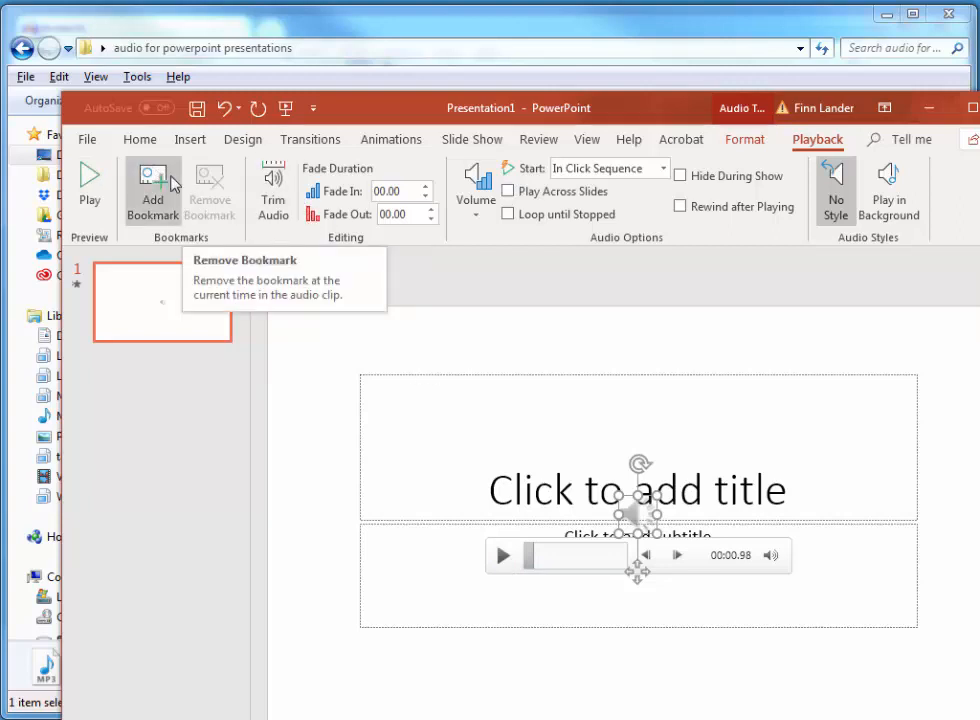
{"action": "left_click", "coordinate": [140, 140]}
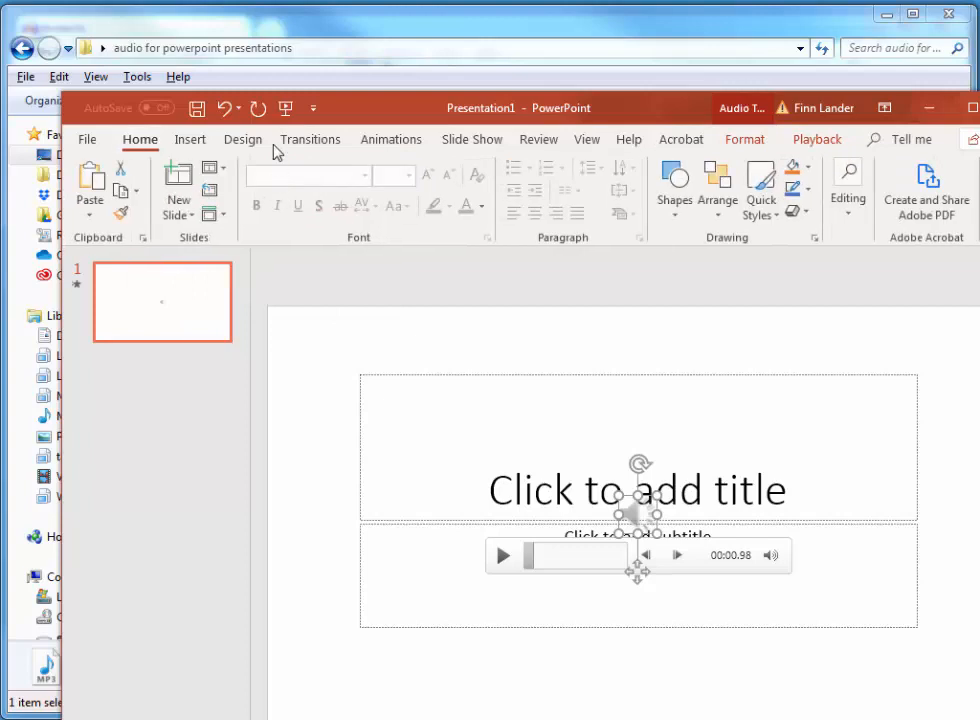
Step: Add a second blank slide and return to the title slide's transition settings
{"action": "left_click", "coordinate": [178, 184]}
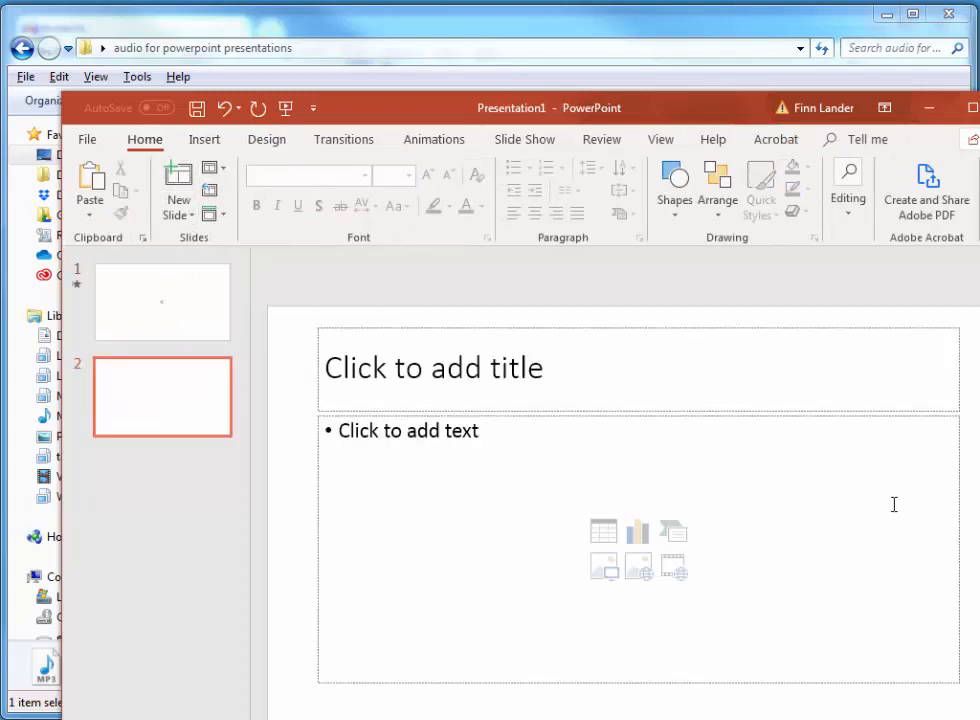
{"action": "mouse_move", "coordinate": [204, 336]}
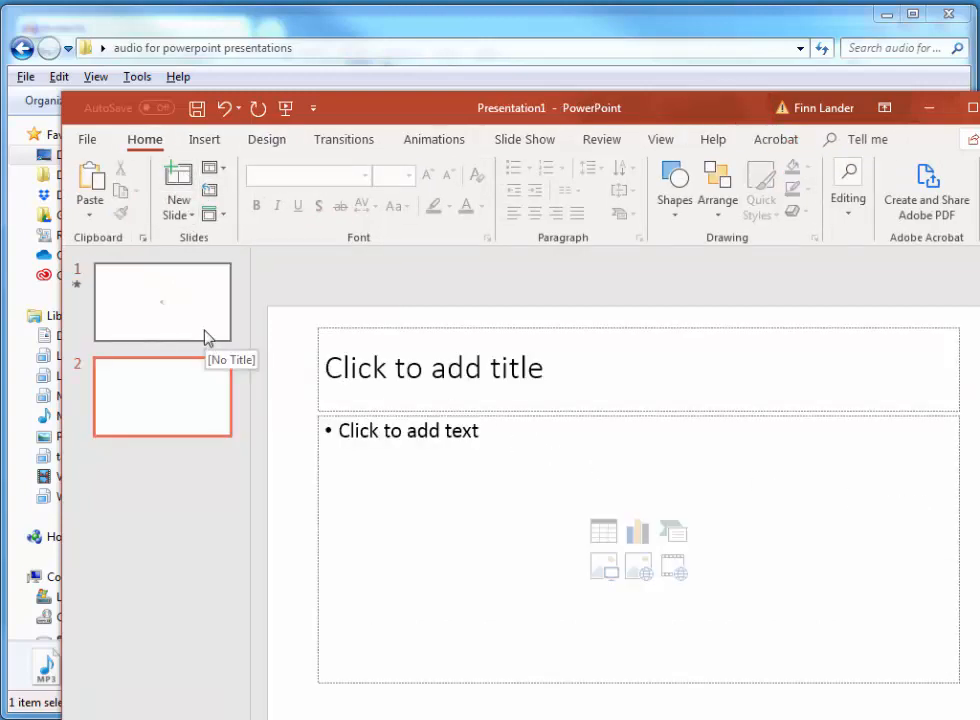
{"action": "left_click", "coordinate": [162, 302]}
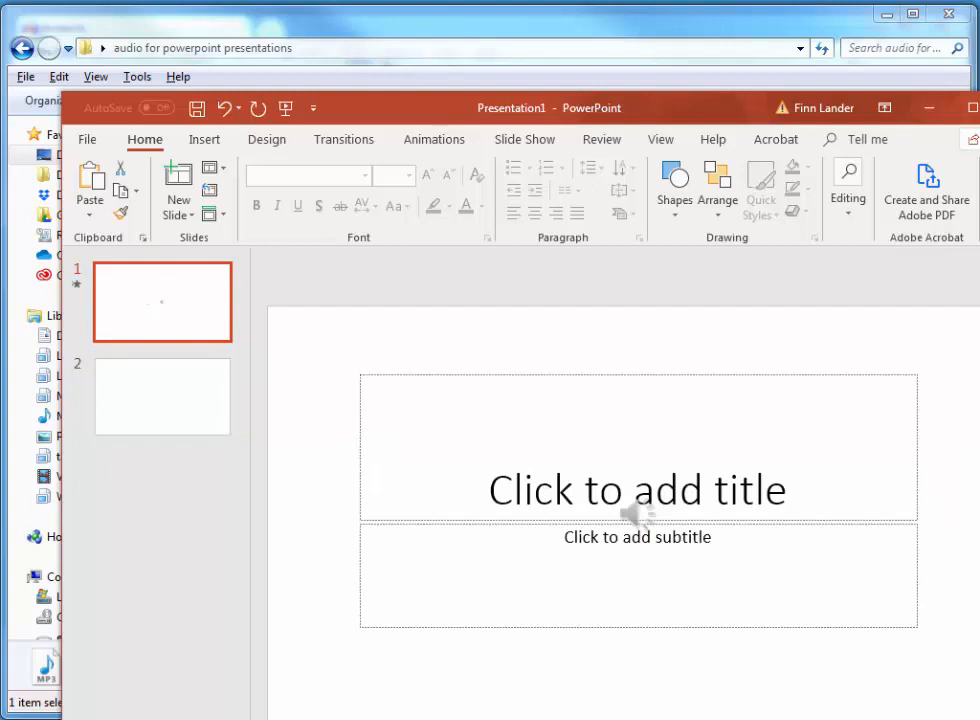
{"action": "mouse_move", "coordinate": [720, 426]}
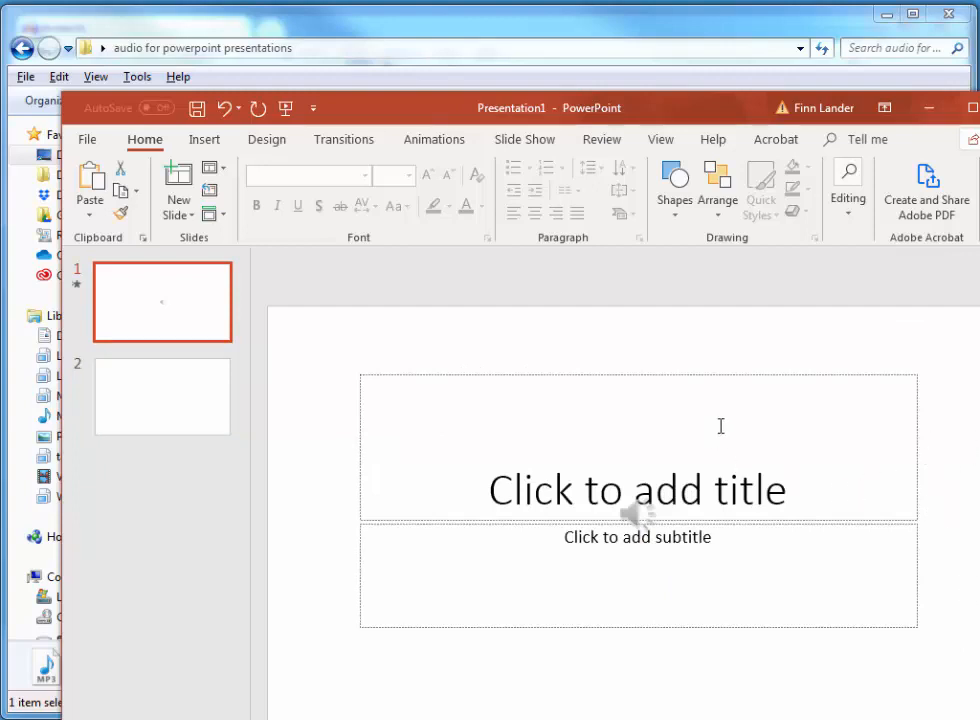
{"action": "left_click", "coordinate": [344, 140]}
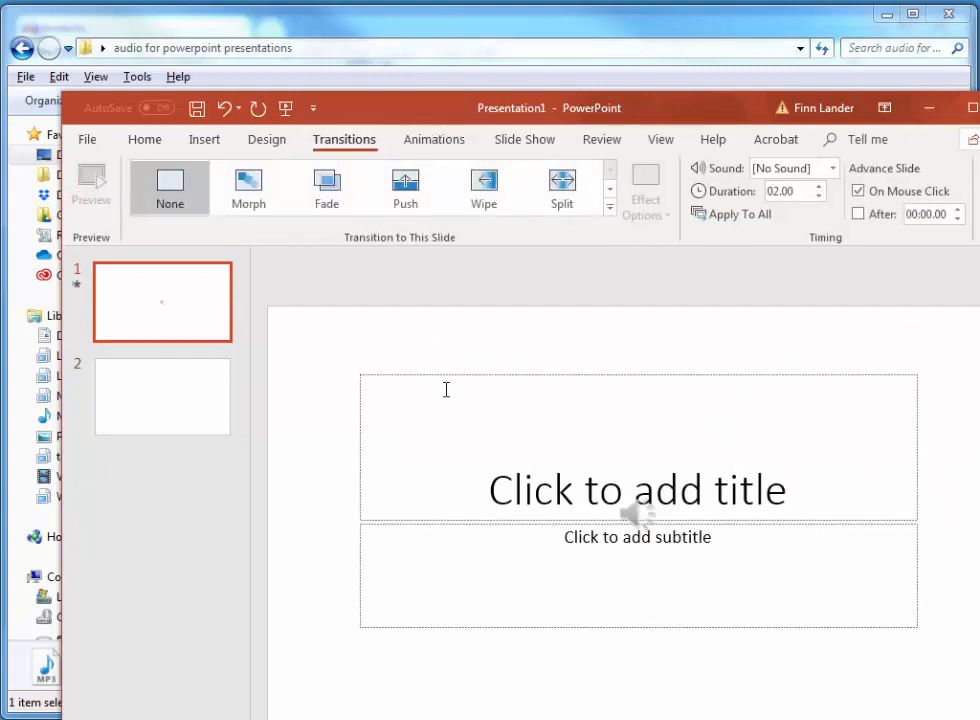
{"action": "mouse_move", "coordinate": [344, 150]}
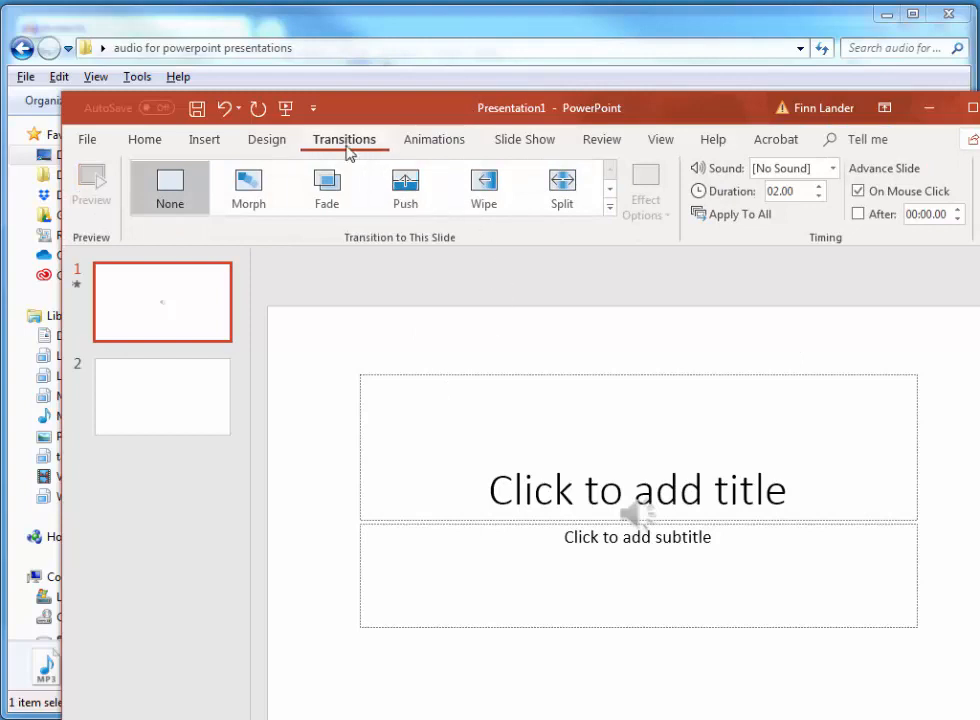
{"action": "mouse_move", "coordinate": [708, 288]}
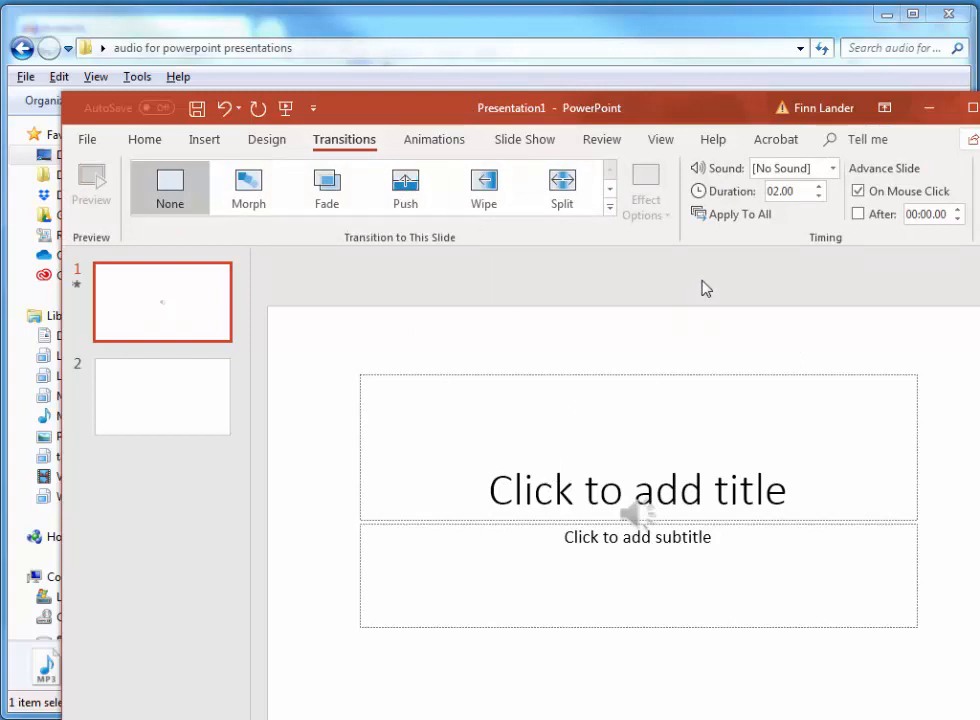
{"action": "mouse_move", "coordinate": [858, 192]}
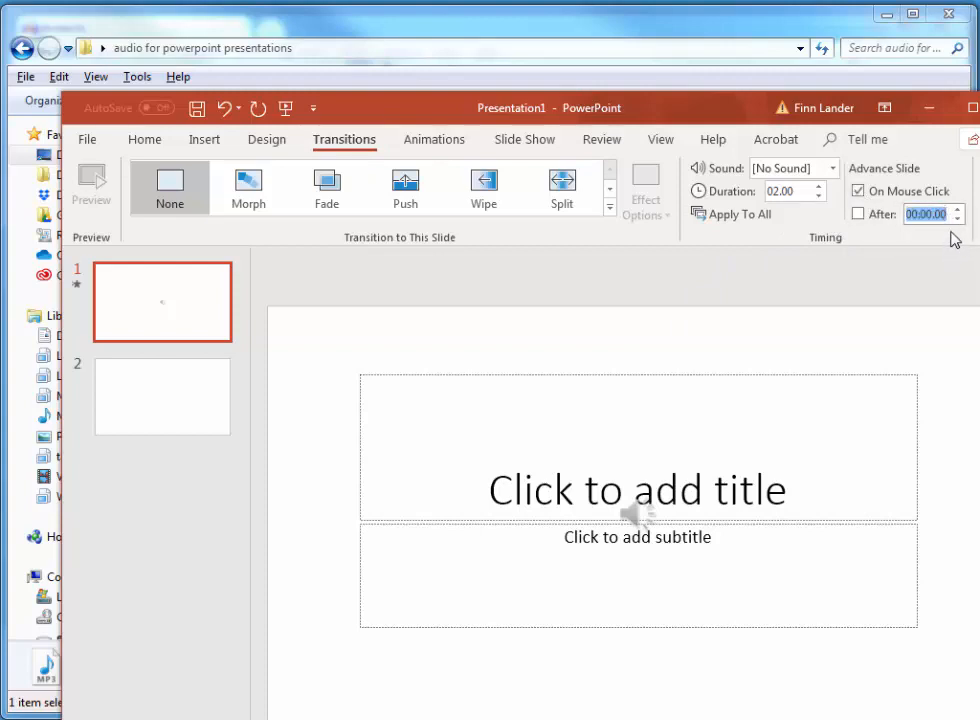
{"action": "mouse_move", "coordinate": [924, 214]}
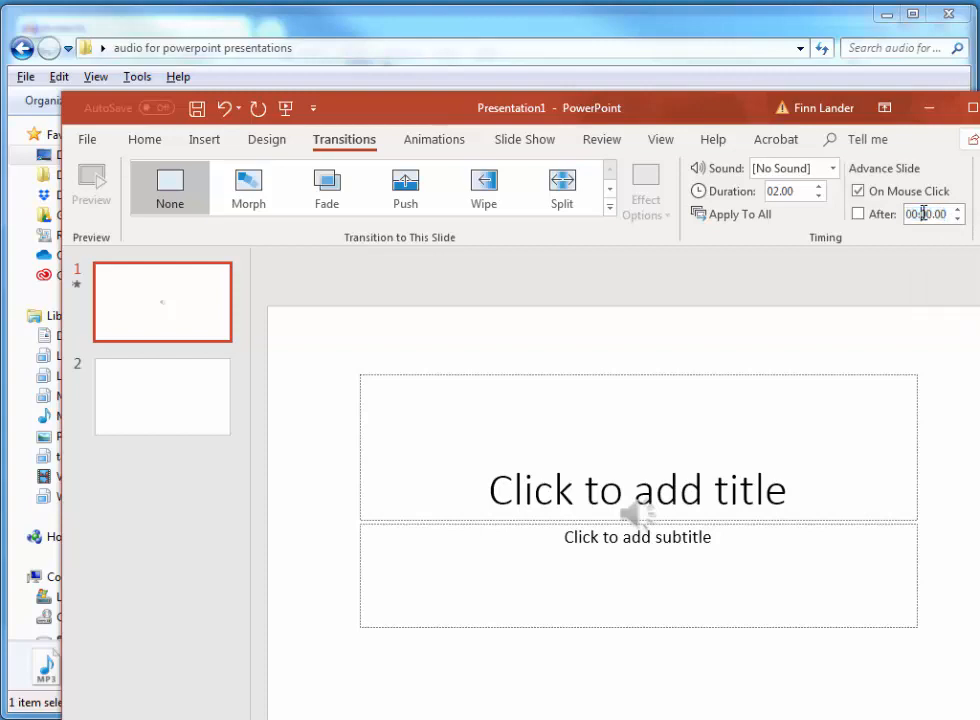
Step: Set the title slide's Advance Slide After time to 00:11
{"action": "triple_click", "coordinate": [924, 214]}
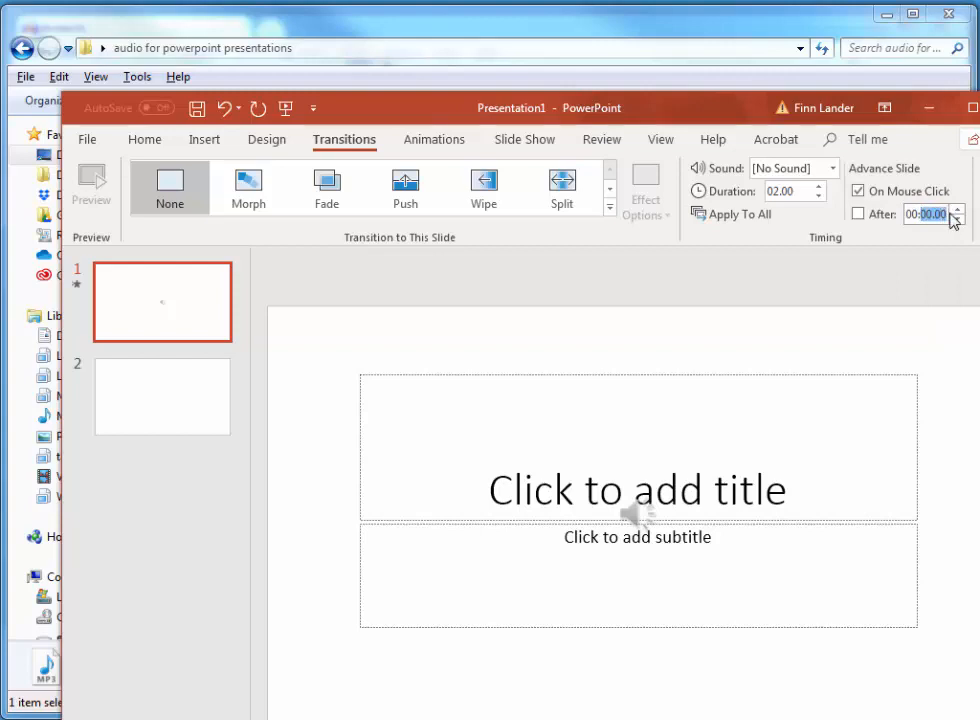
{"action": "left_click", "coordinate": [956, 210]}
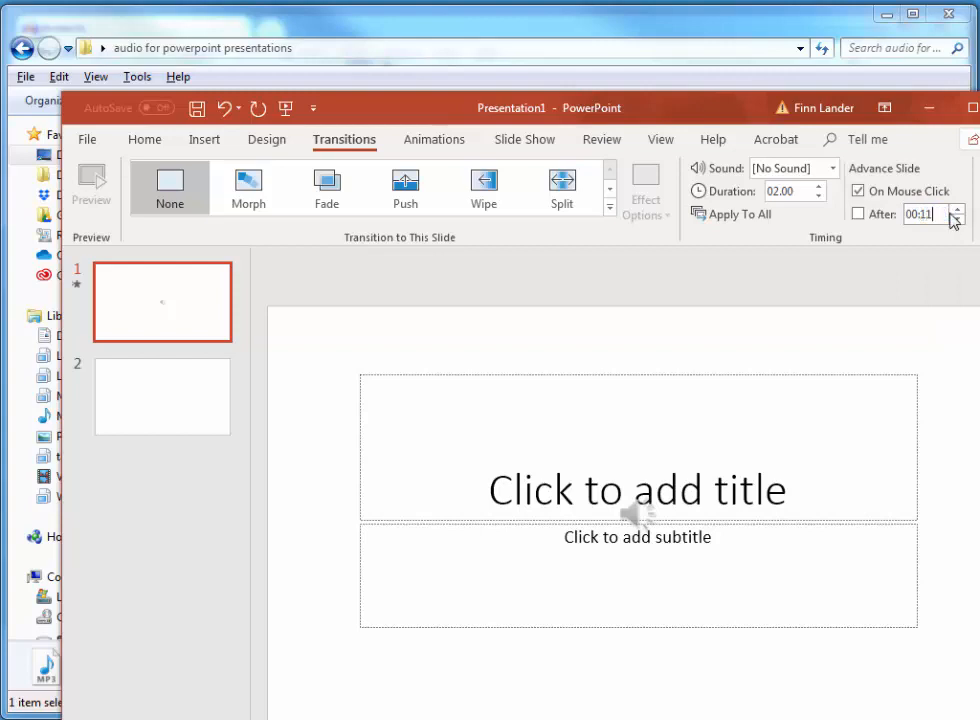
{"action": "left_click", "coordinate": [956, 208]}
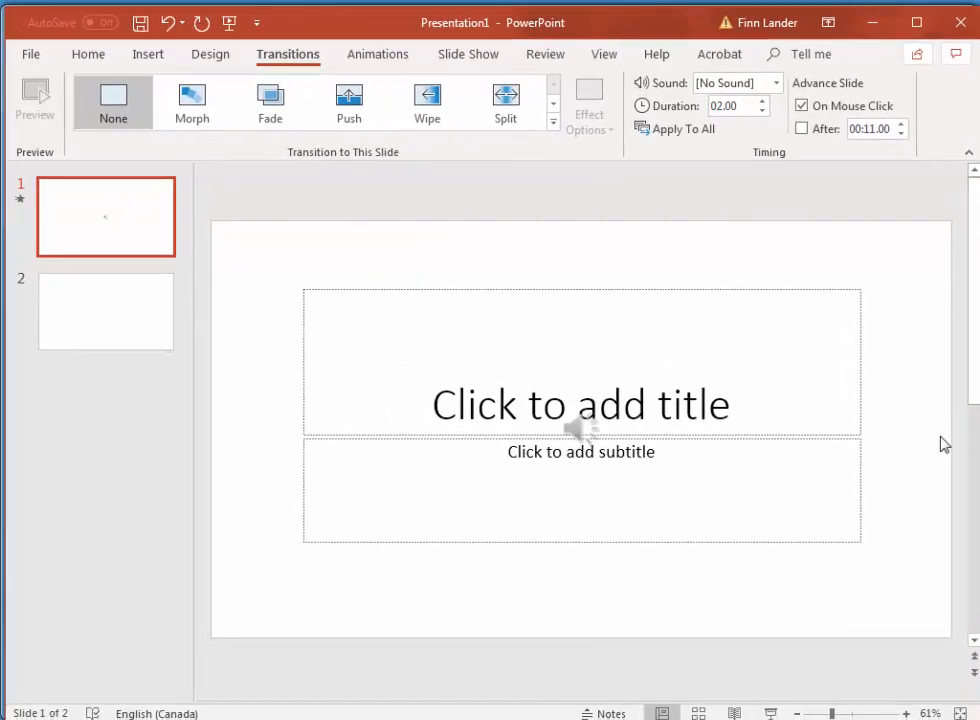
Step: Enable automatic advance after the set time and title slide 1 'This is the title slide'
{"action": "left_click", "coordinate": [800, 128]}
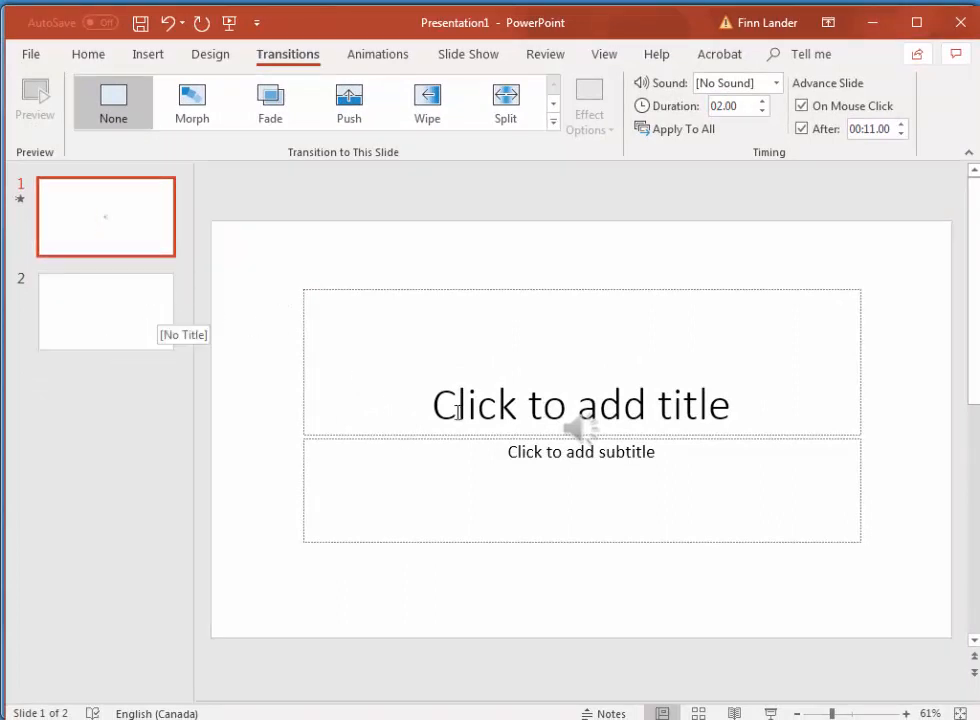
{"action": "left_click", "coordinate": [580, 404]}
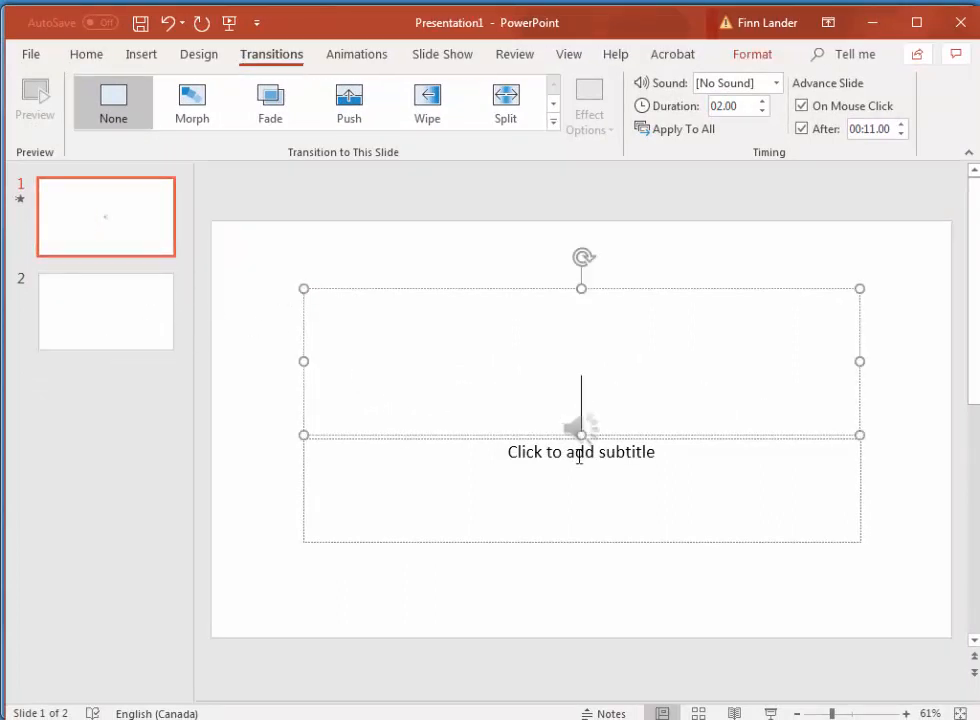
{"action": "type", "text": "This is the"}
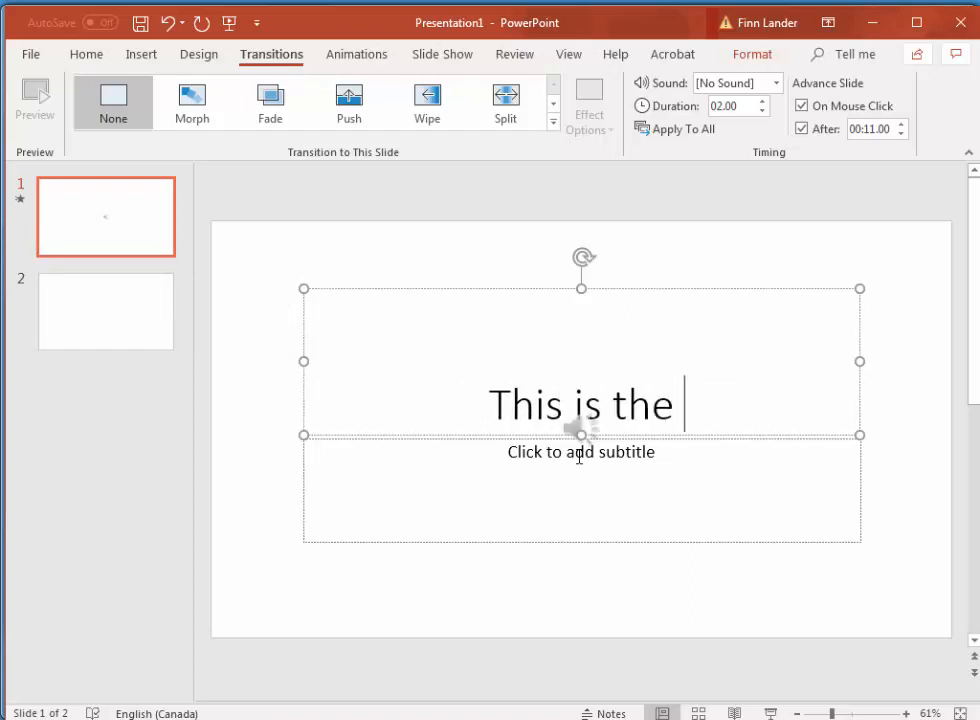
{"action": "type", "text": "title slid"}
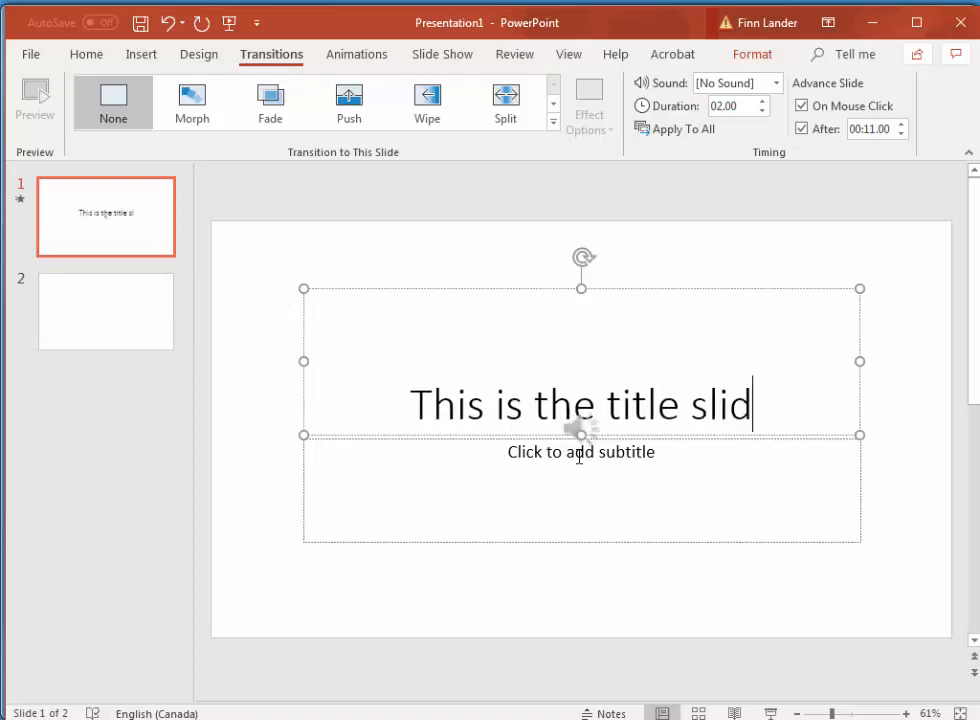
Step: Title slide 2 'This is slide 2' and return to the title slide
{"action": "left_click", "coordinate": [104, 312]}
{"action": "type", "text": "T"}
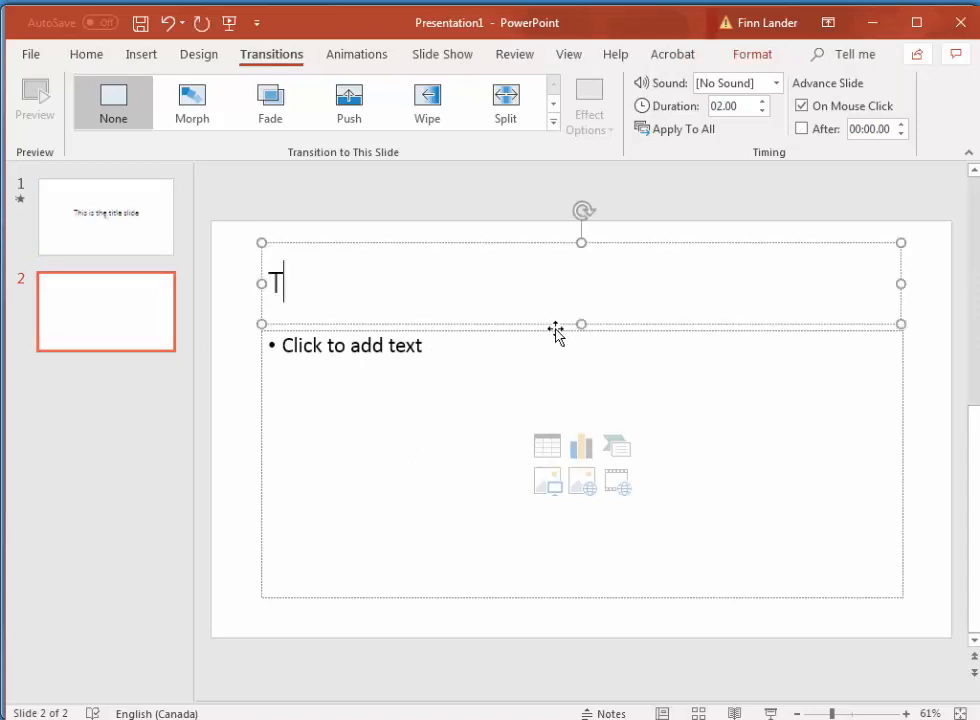
{"action": "type", "text": "his is"}
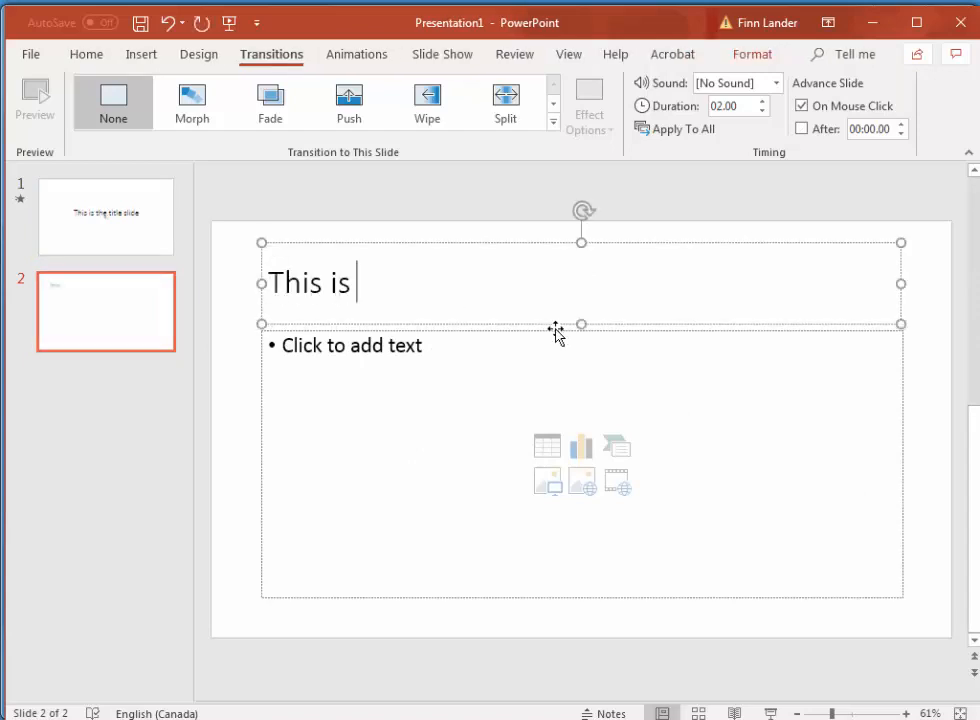
{"action": "type", "text": "slide"}
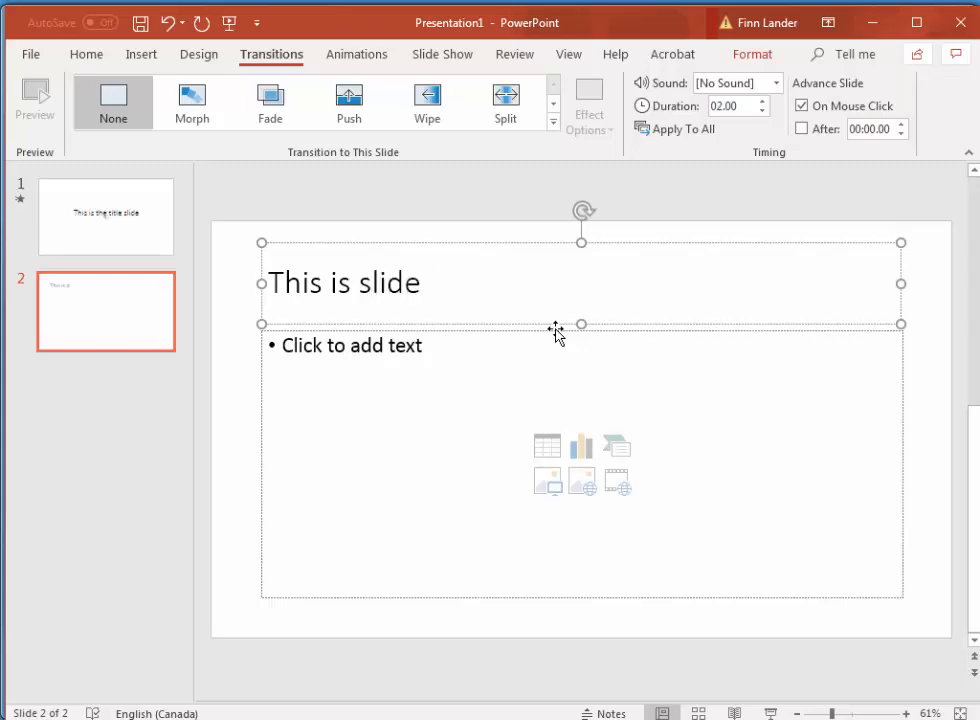
{"action": "type", "text": "2"}
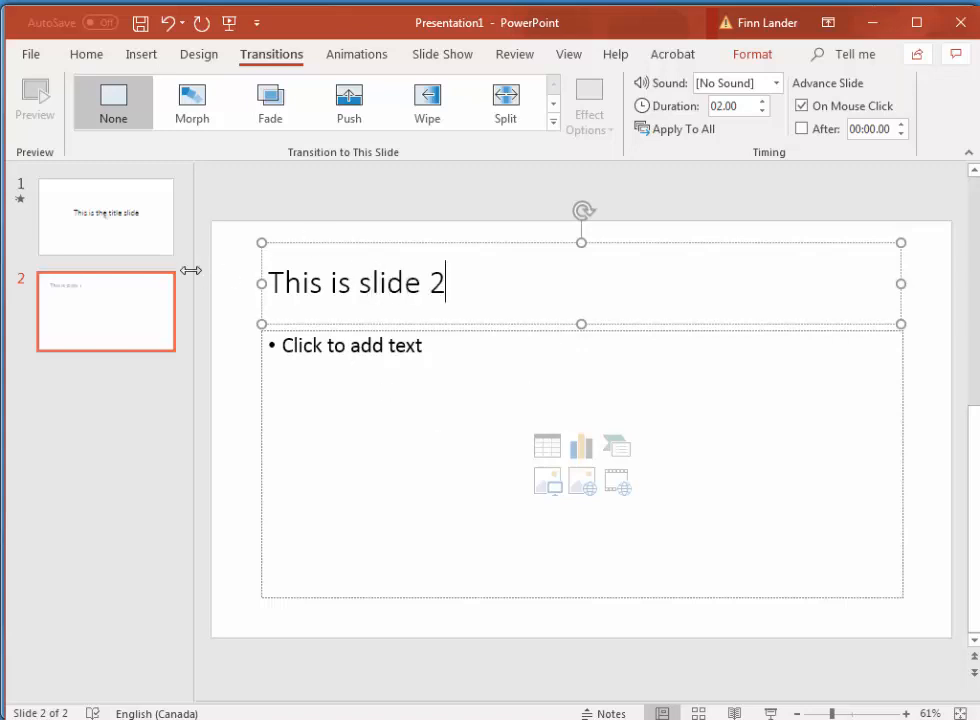
{"action": "left_click", "coordinate": [104, 216]}
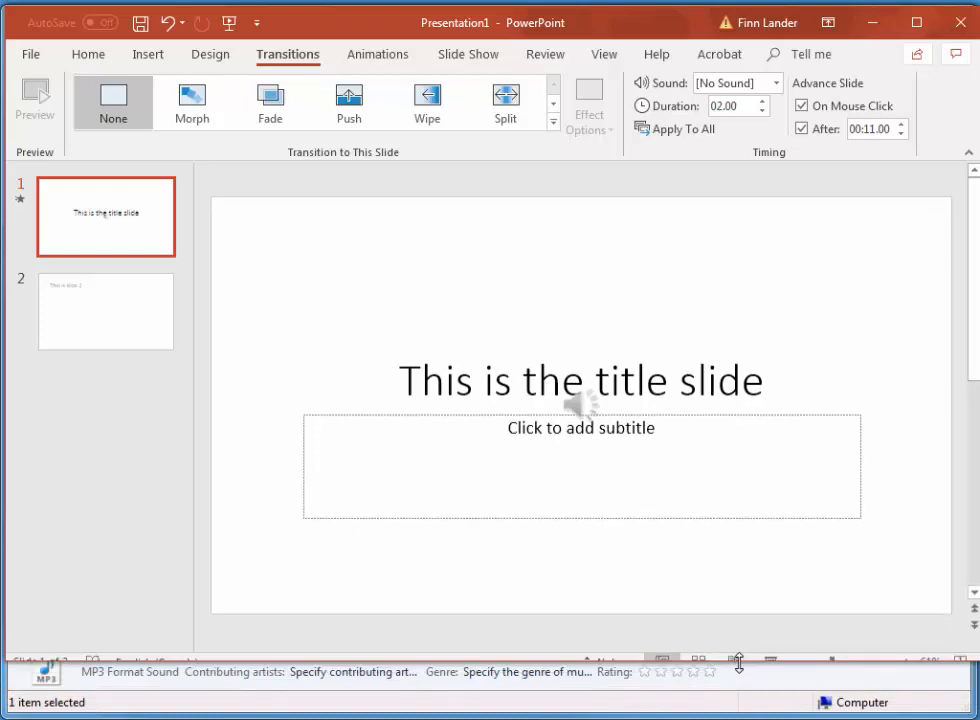
{"action": "mouse_move", "coordinate": [772, 648]}
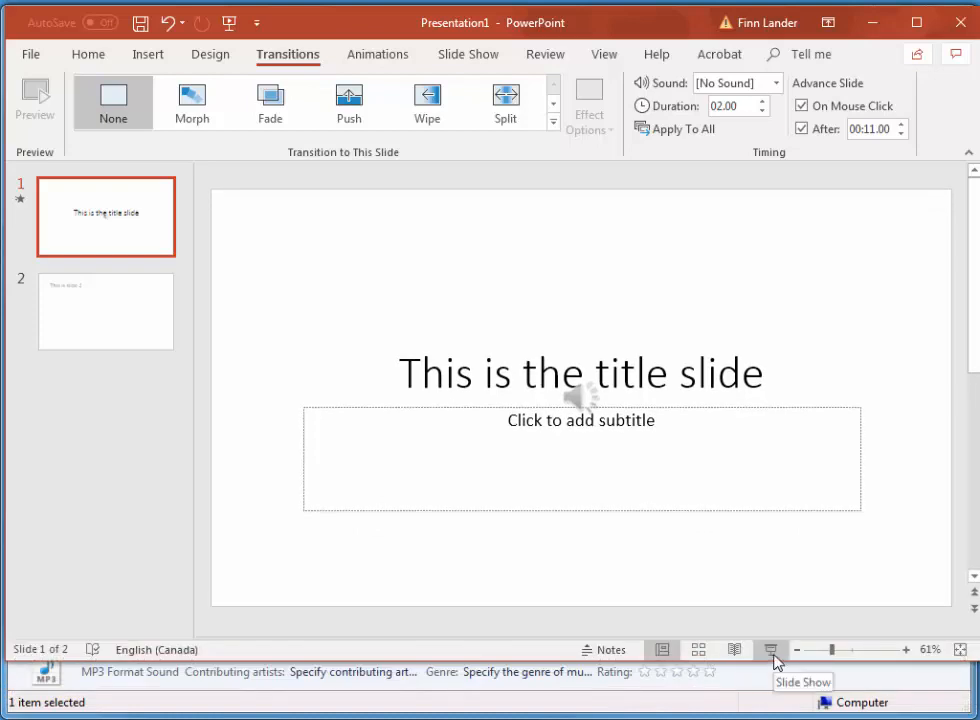
Step: Run the slide show from the title slide to test narration and the 11-second advance
{"action": "left_click", "coordinate": [104, 310]}
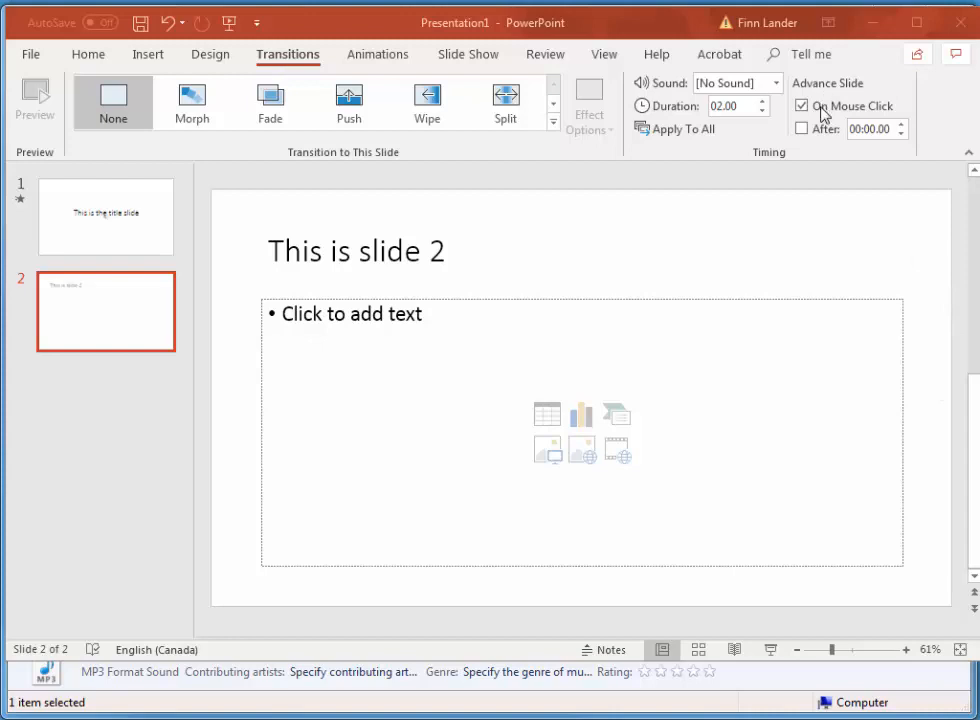
{"action": "mouse_move", "coordinate": [830, 392]}
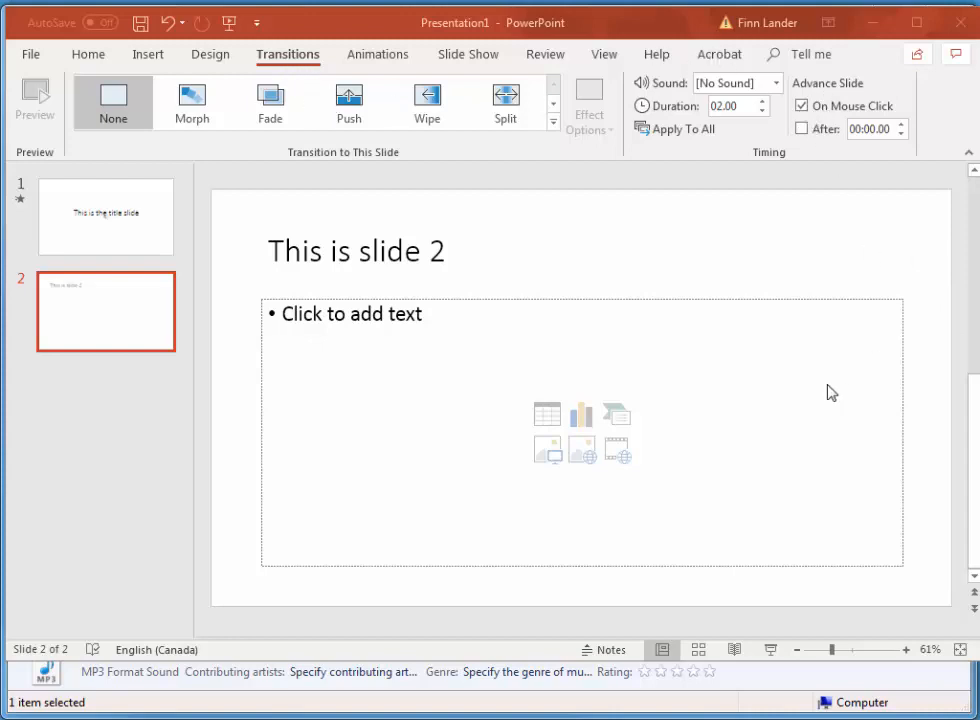